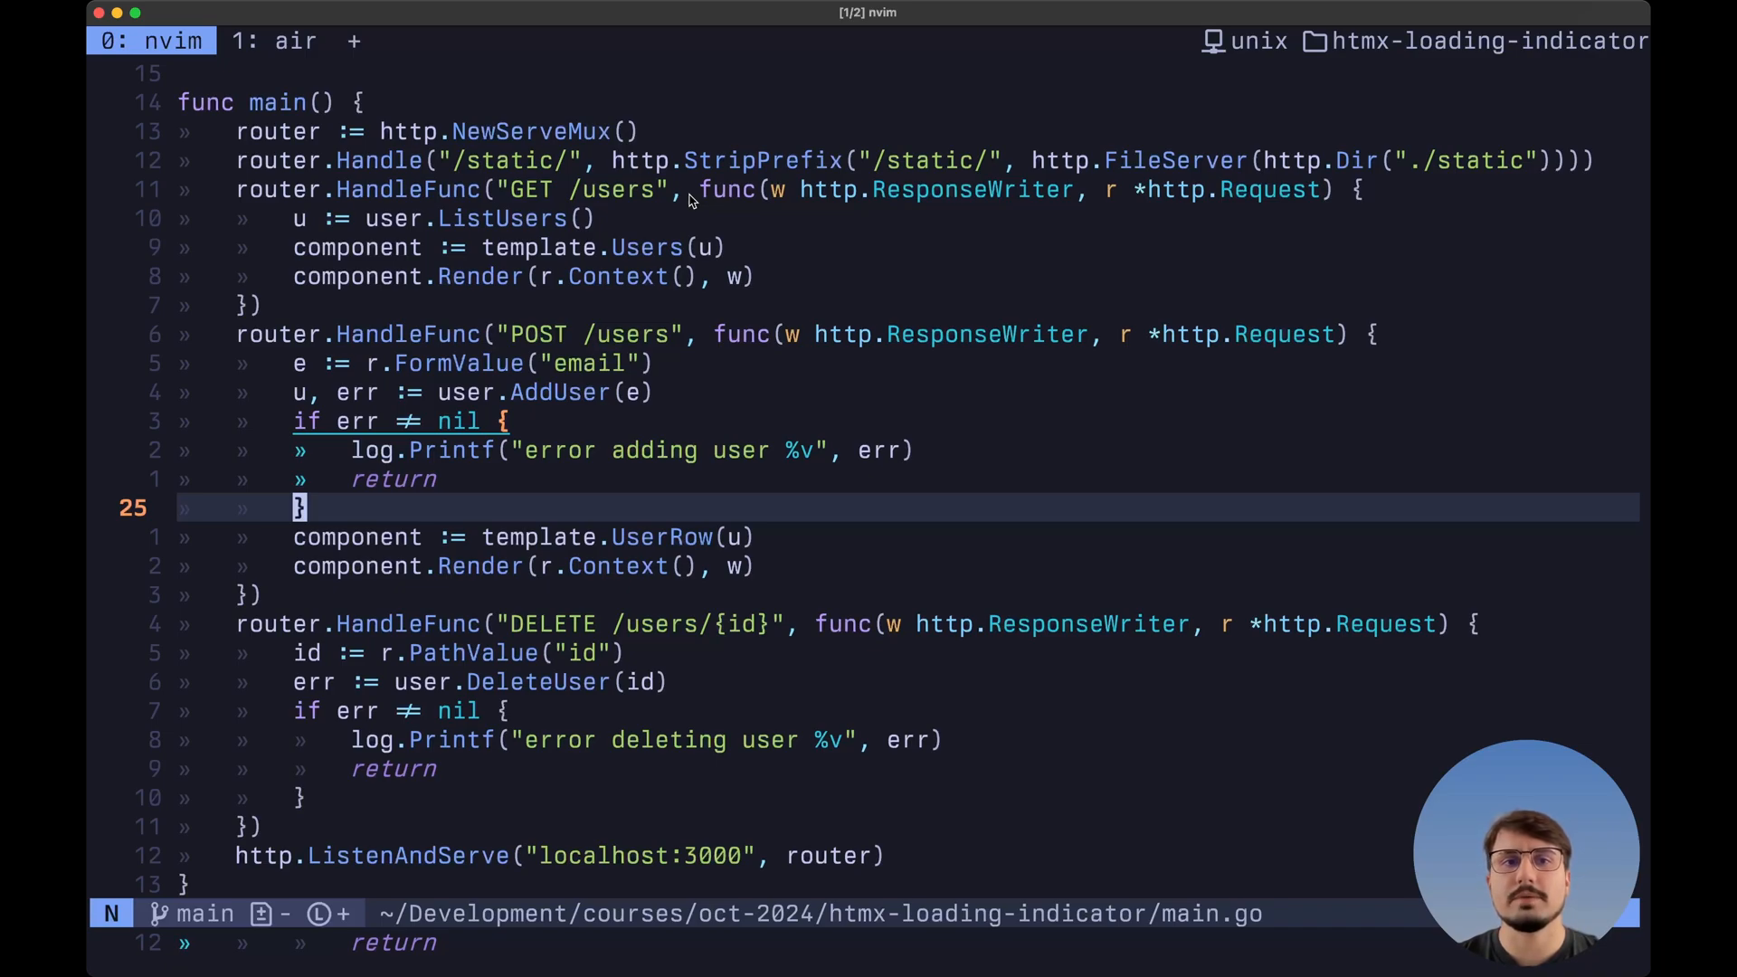
pyautogui.moveTo(715, 228)
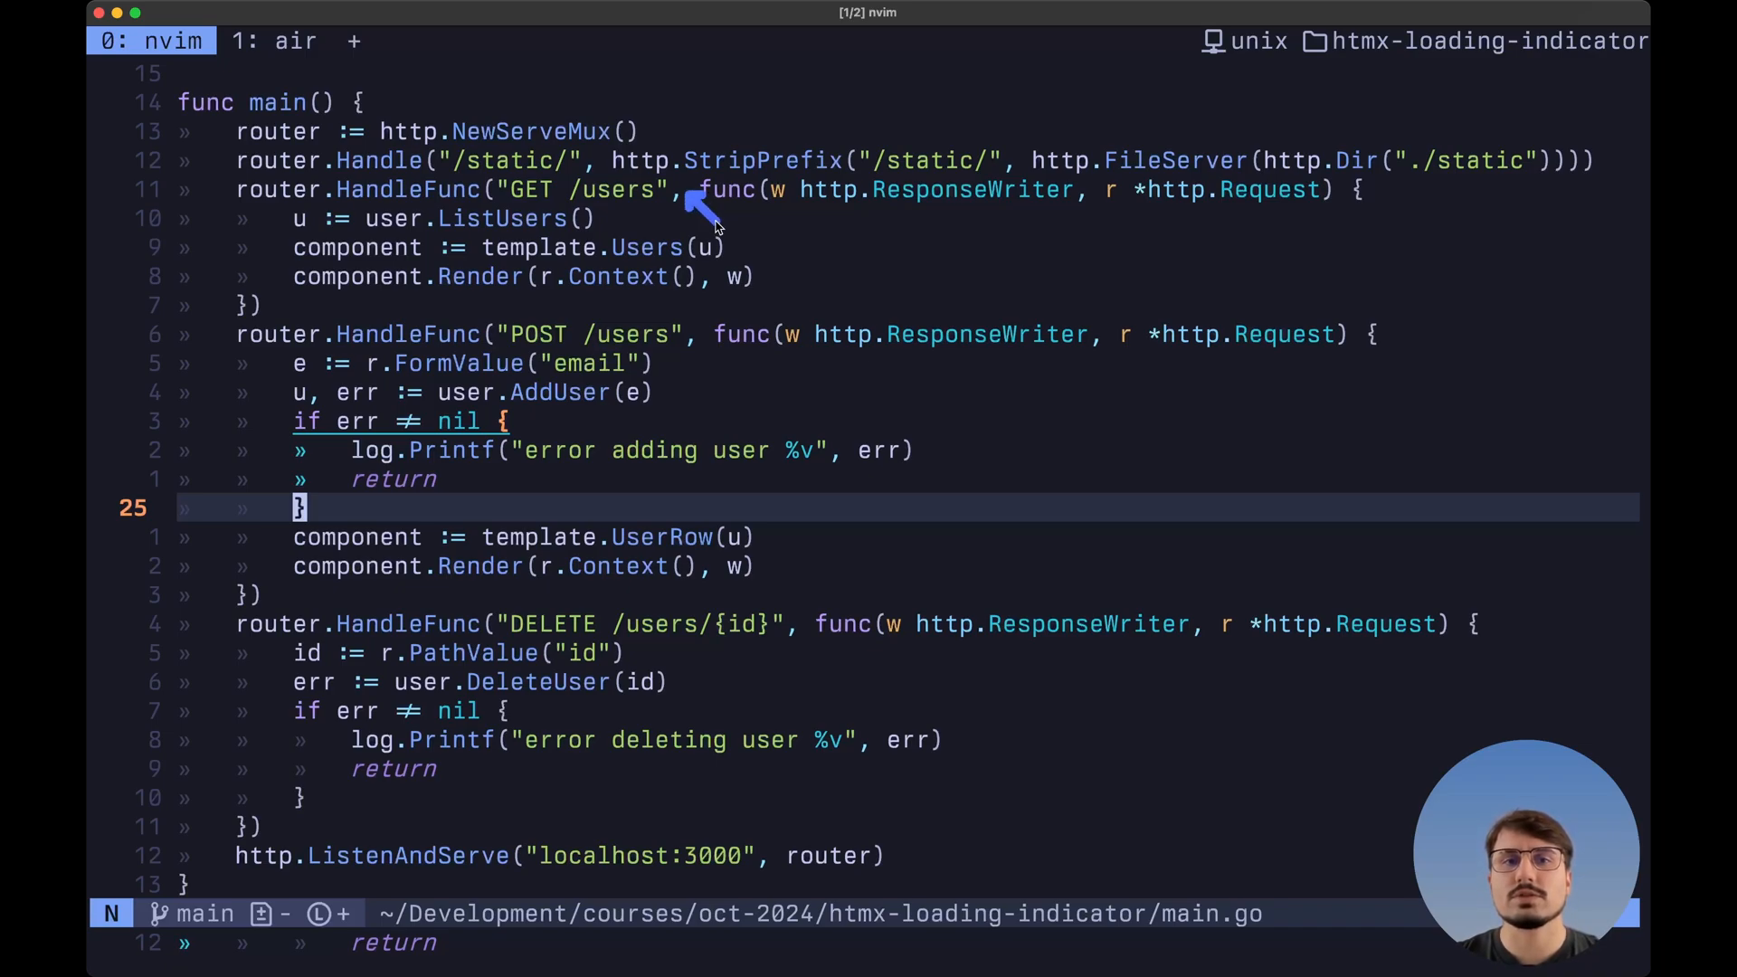
pyautogui.moveTo(694, 353)
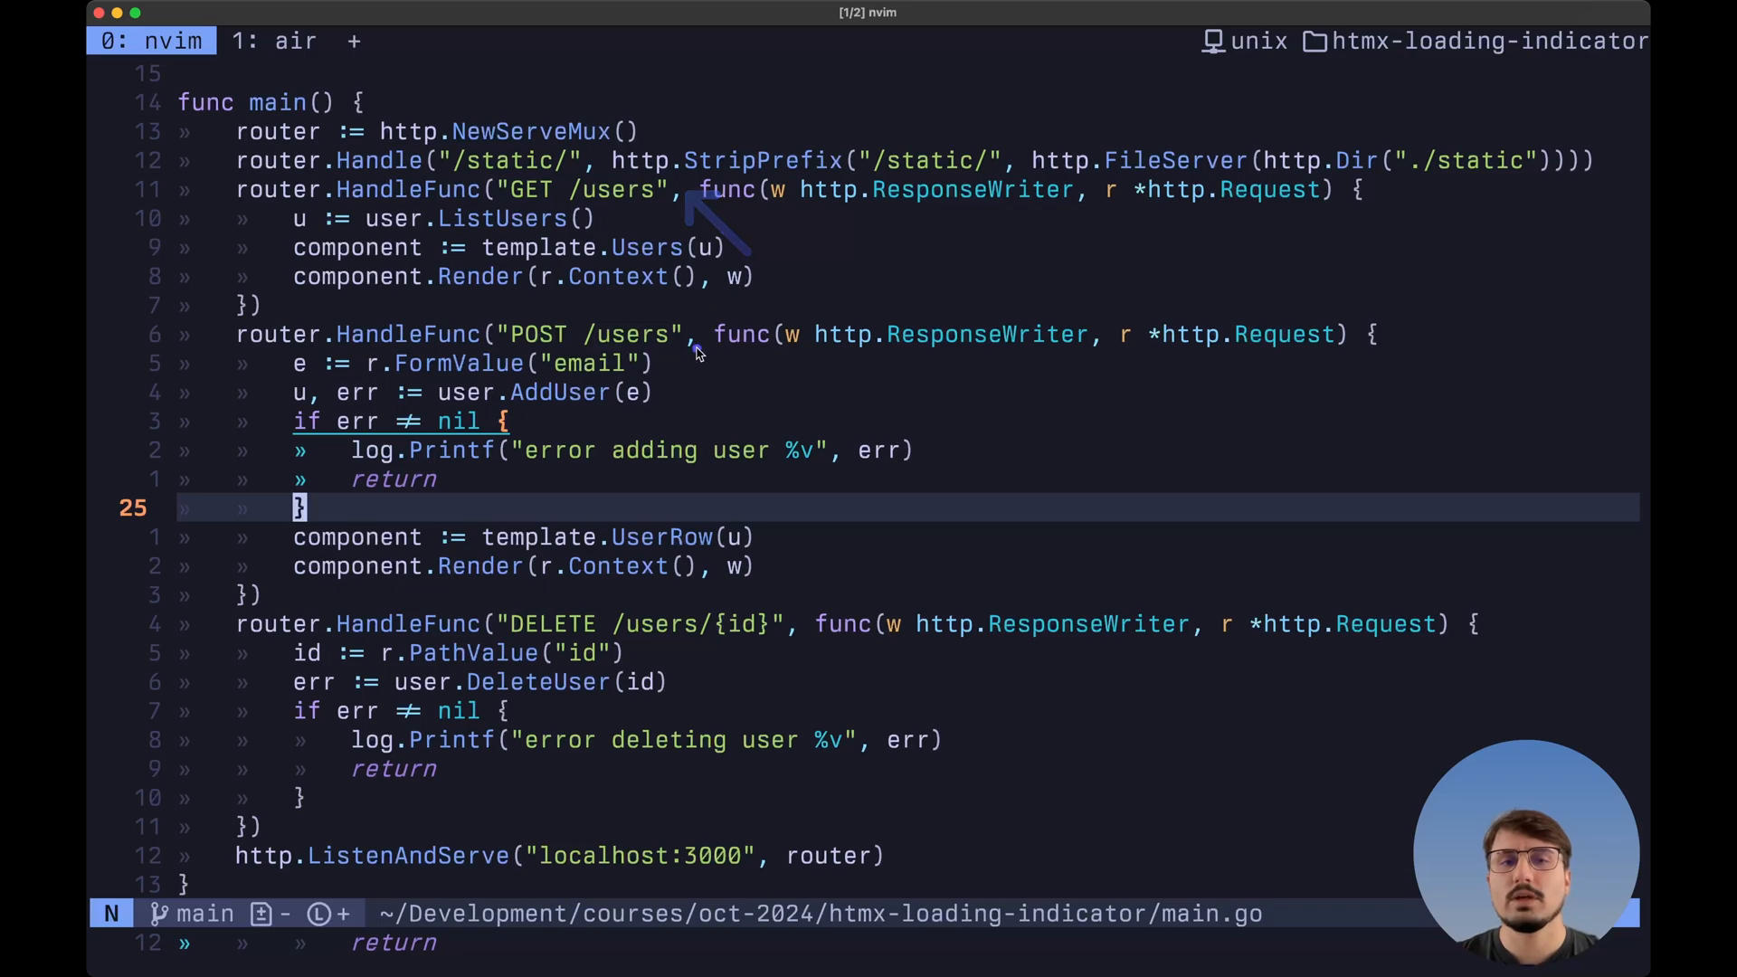
pyautogui.moveTo(744, 412)
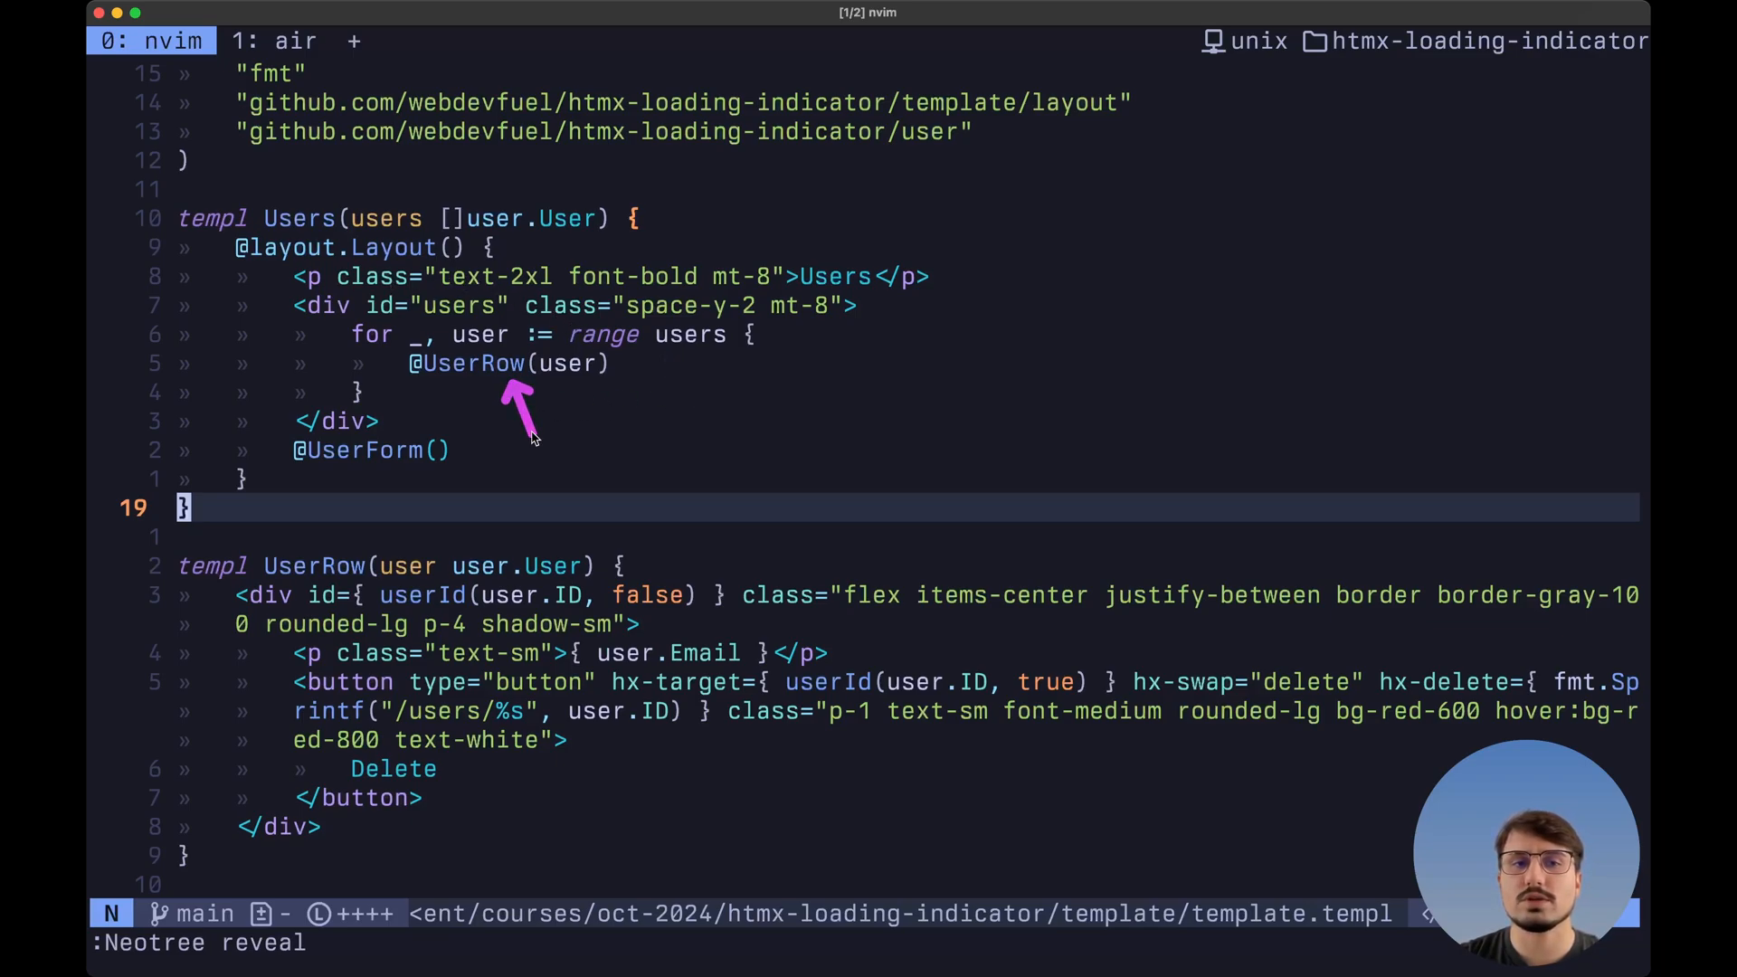
pyautogui.moveTo(437, 476)
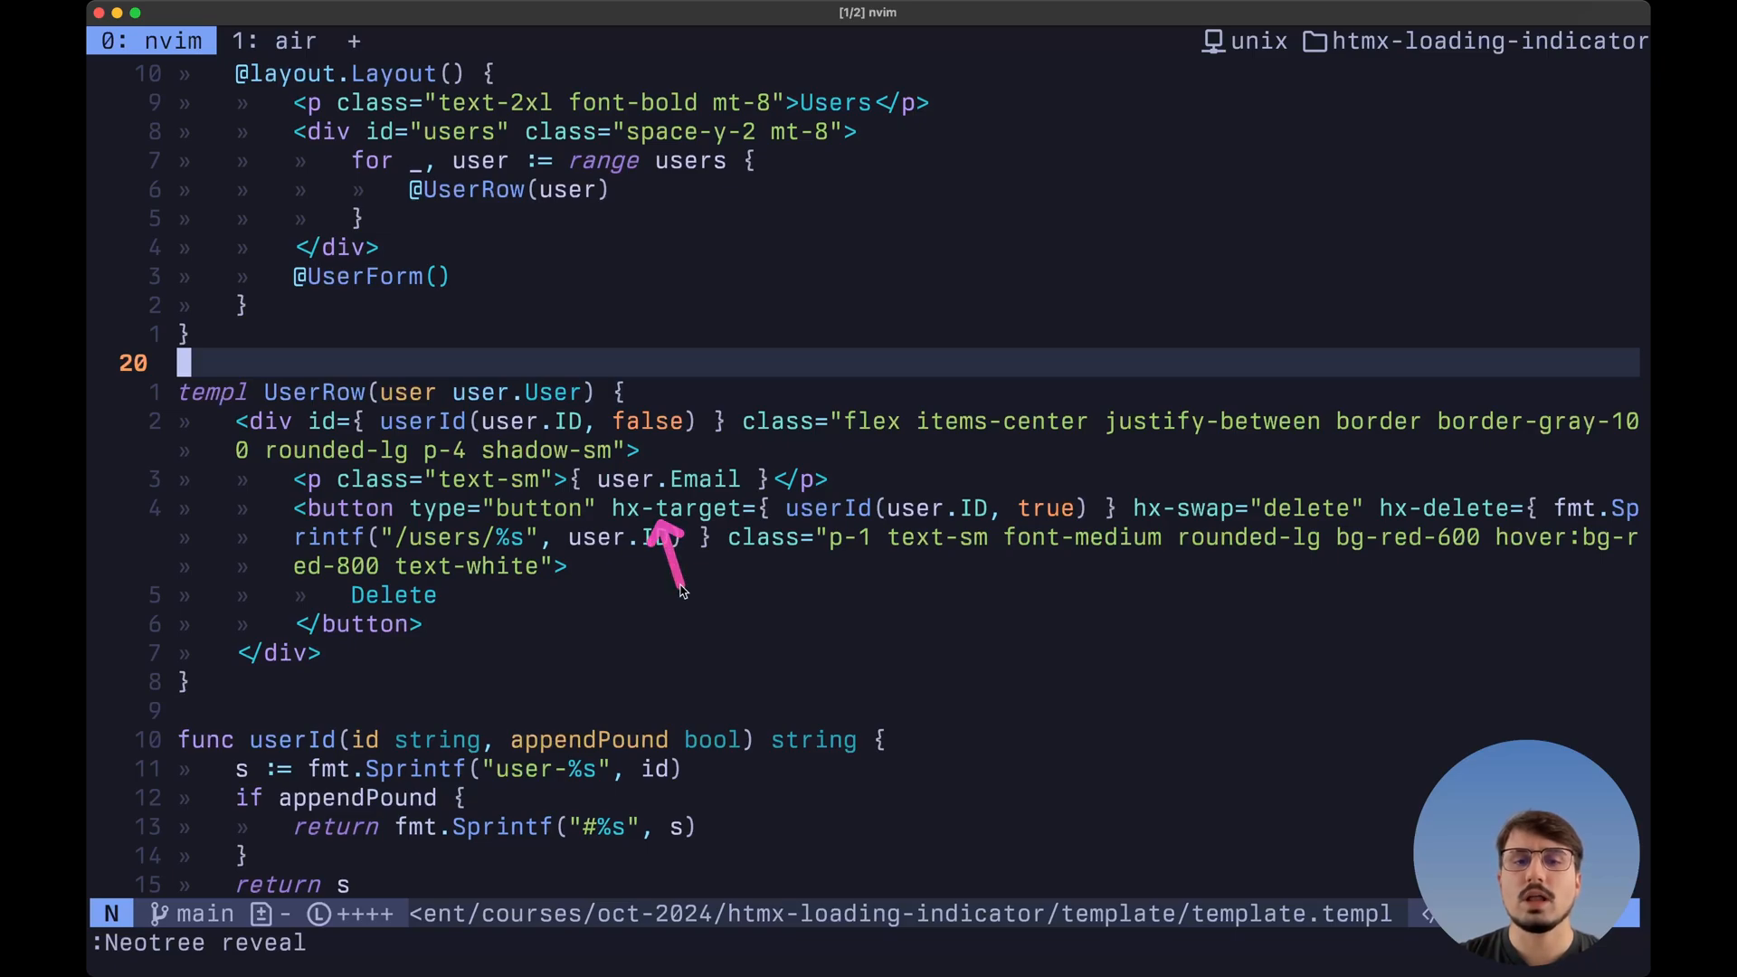
# Scroll down through the Users and UserRow templates in template.templ
pyautogui.scroll(-3)
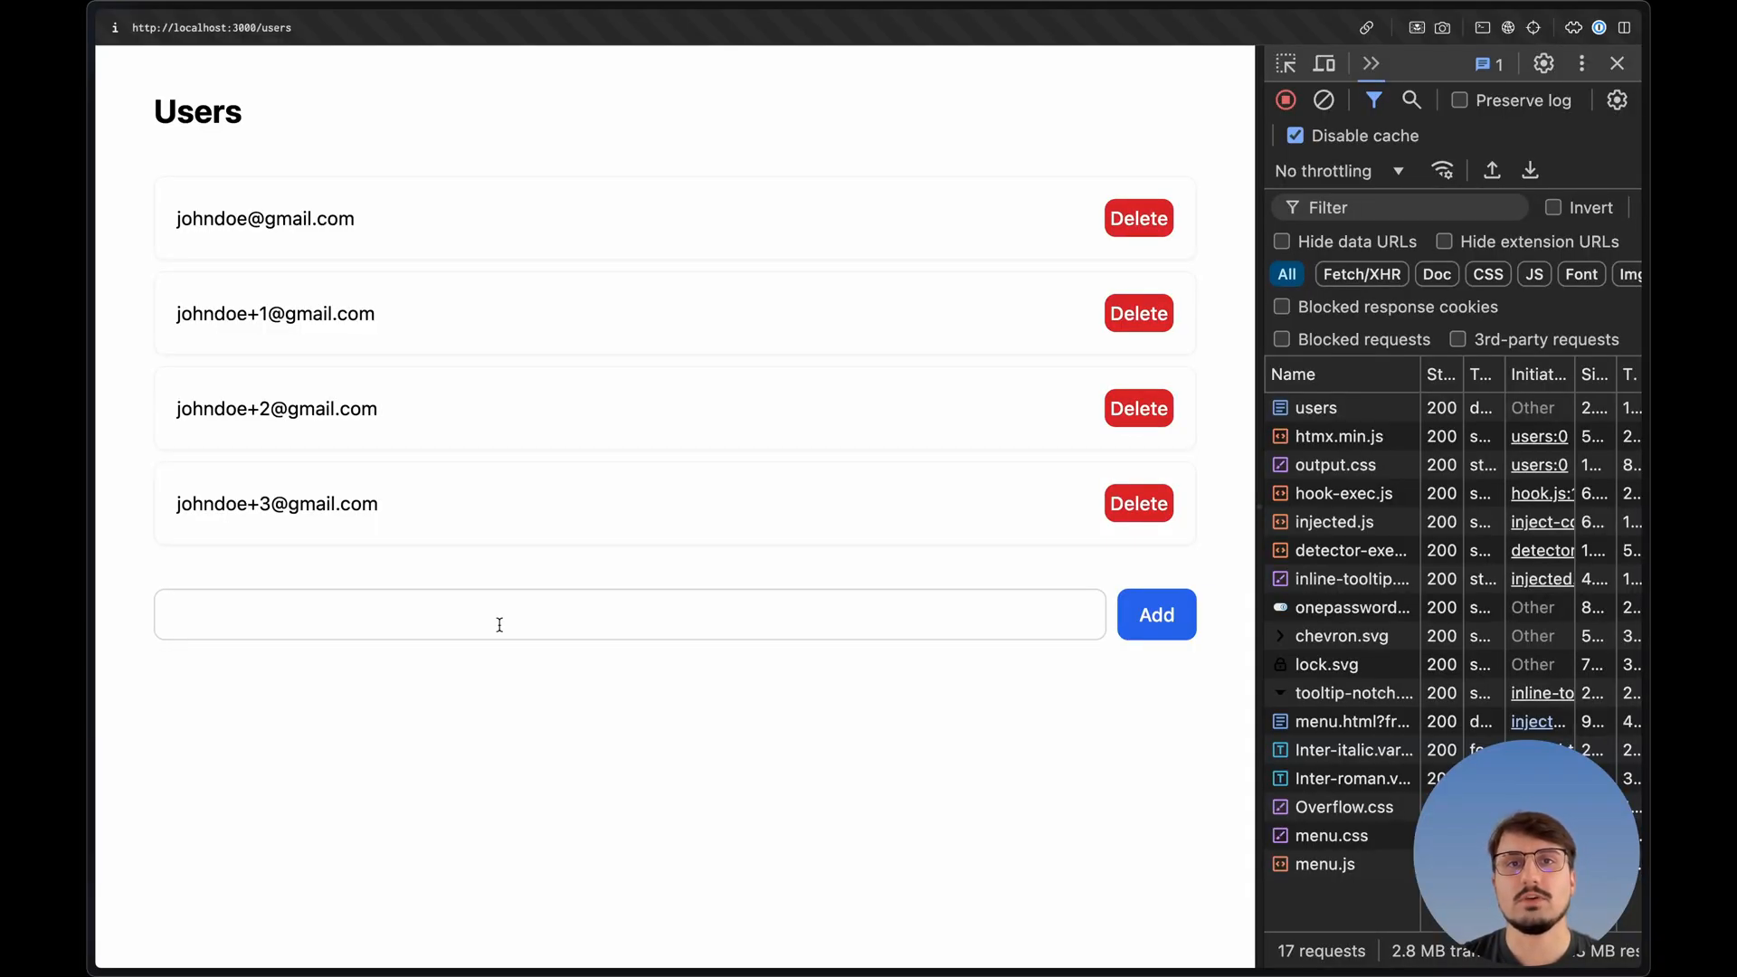
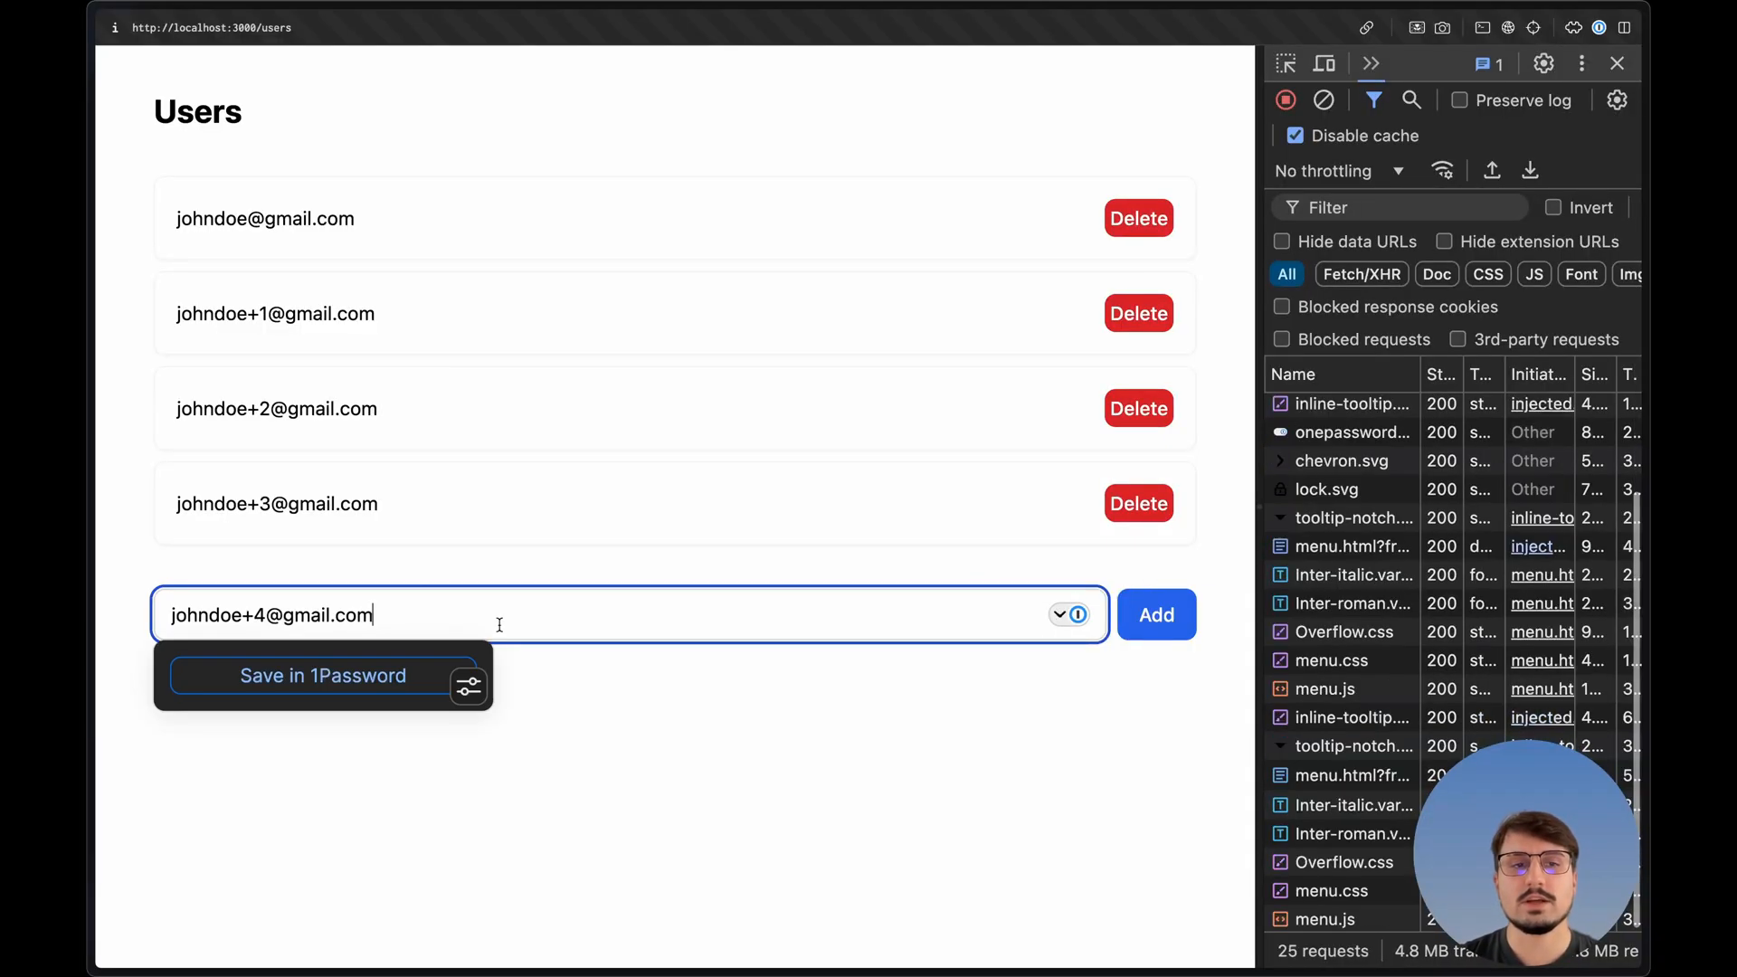
pyautogui.click(1156, 615)
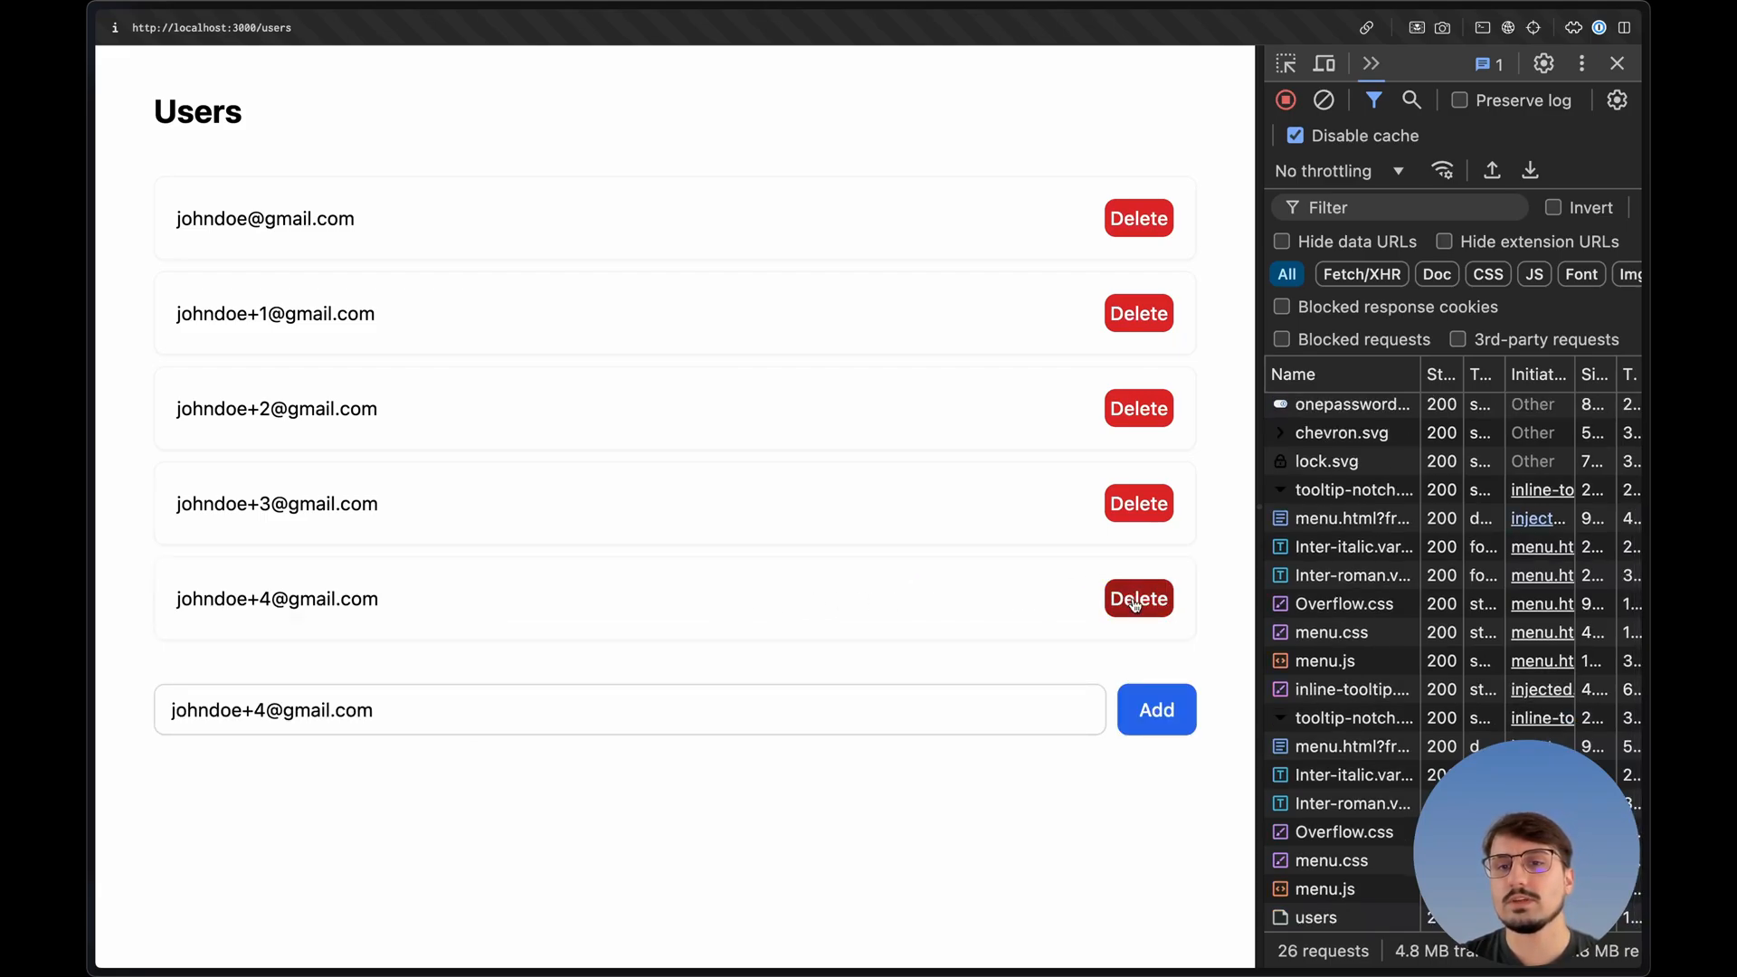
pyautogui.click(1138, 599)
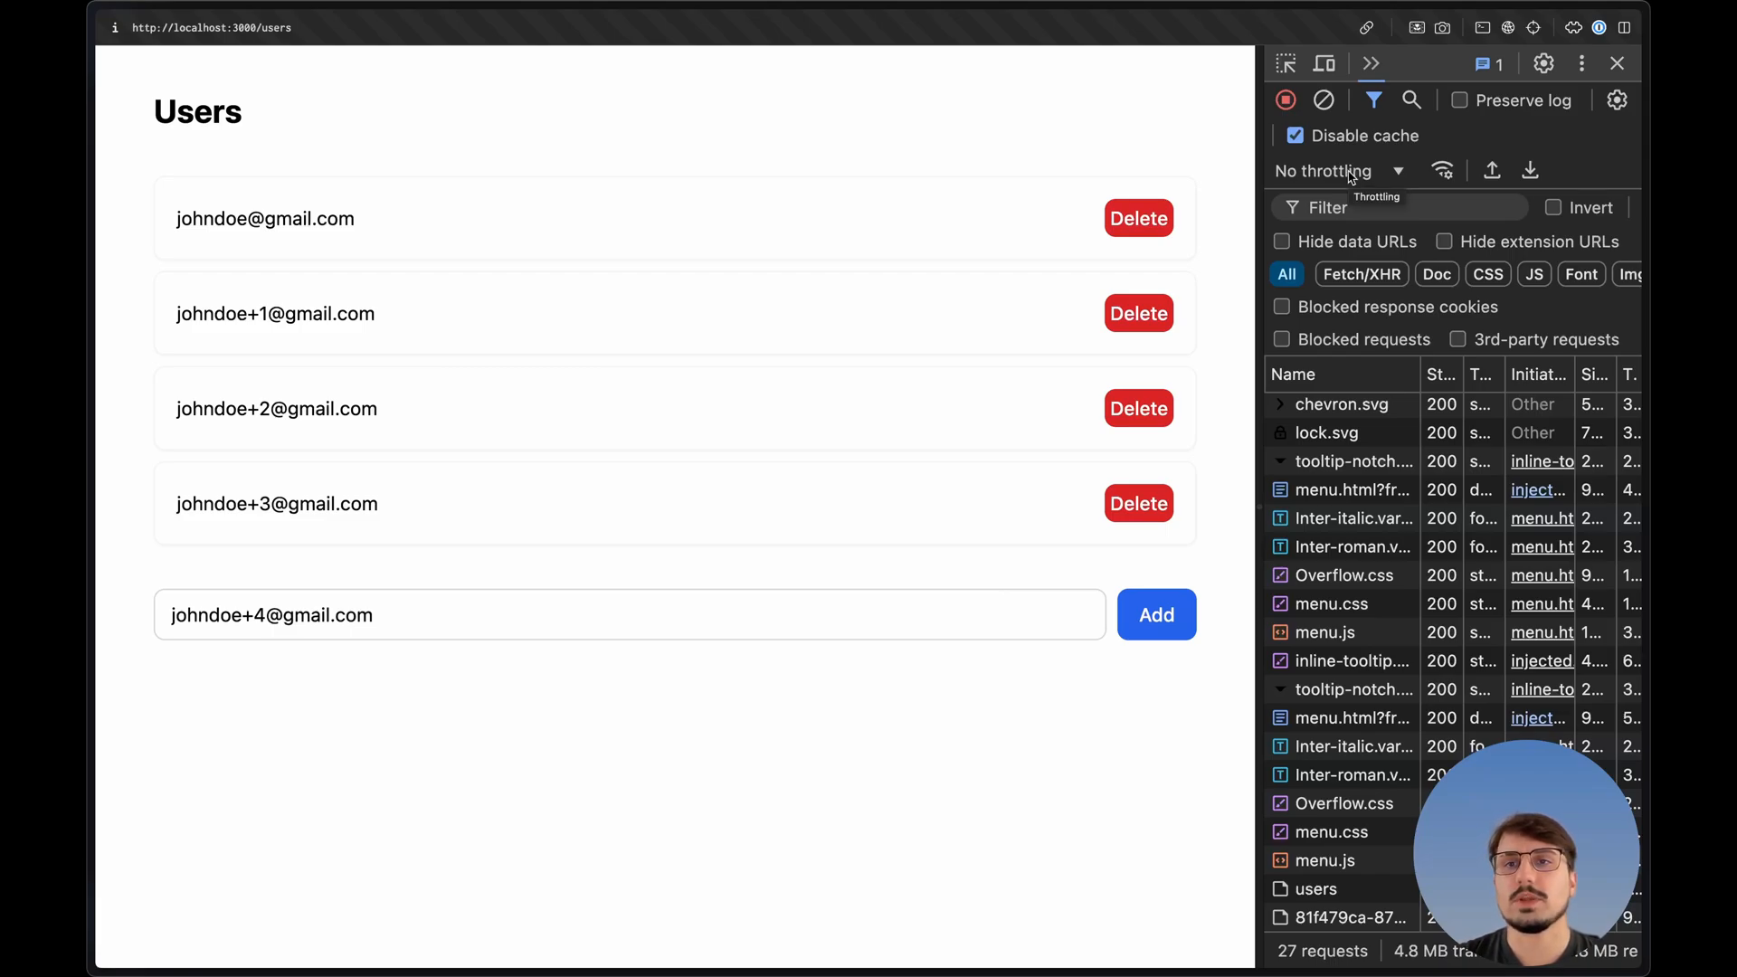
pyautogui.click(1324, 170)
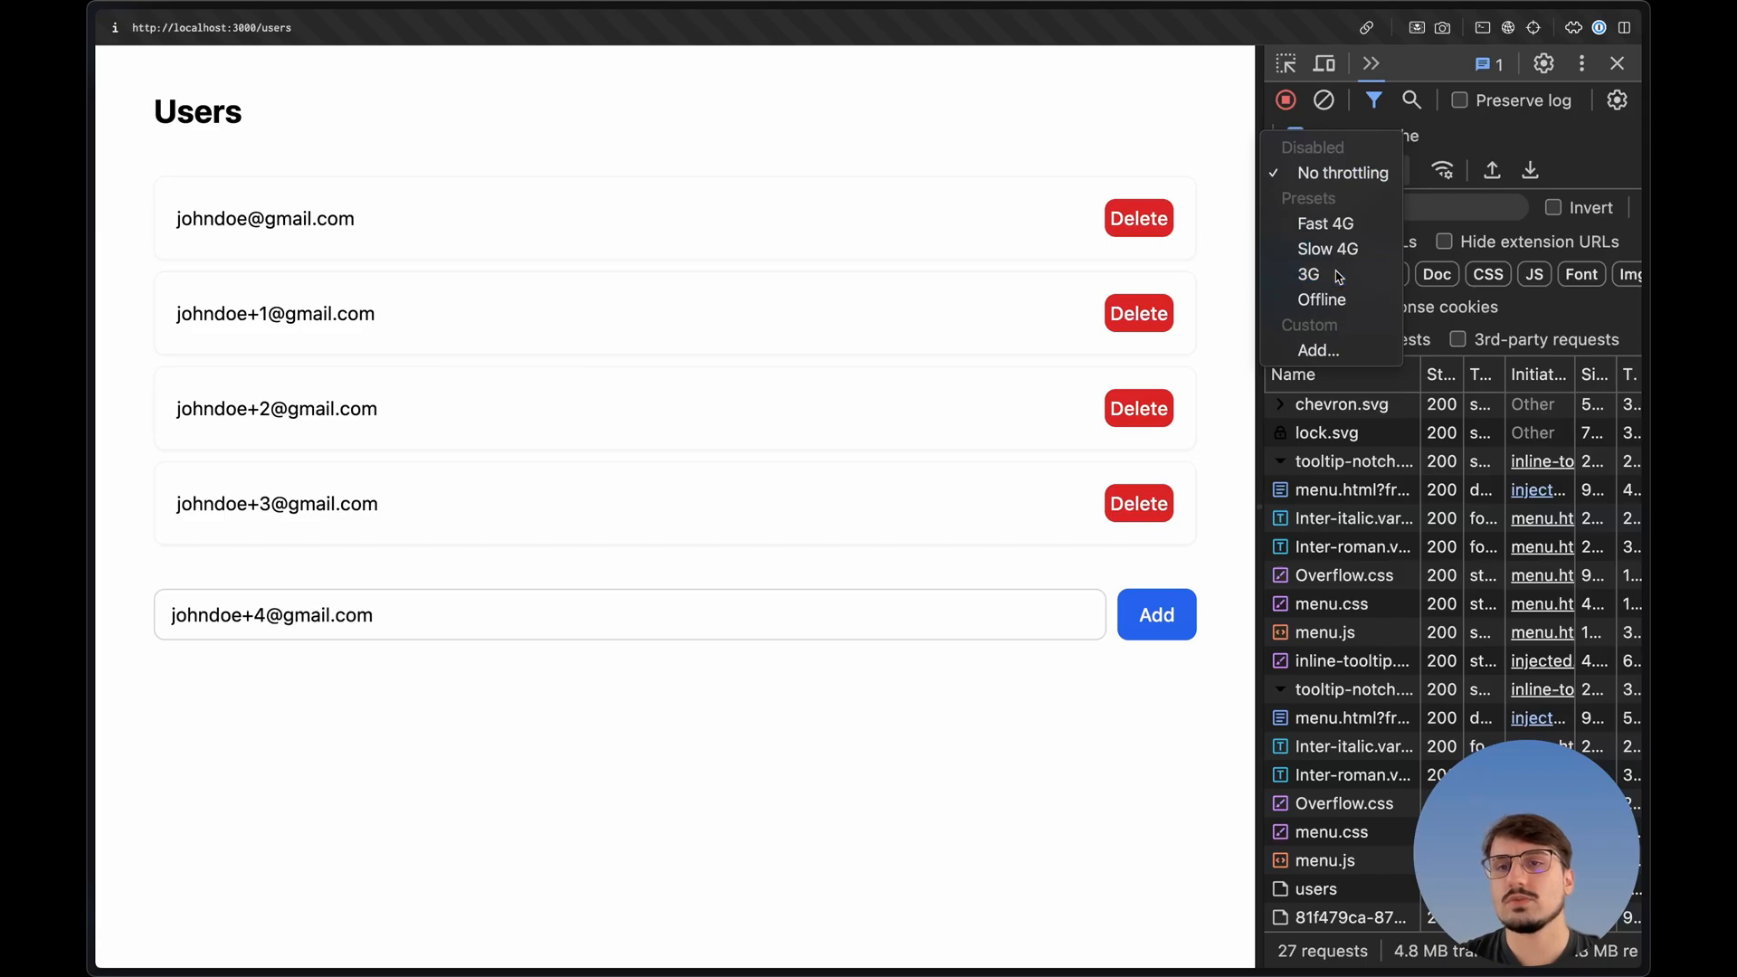
pyautogui.click(1308, 273)
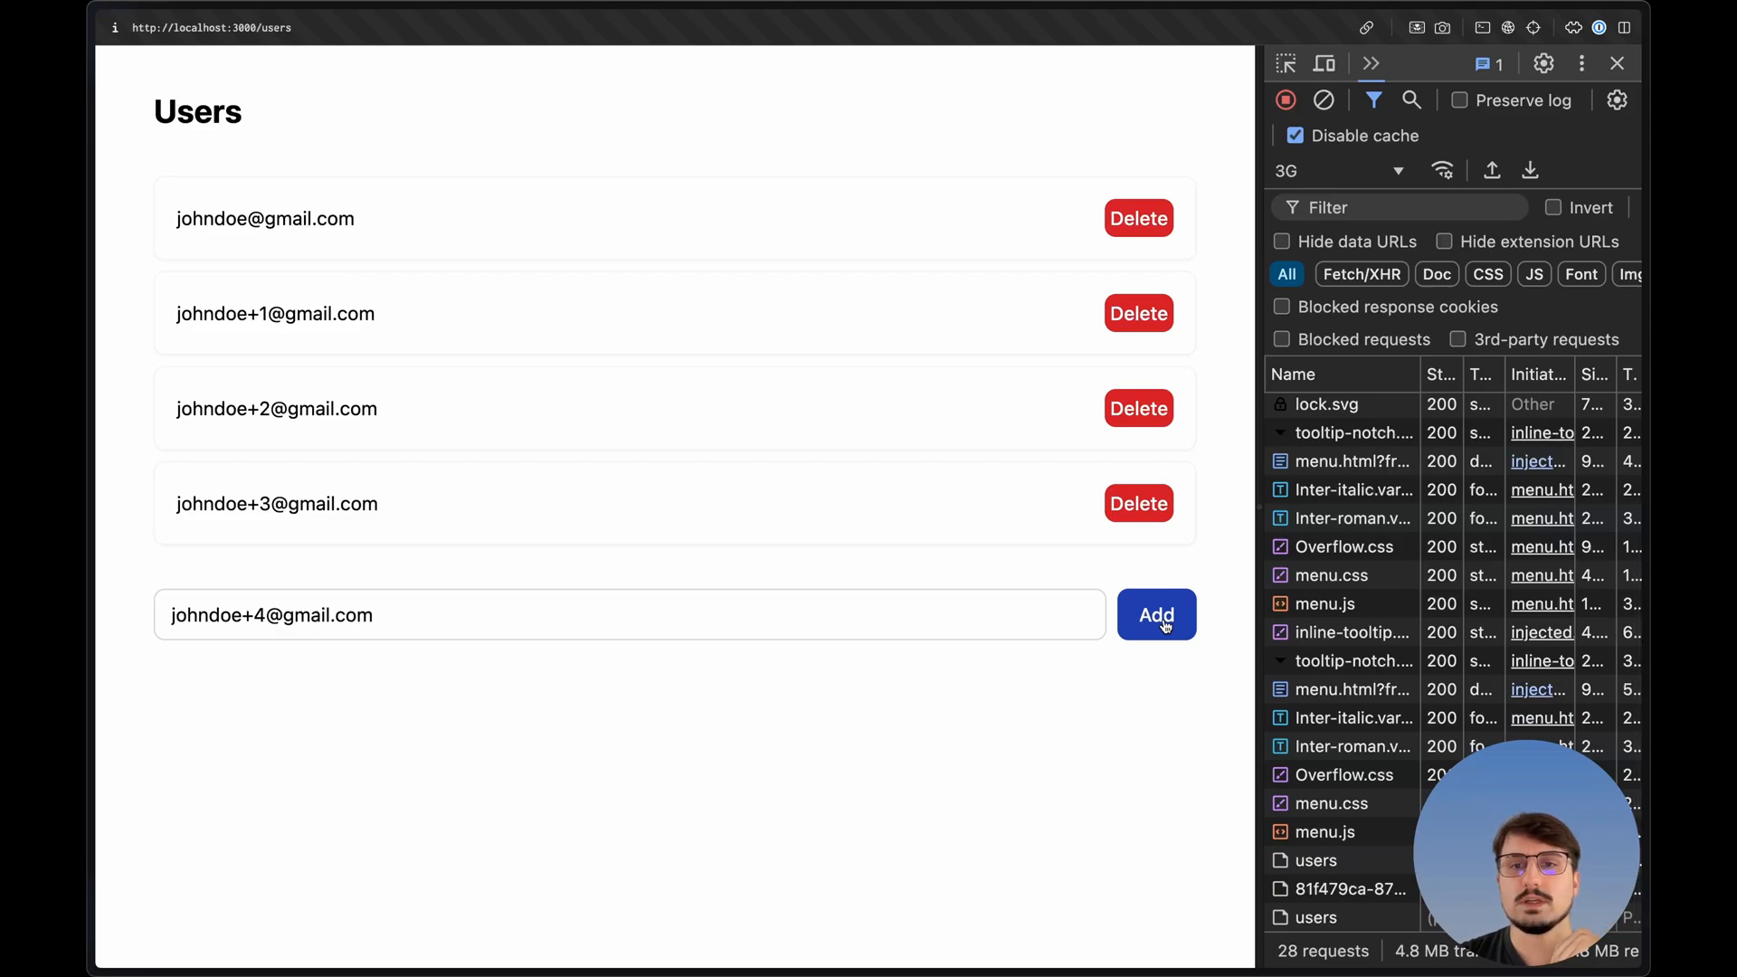
pyautogui.click(1156, 615)
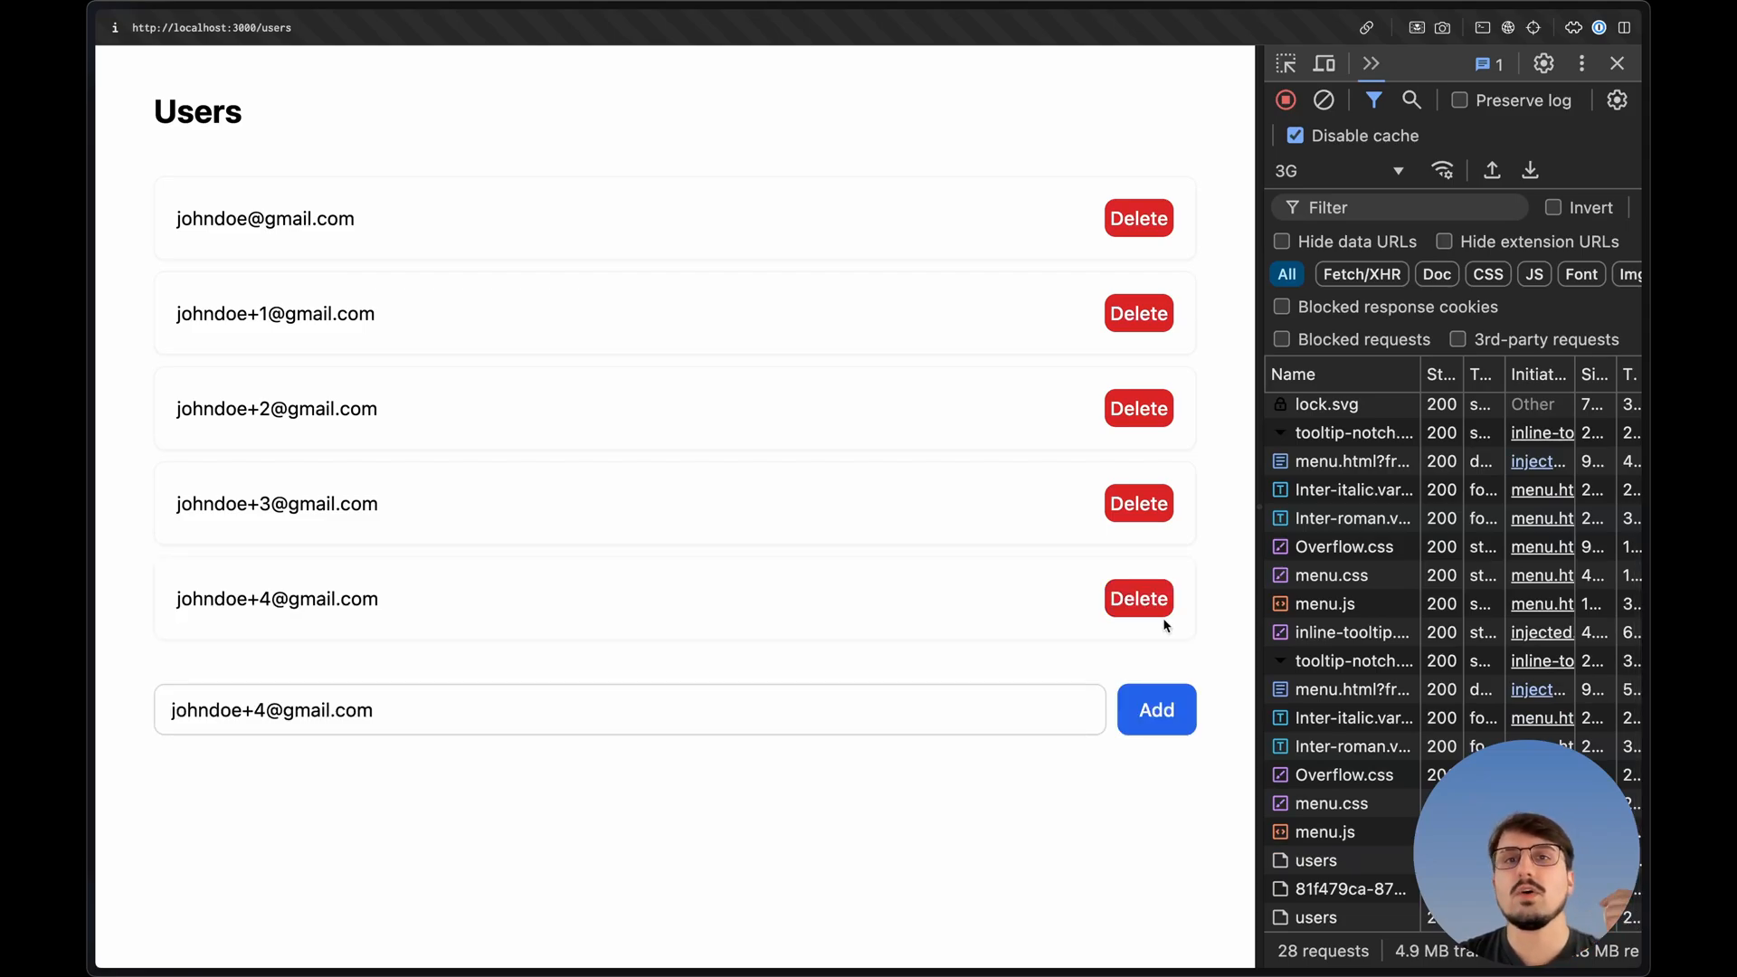
pyautogui.moveTo(604, 599)
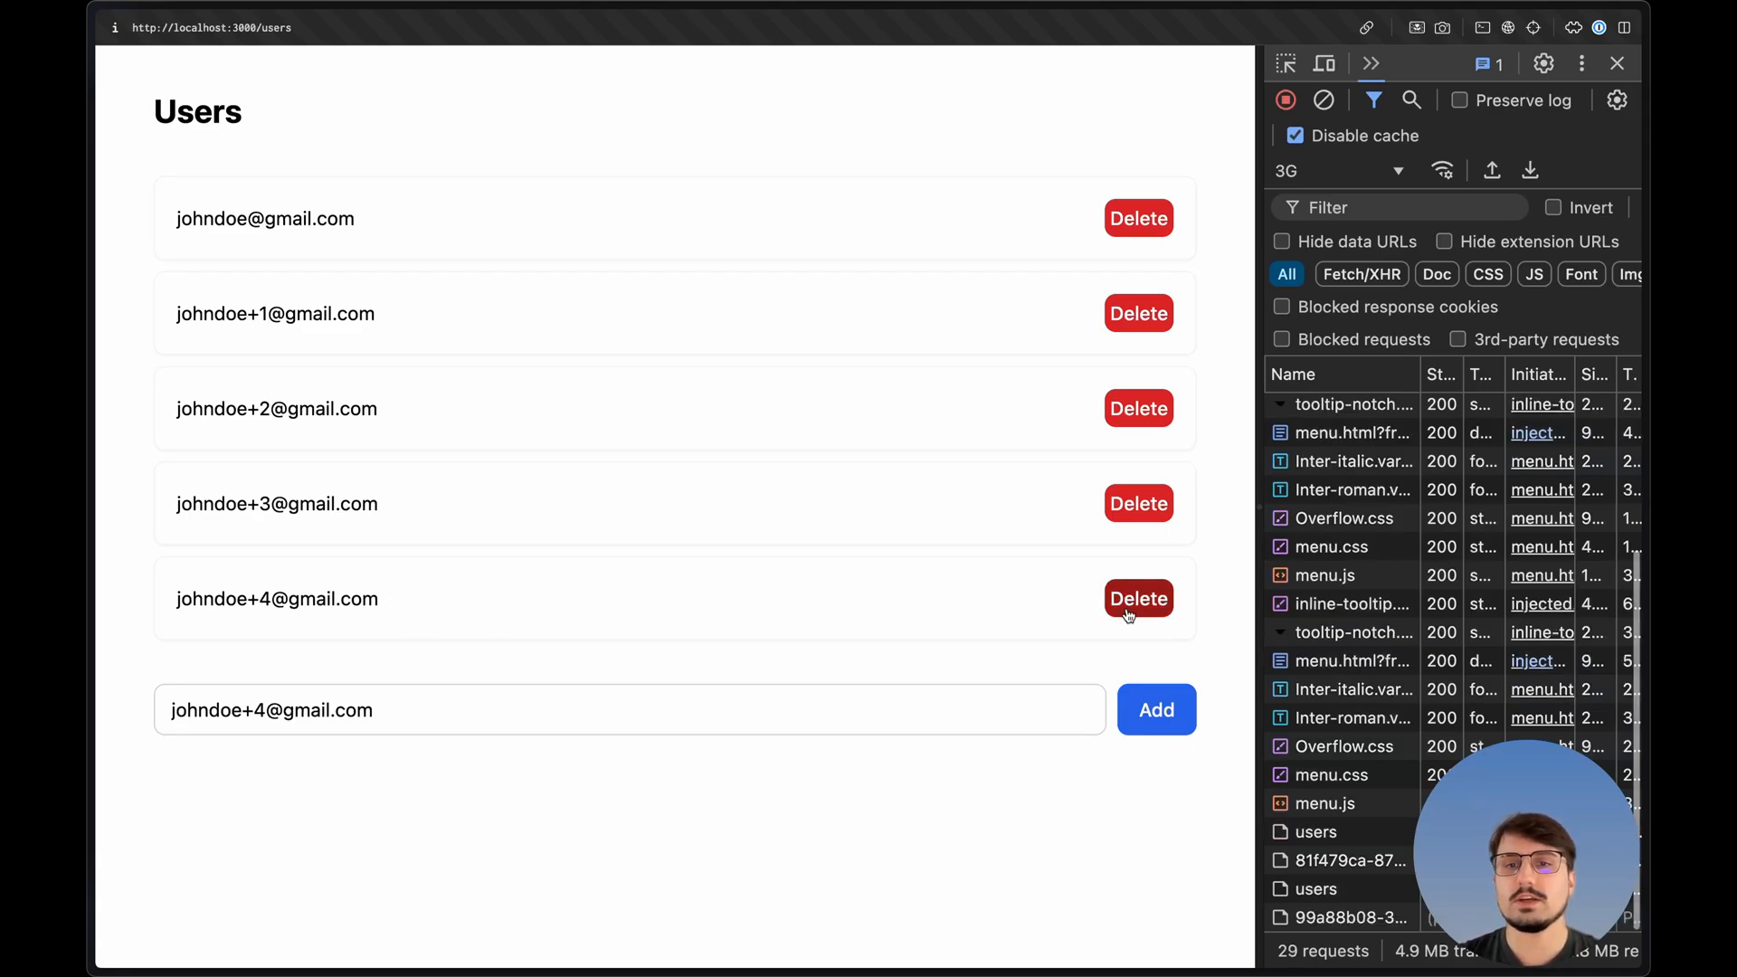
pyautogui.click(1138, 599)
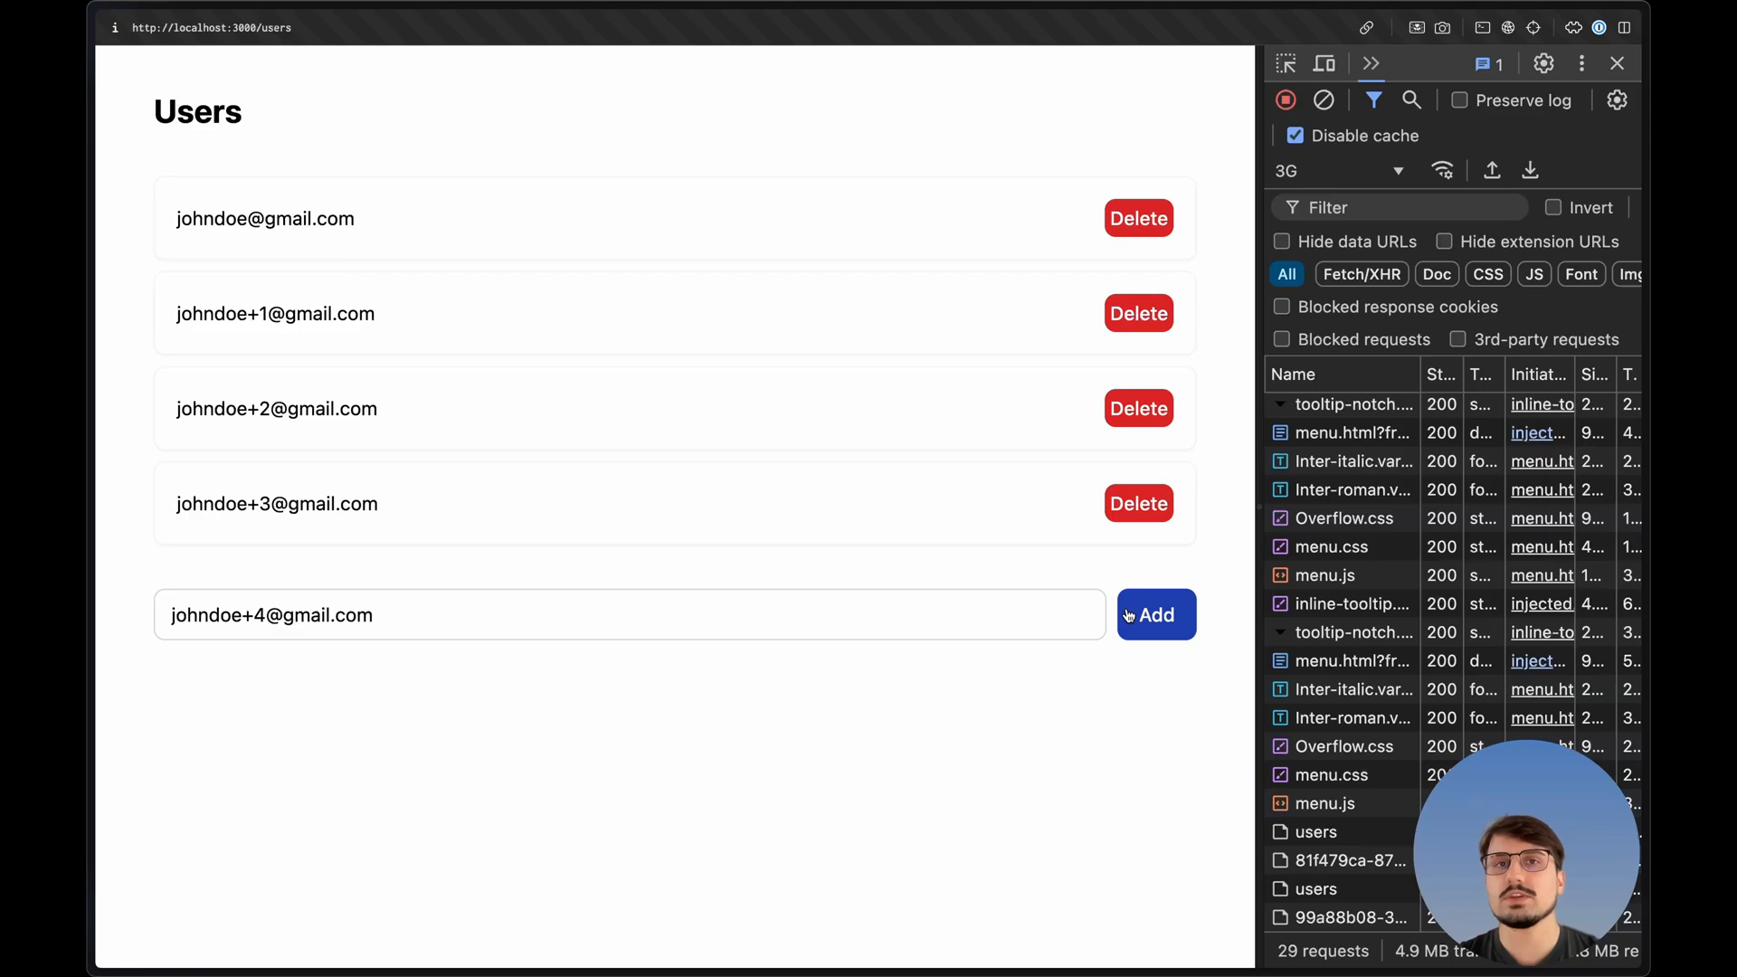
pyautogui.moveTo(959, 608)
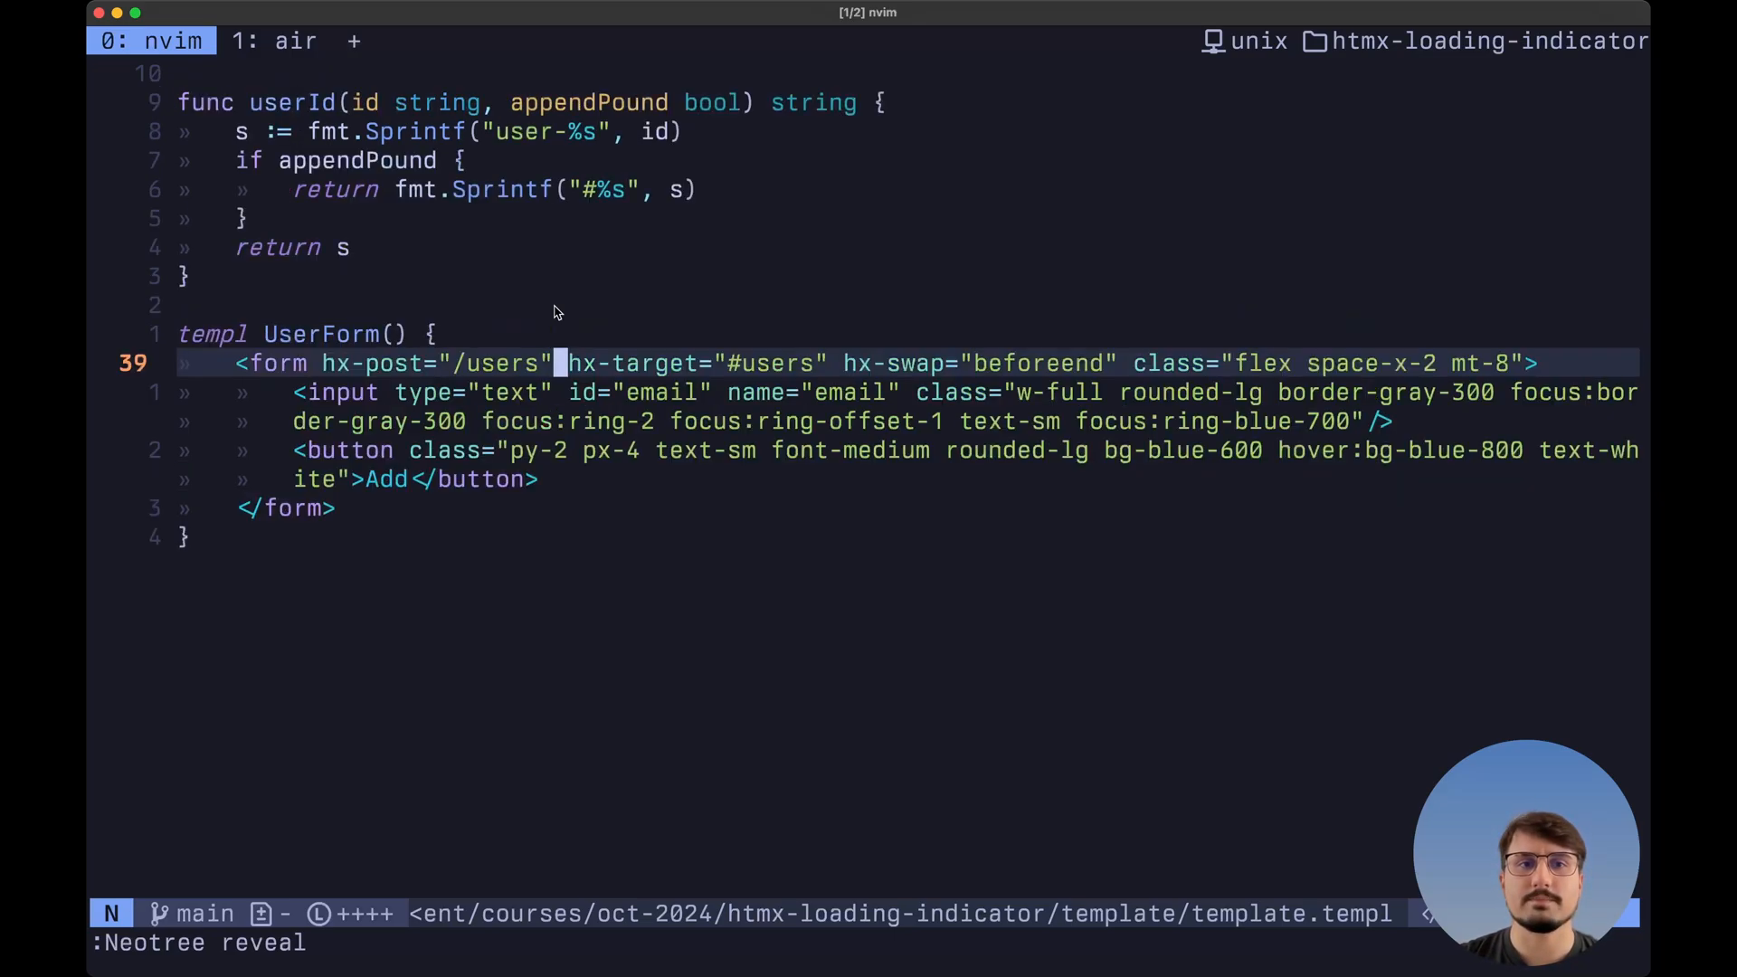
# Give the UserForm form element hx-disabled-elt="find button"
pyautogui.write('hx-')
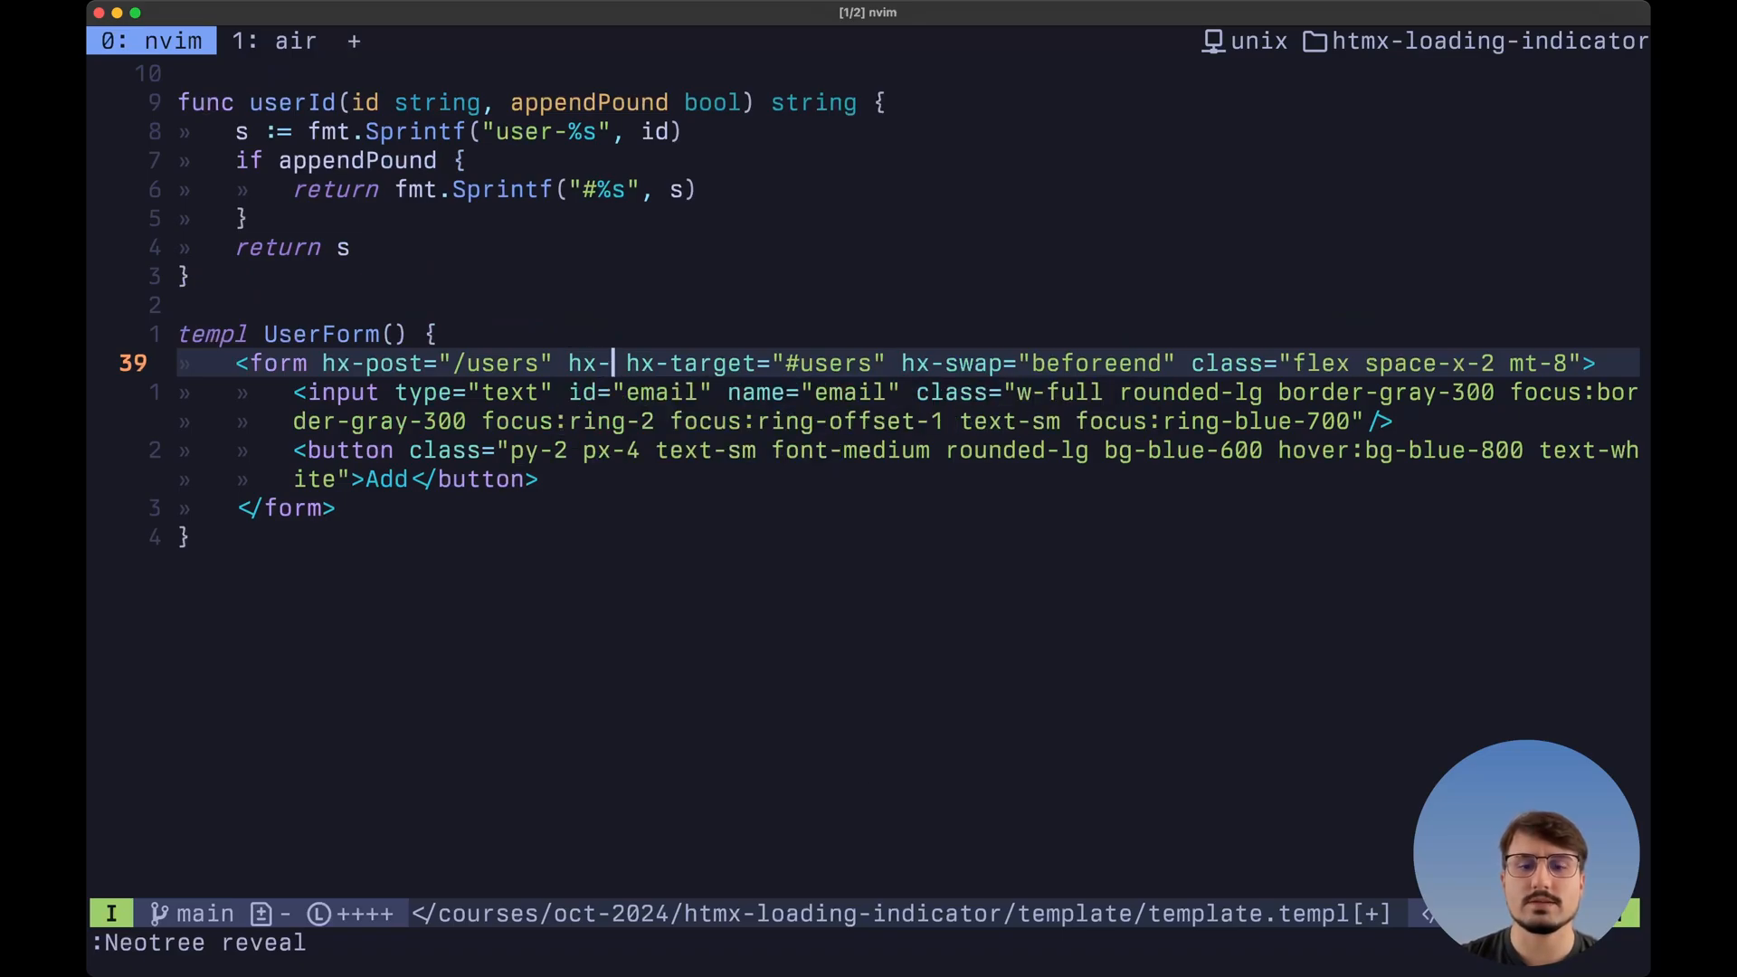
pyautogui.write('disabled-elt="')
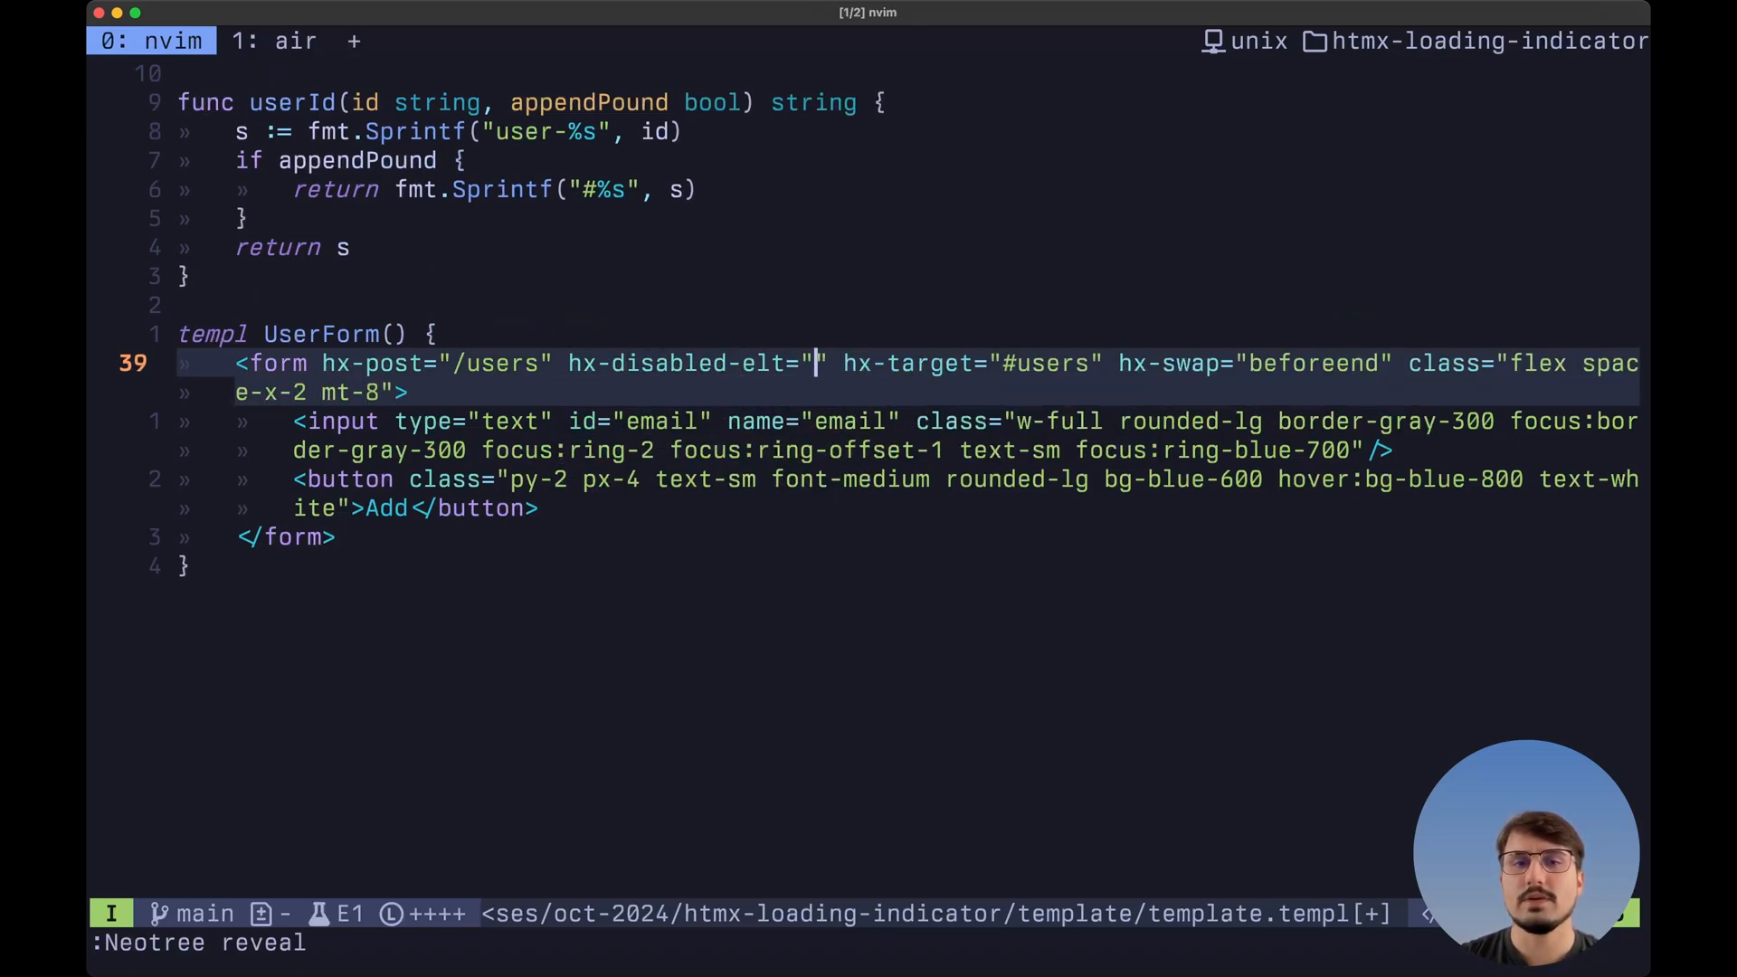
pyautogui.write('find button')
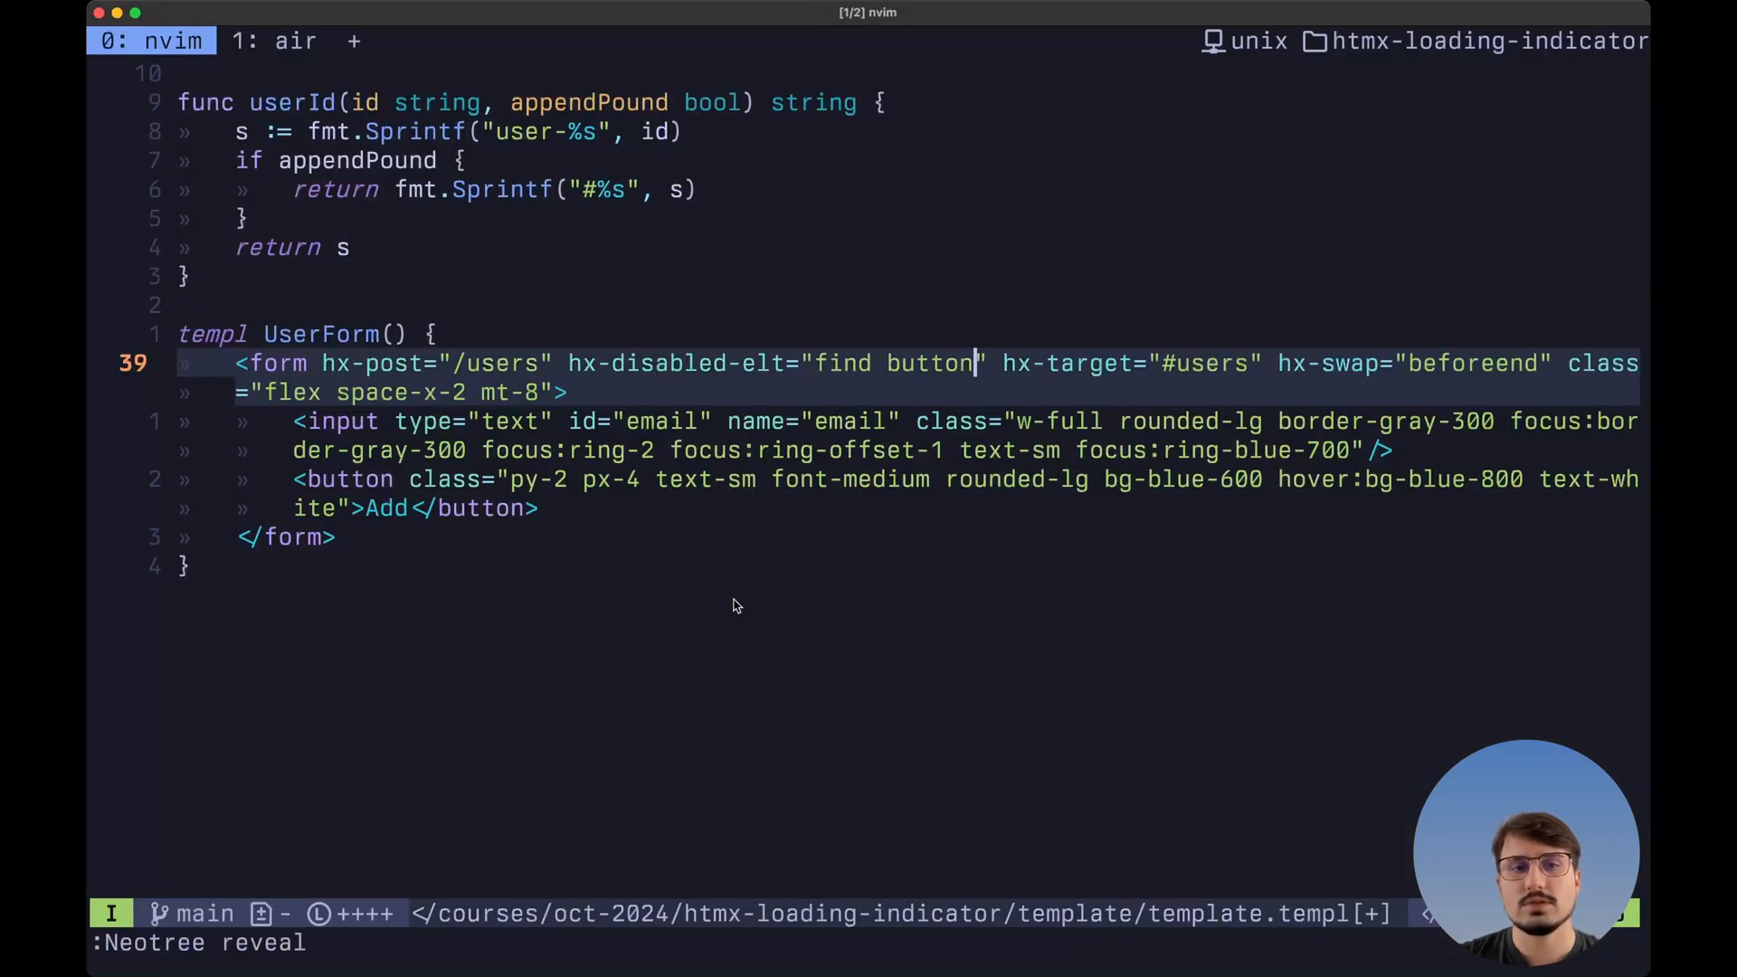
pyautogui.press('Escape')
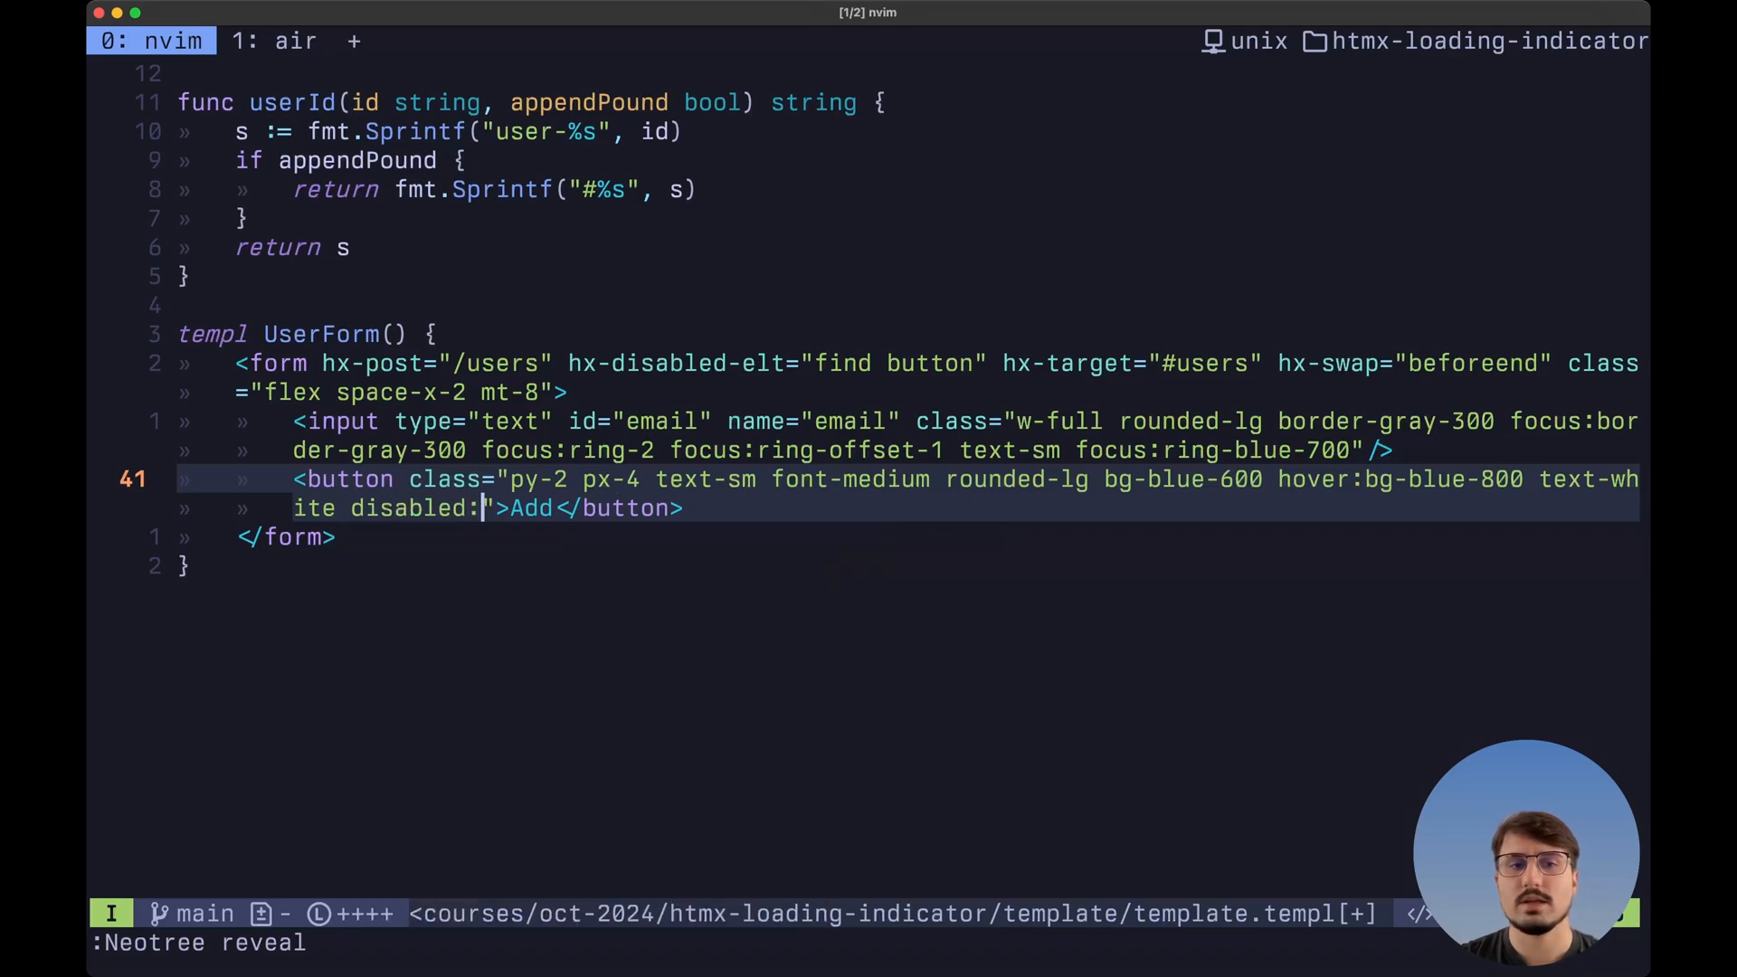
# Add disabled:opacity-25 to the Add button's class list
pyautogui.write('opacity-')
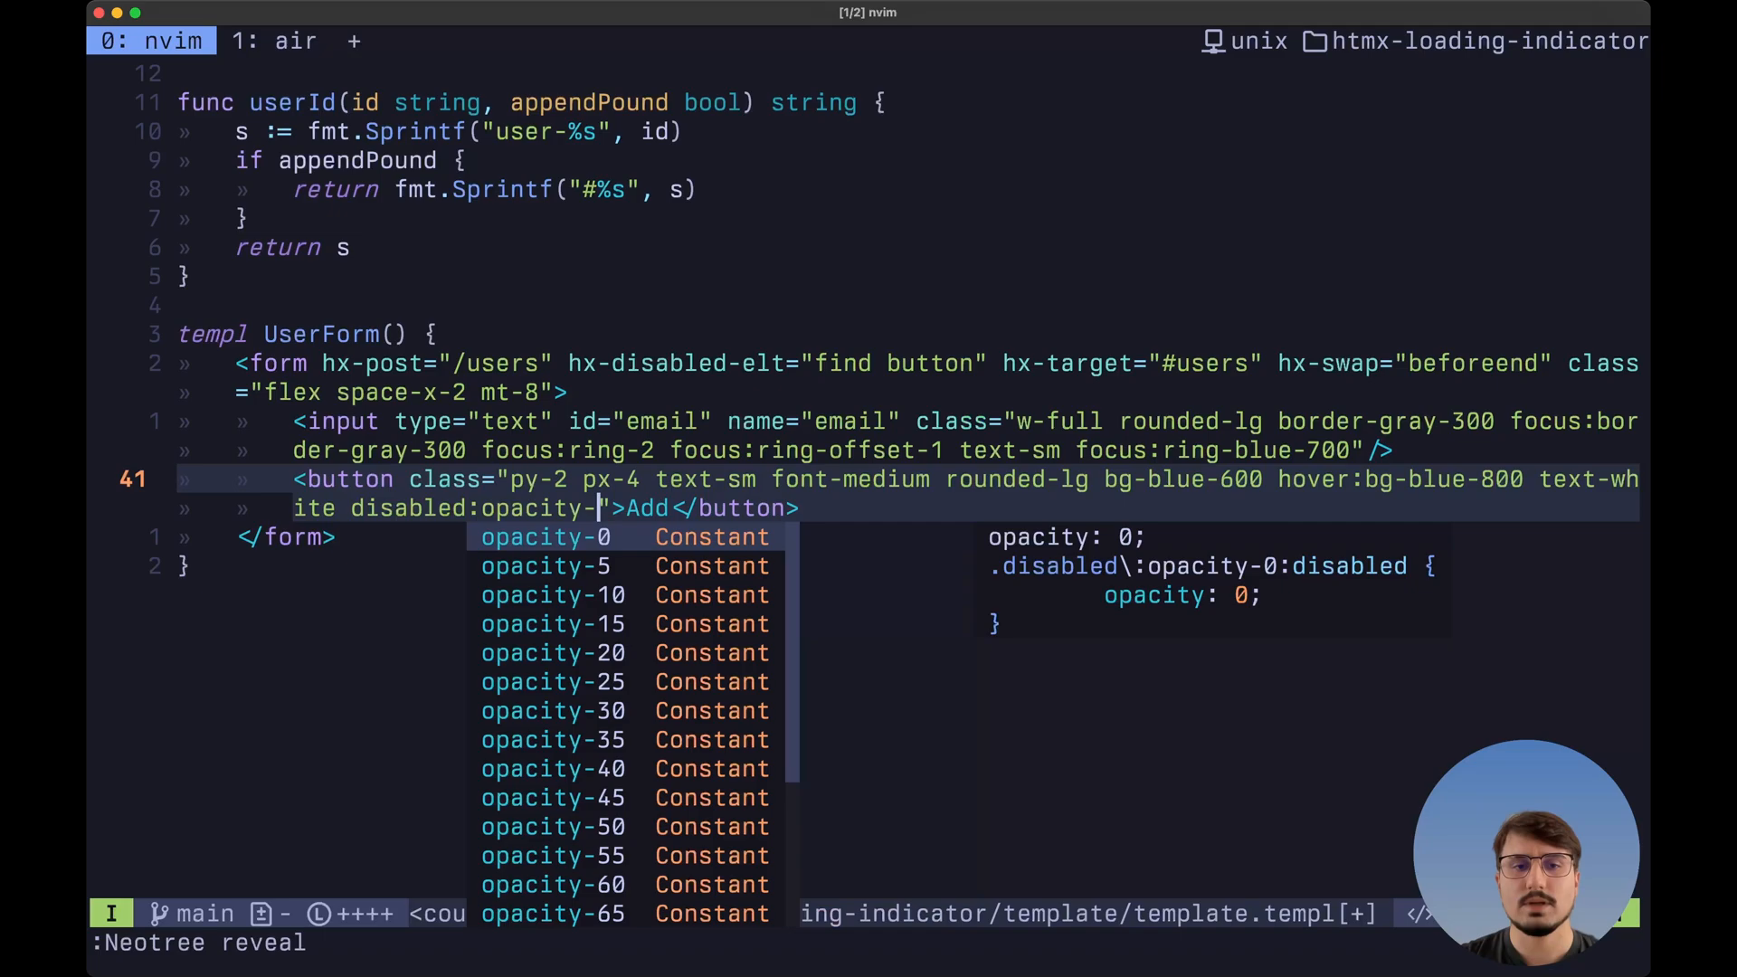
pyautogui.write('25')
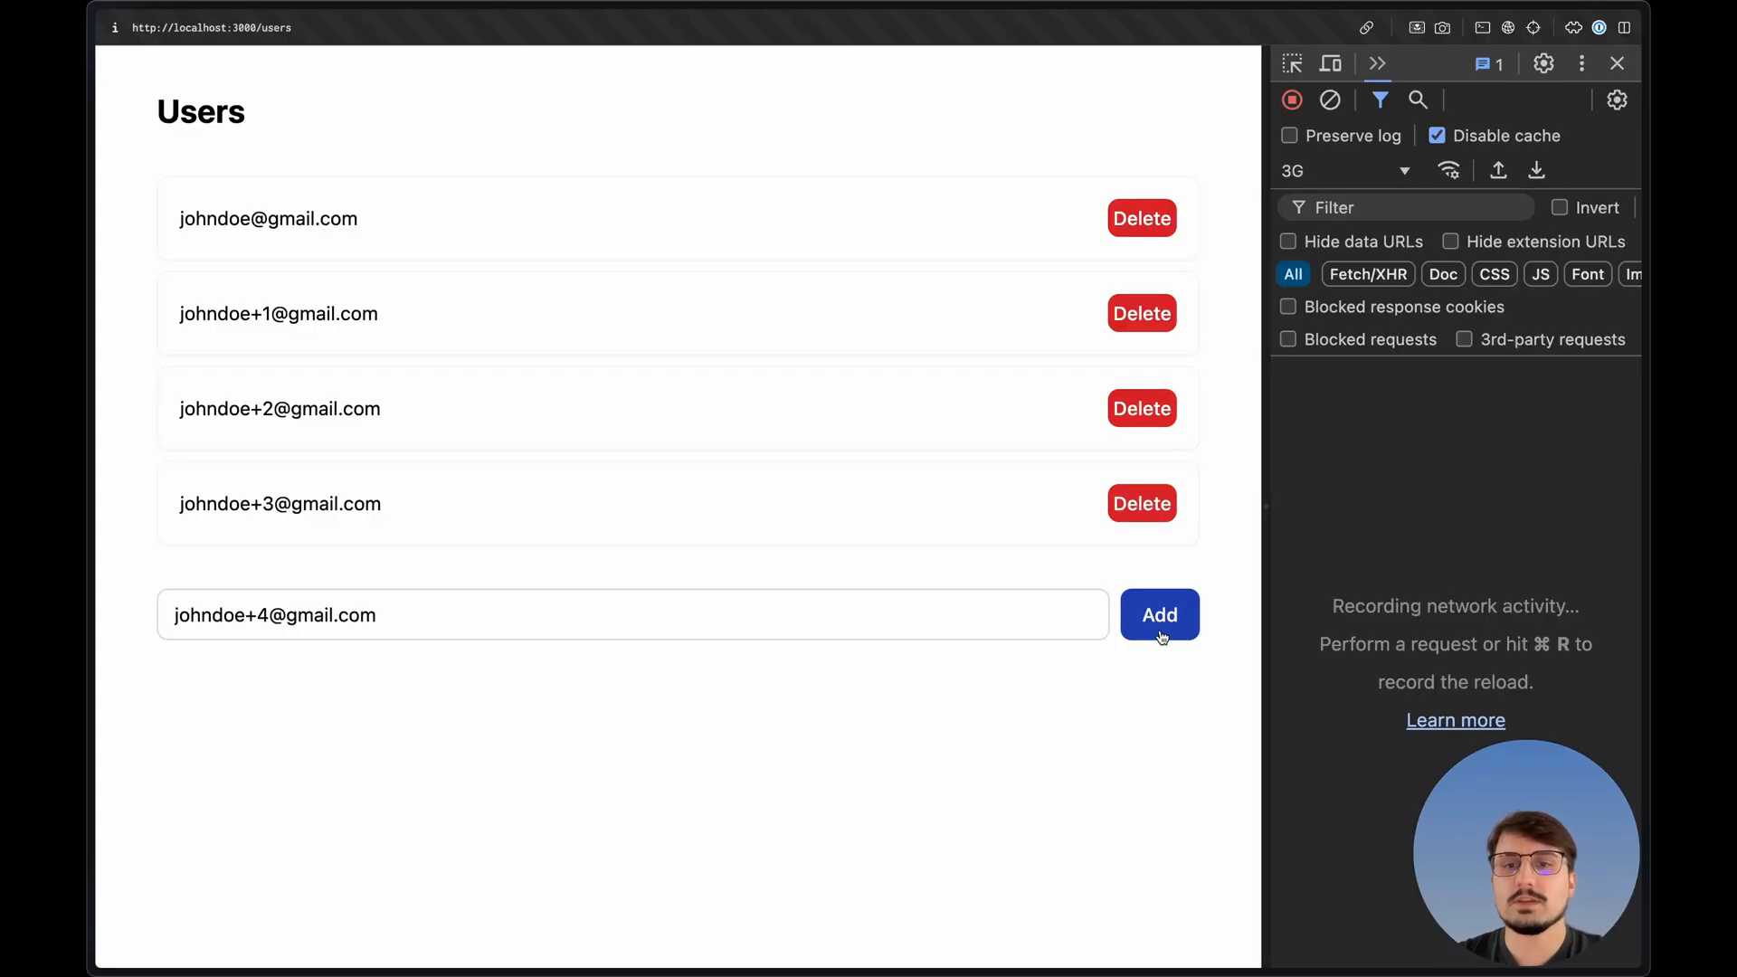
pyautogui.click(1158, 615)
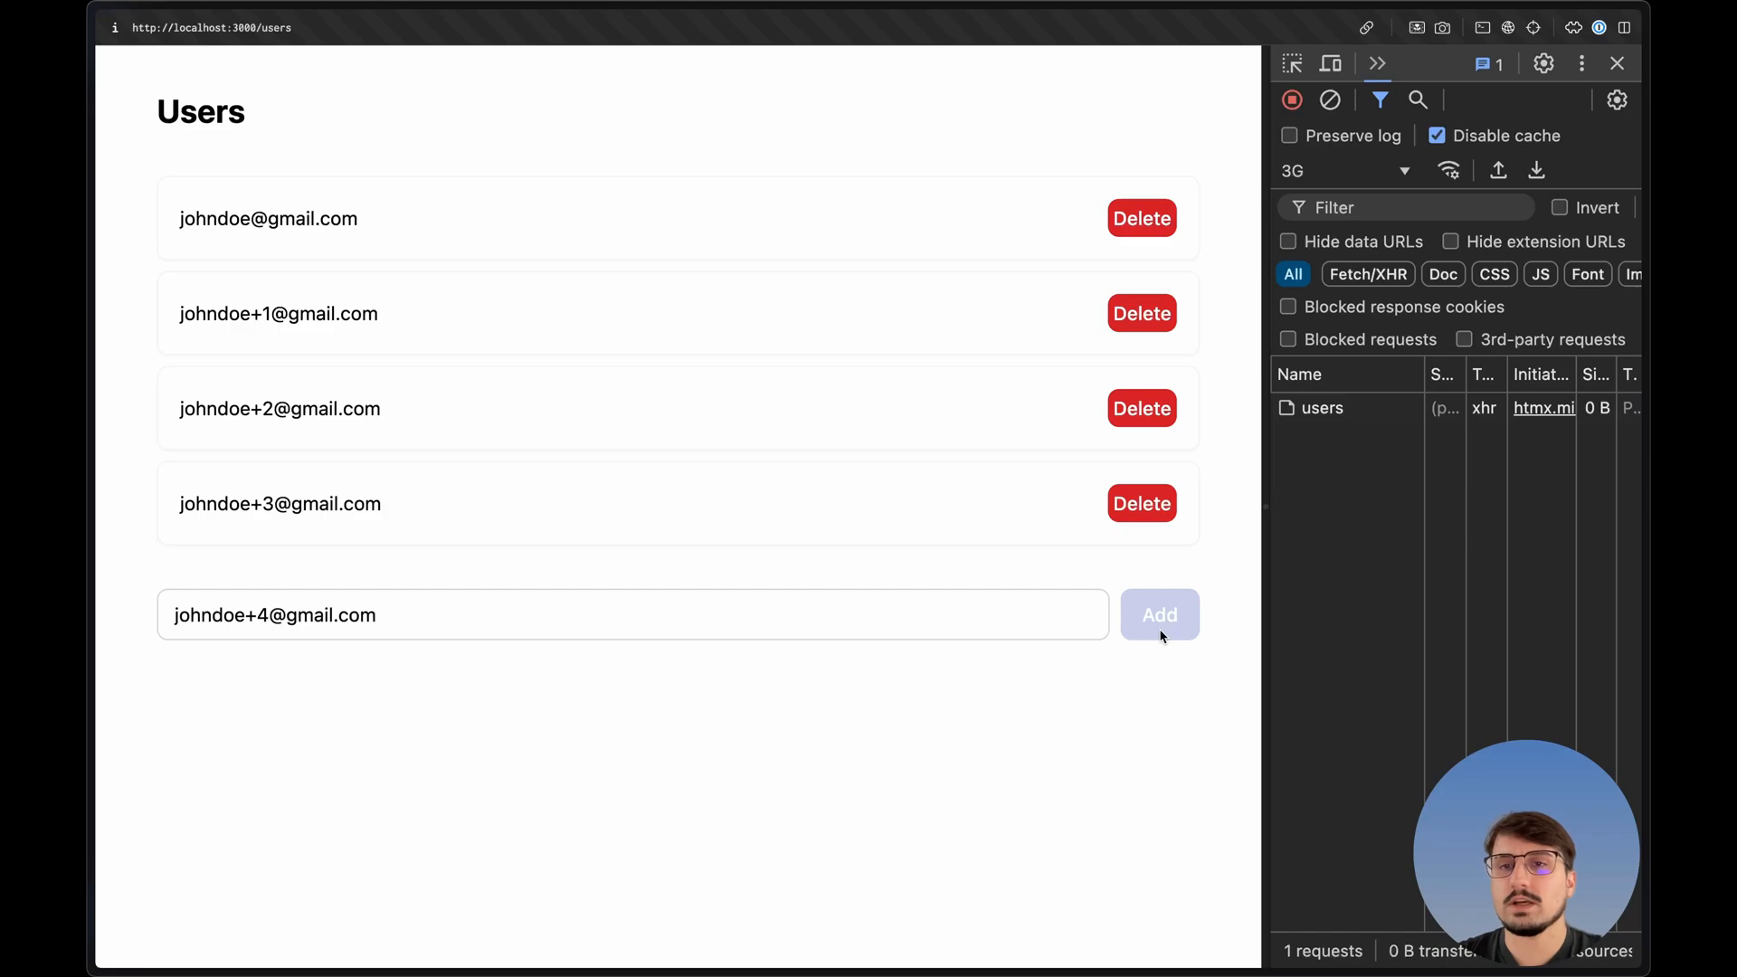
pyautogui.click(1158, 615)
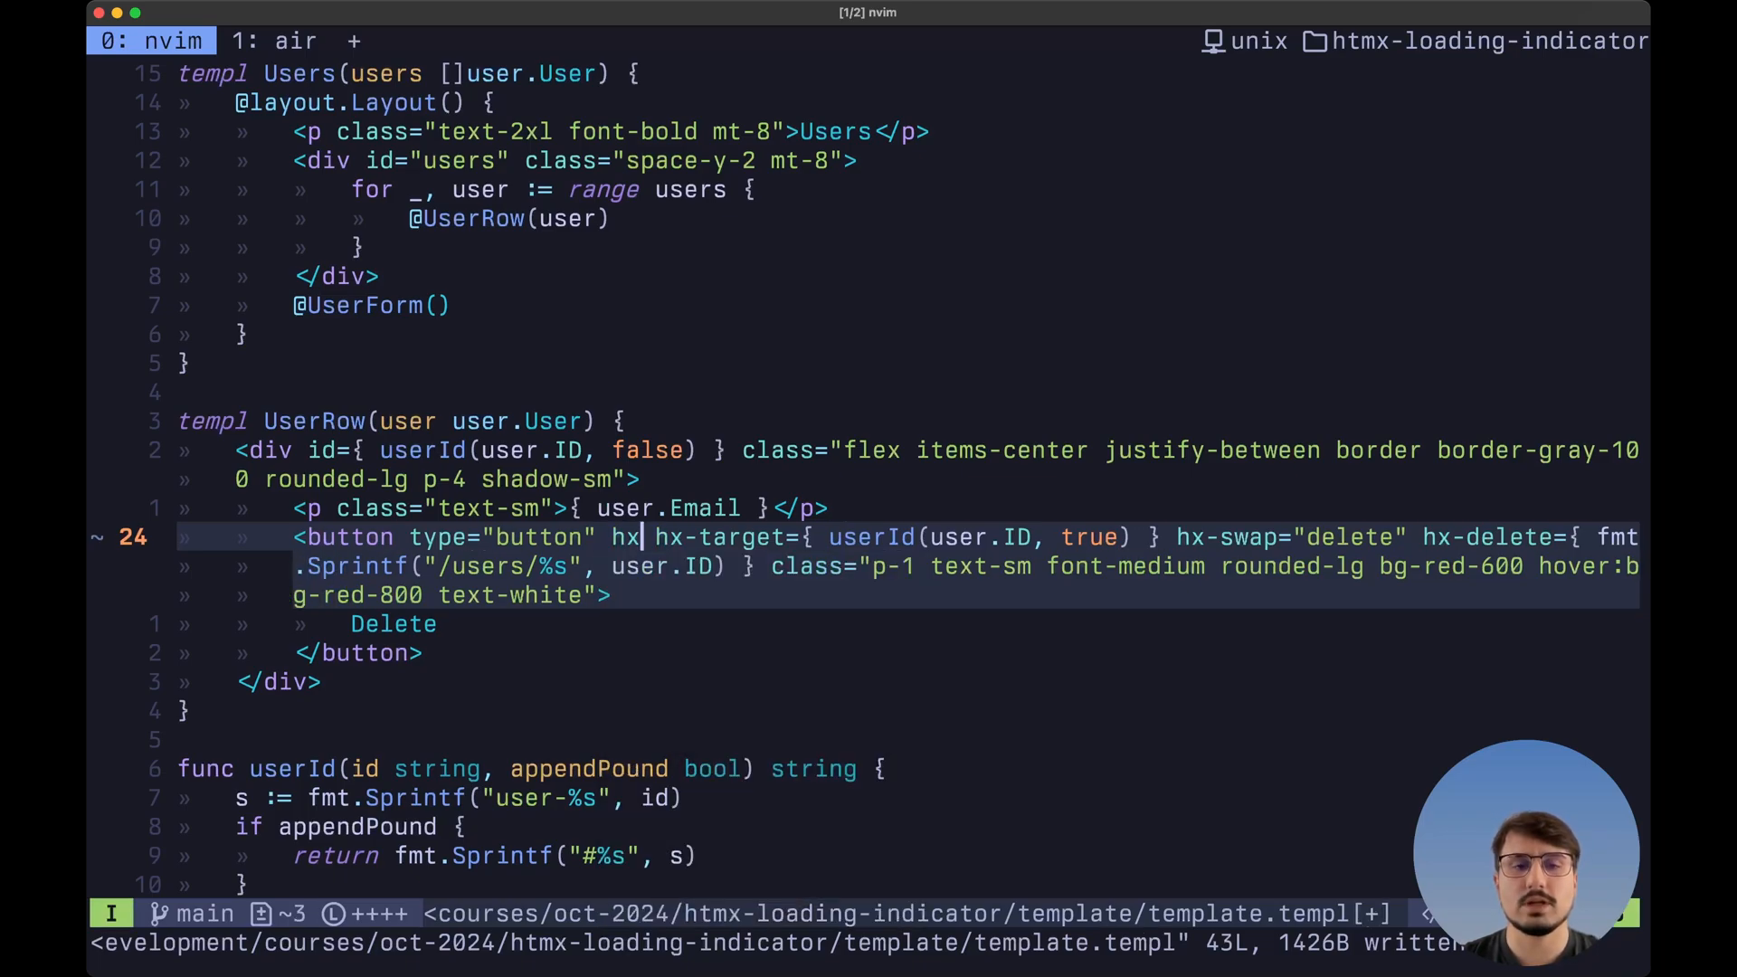
# Give the UserRow Delete button hx-disabled-elt="this"
pyautogui.write('-disabled-elt="this')
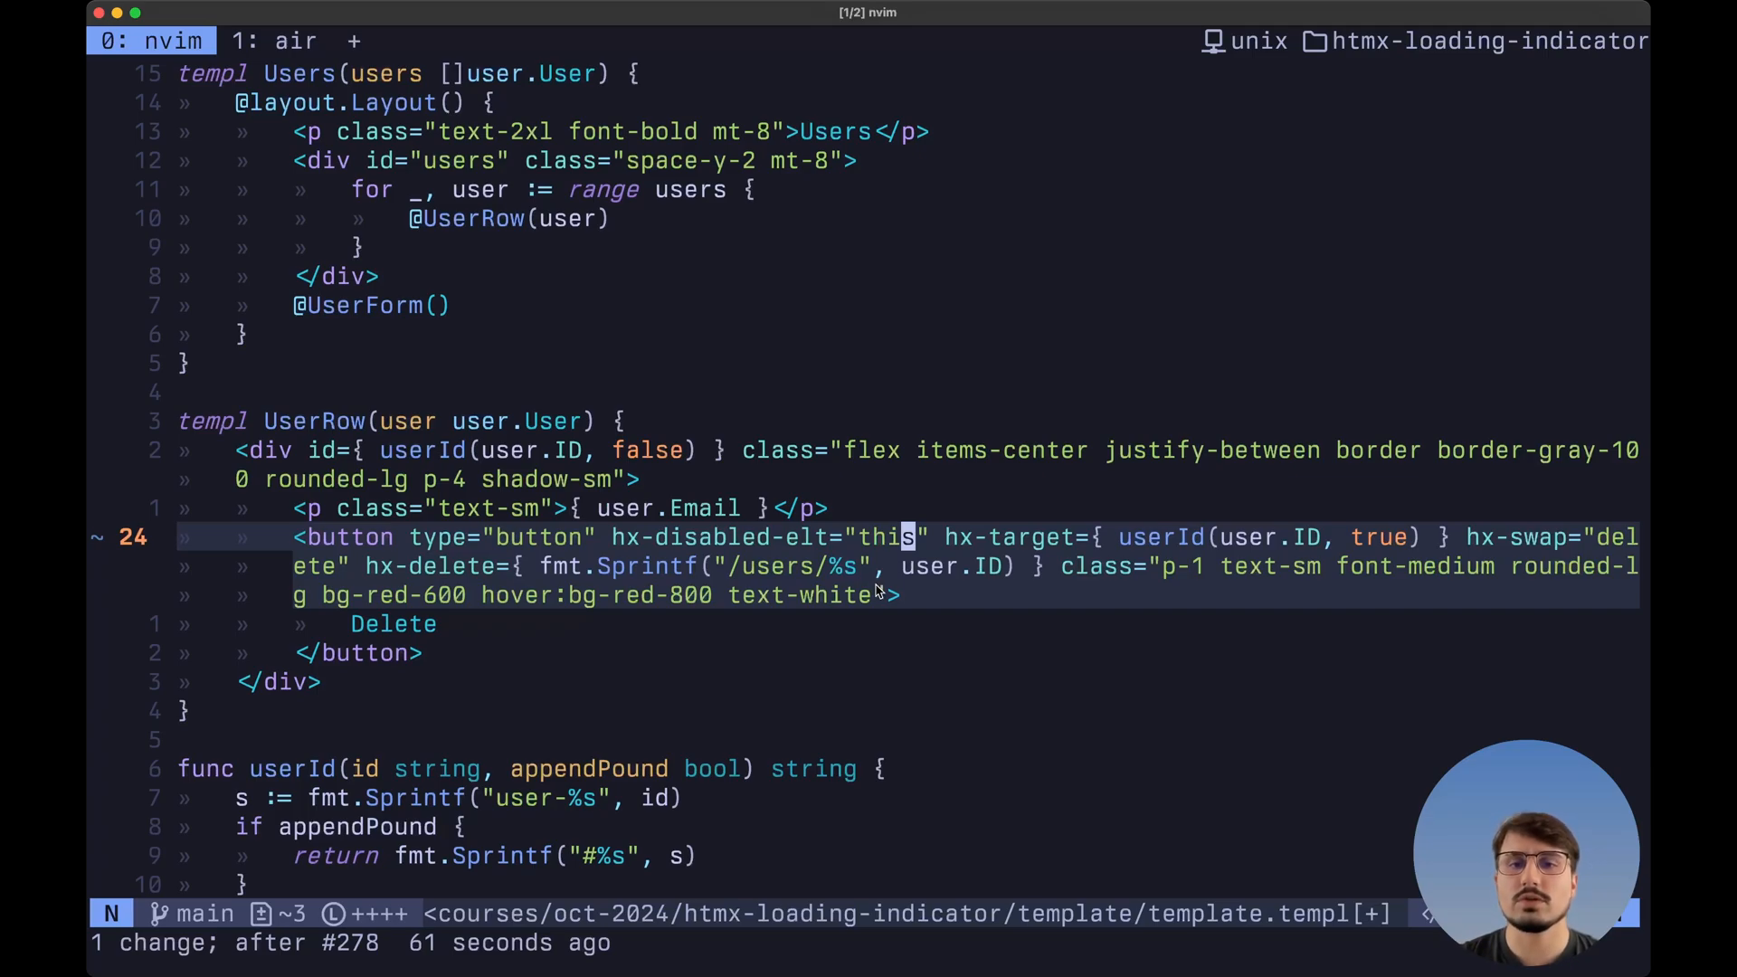
pyautogui.write('disab')
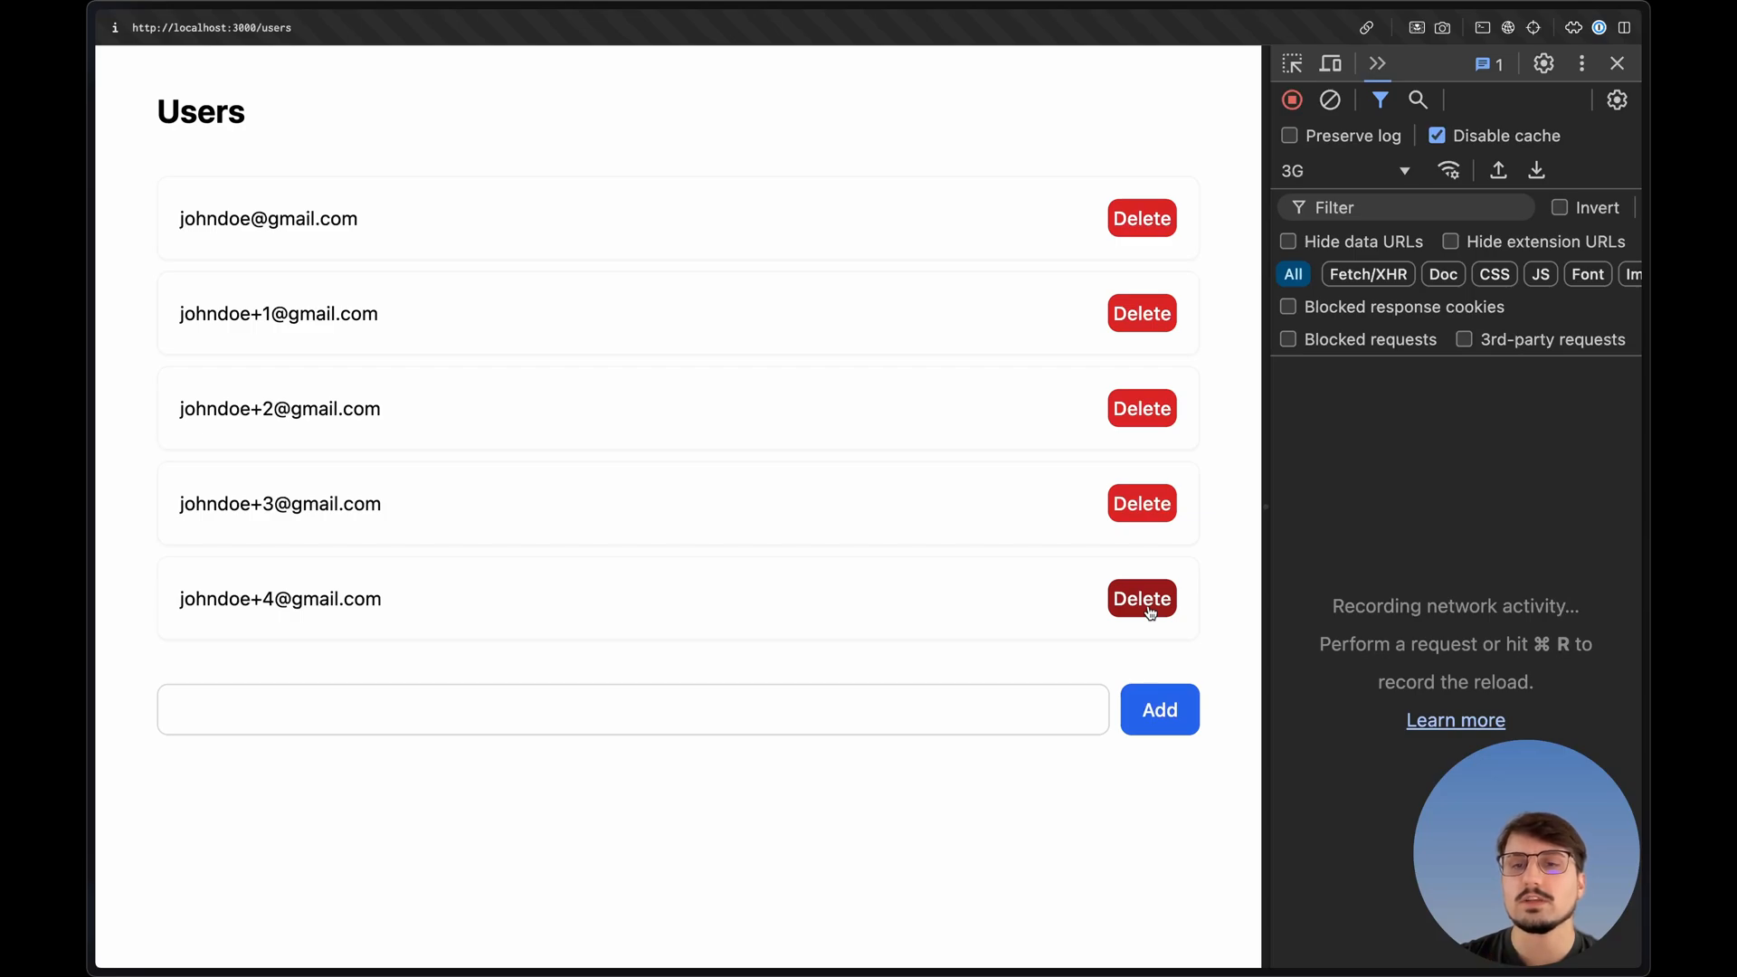
pyautogui.click(1142, 599)
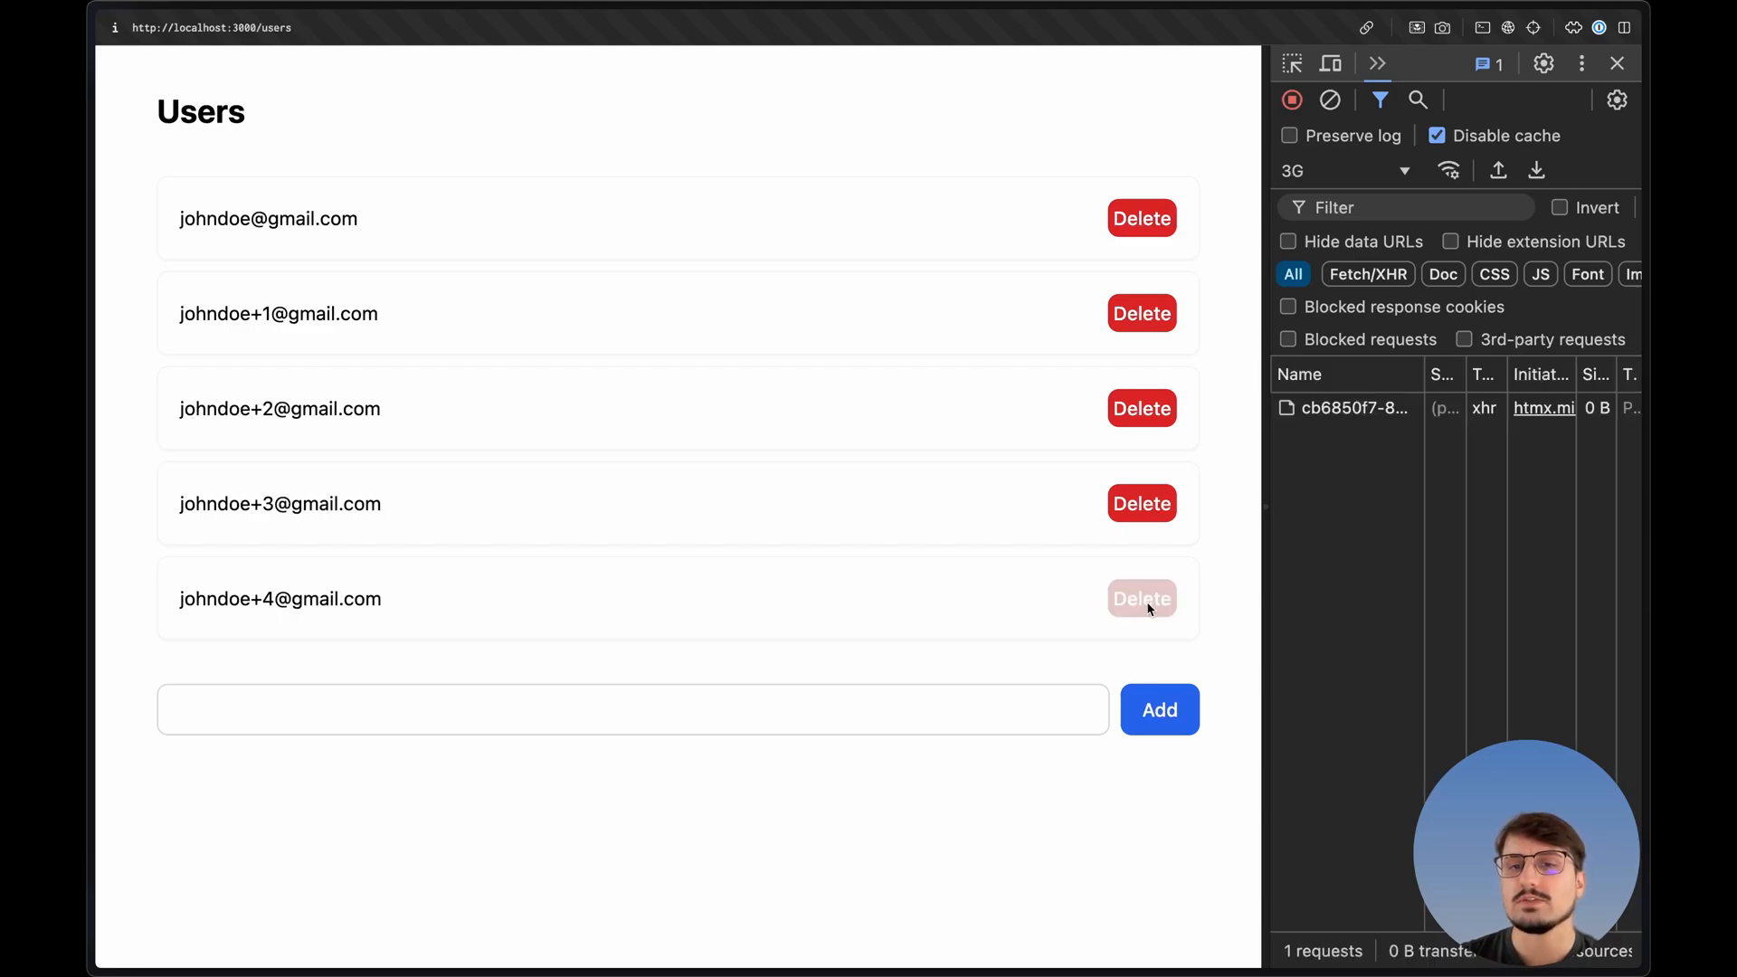
pyautogui.click(1141, 599)
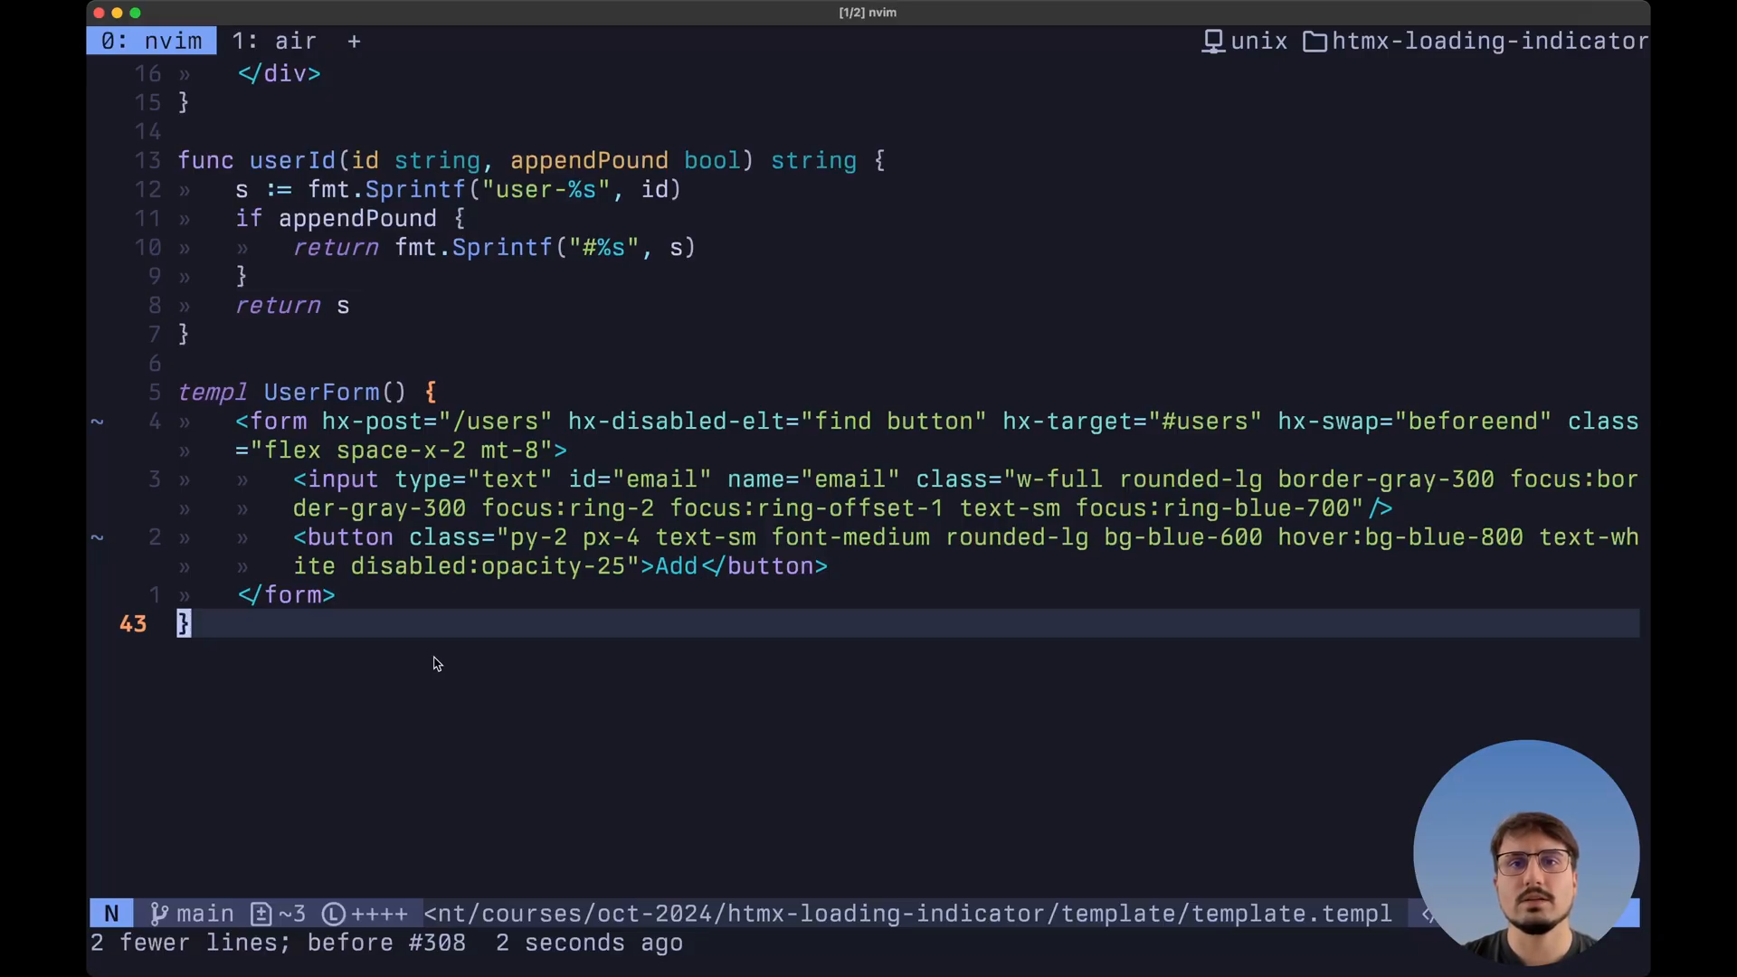
# Start a new templ spinner() component on a line below UserForm
pyautogui.press('o')
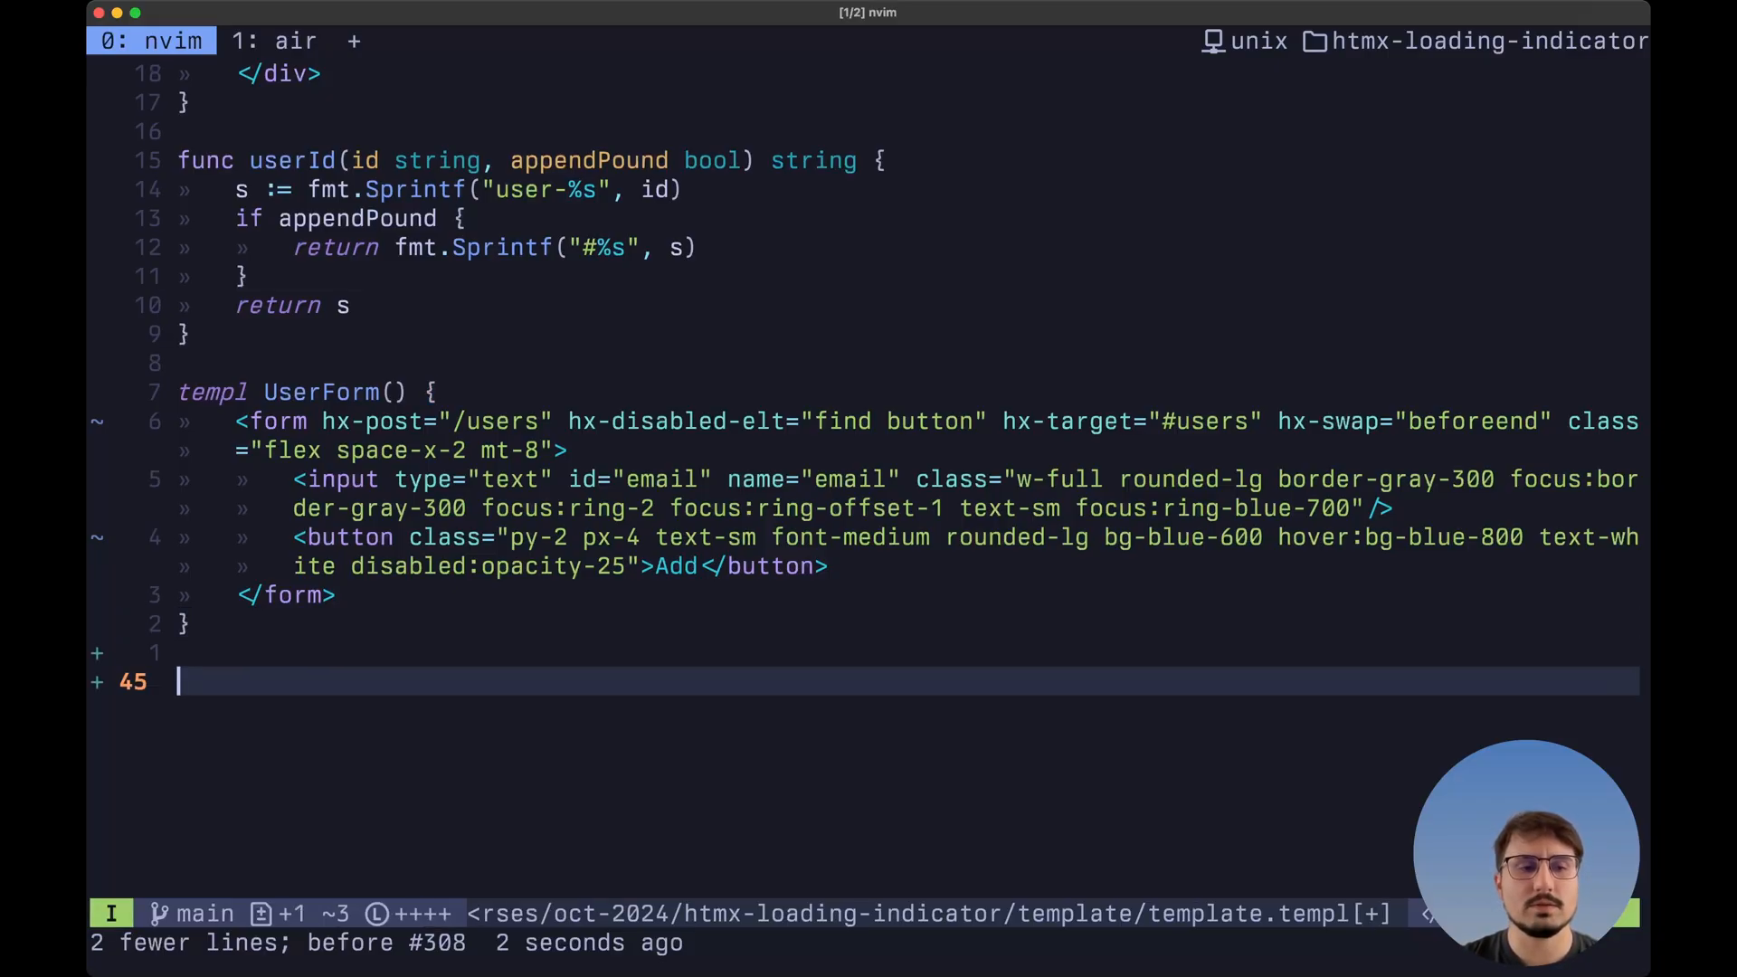
pyautogui.write('templ spinner() {')
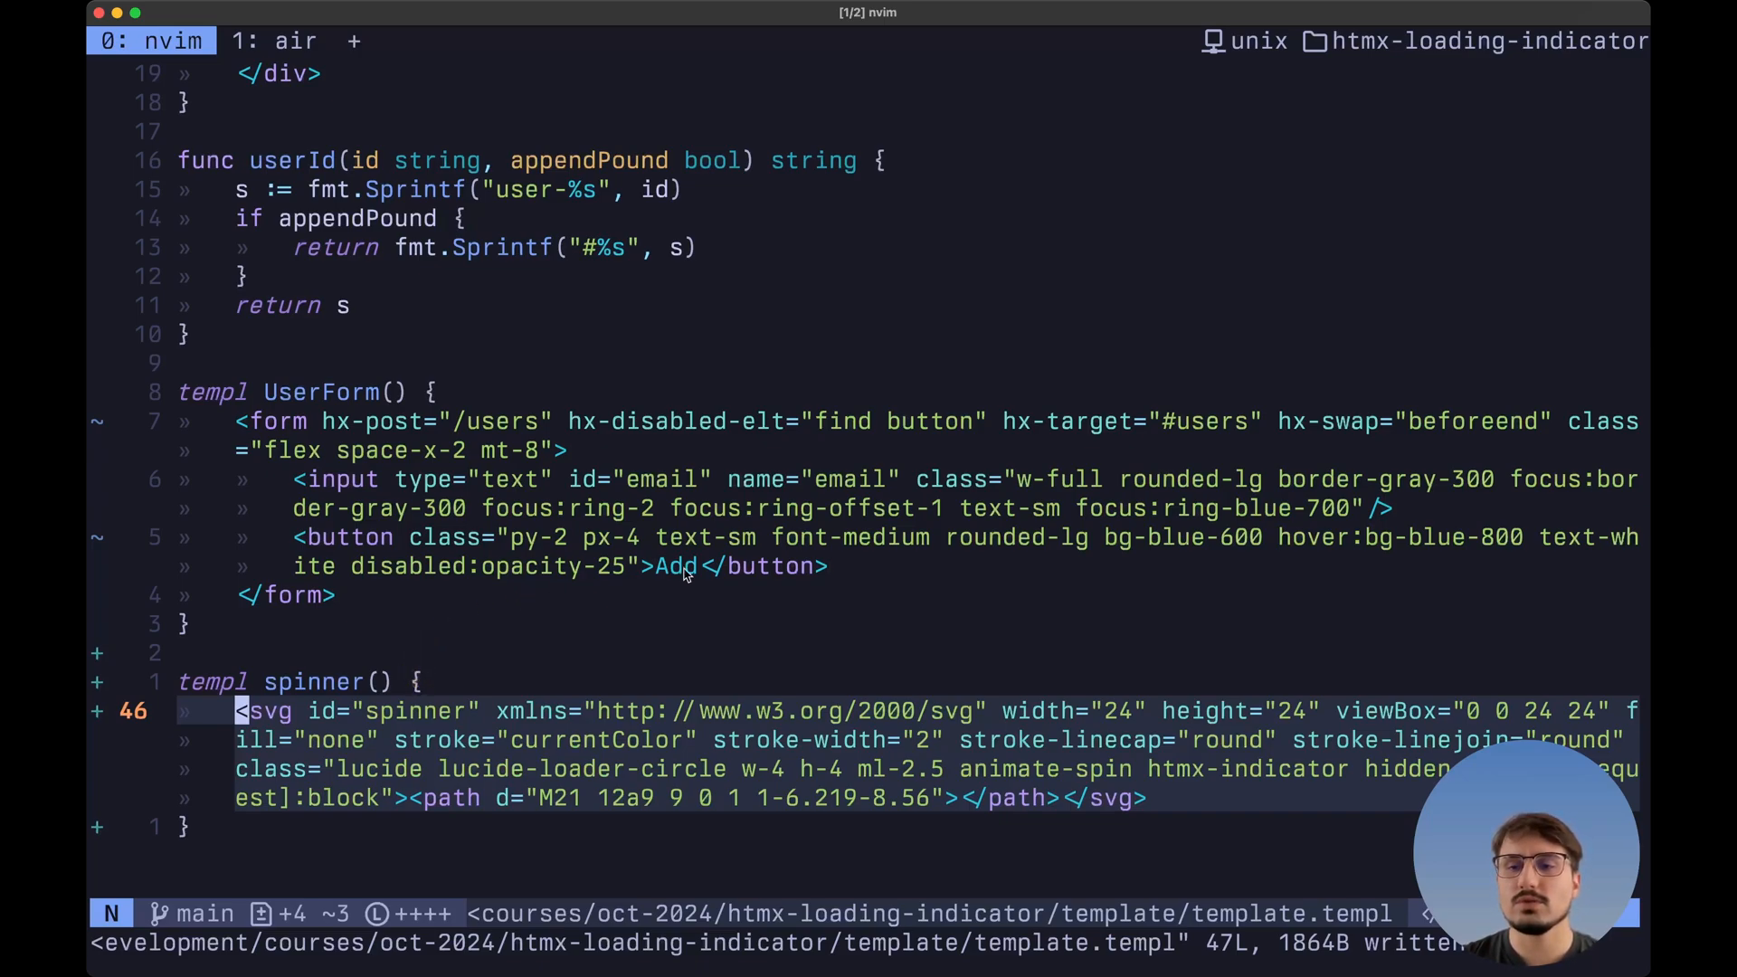
pyautogui.moveTo(796, 570)
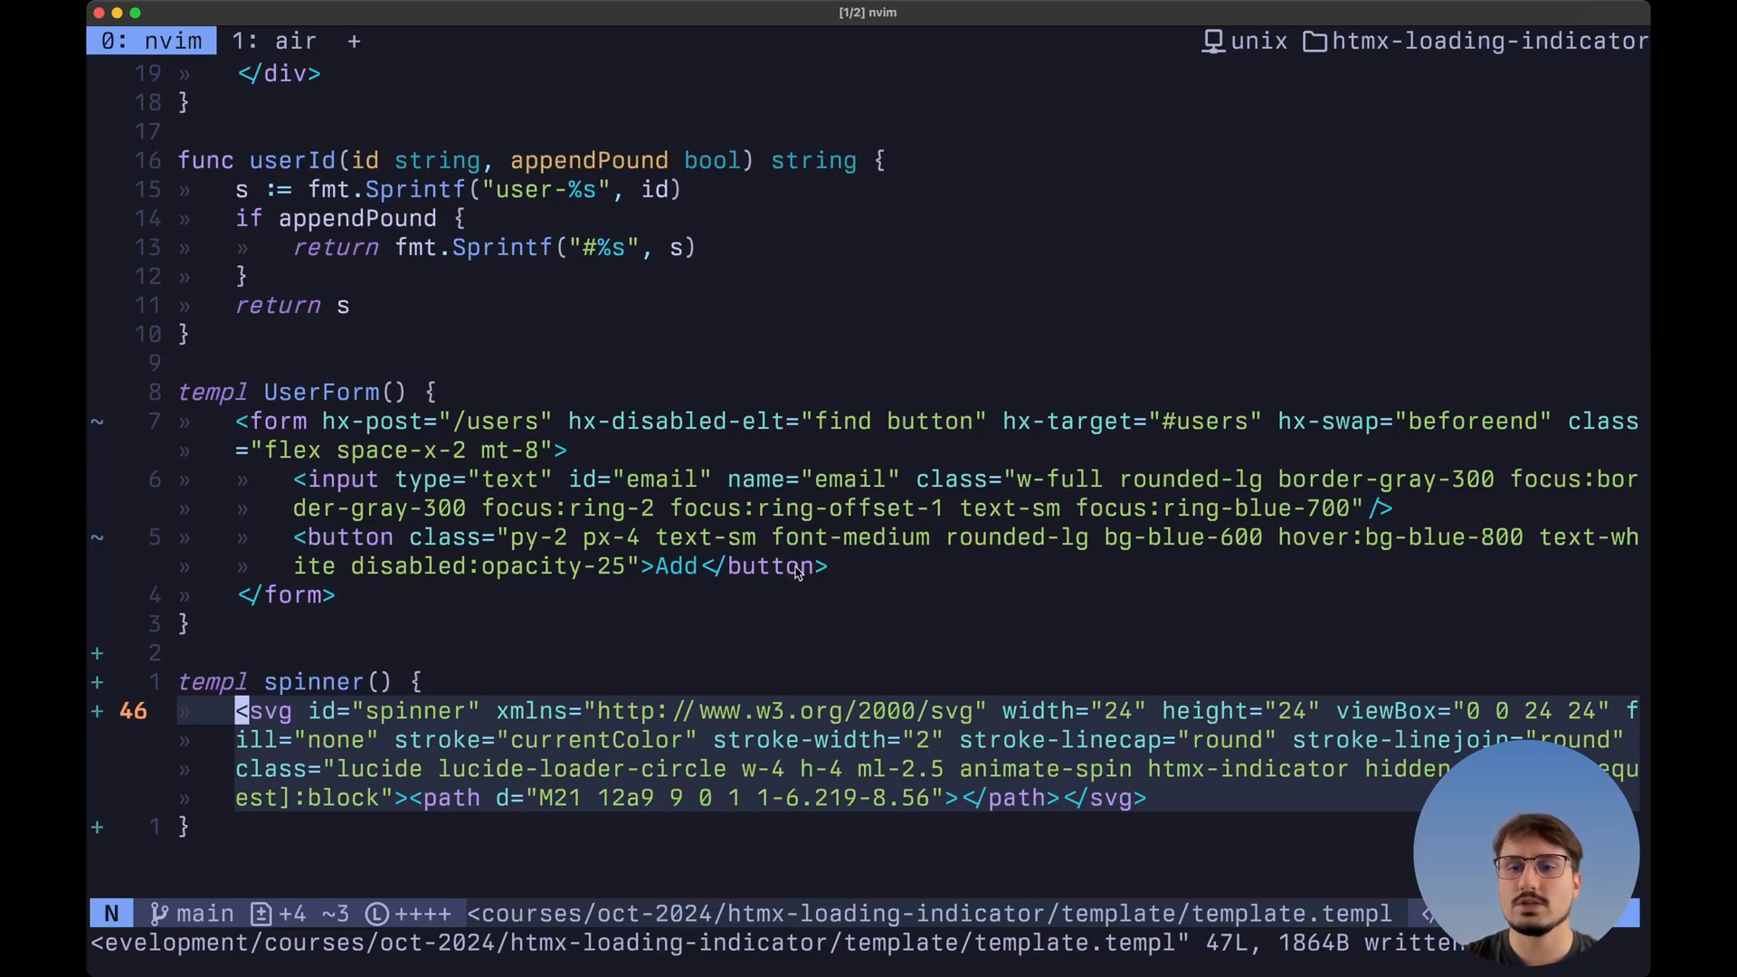
pyautogui.moveTo(1226, 792)
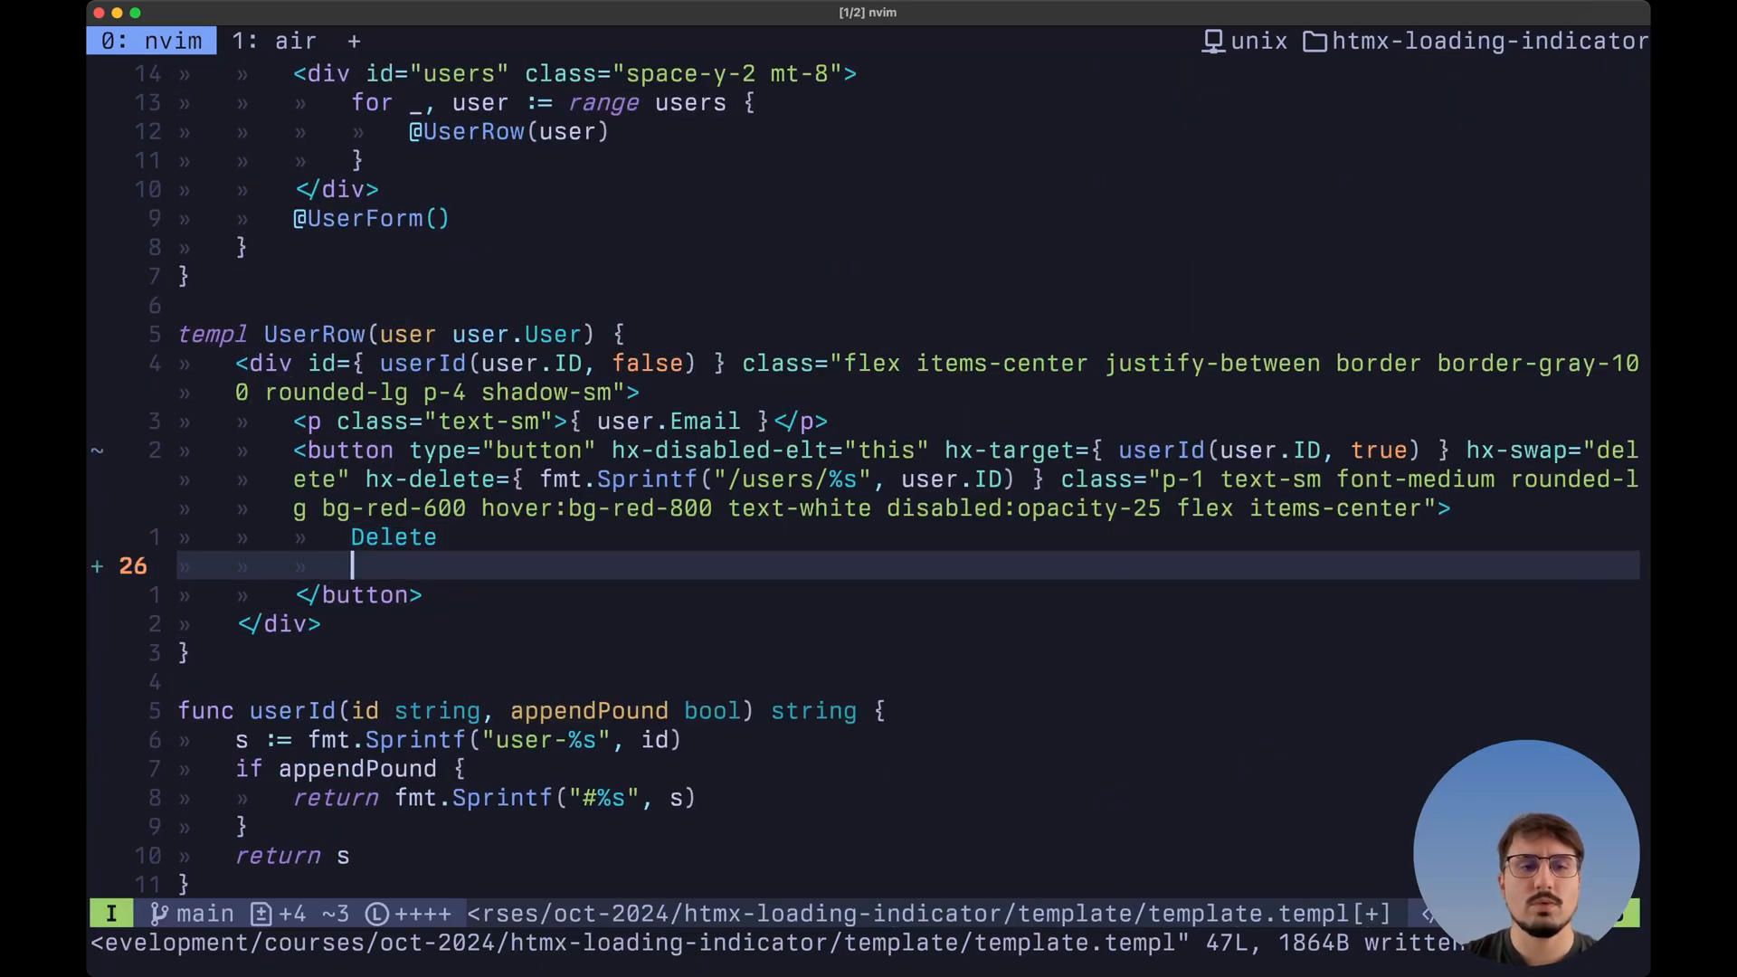
pyautogui.write('@spinner(')
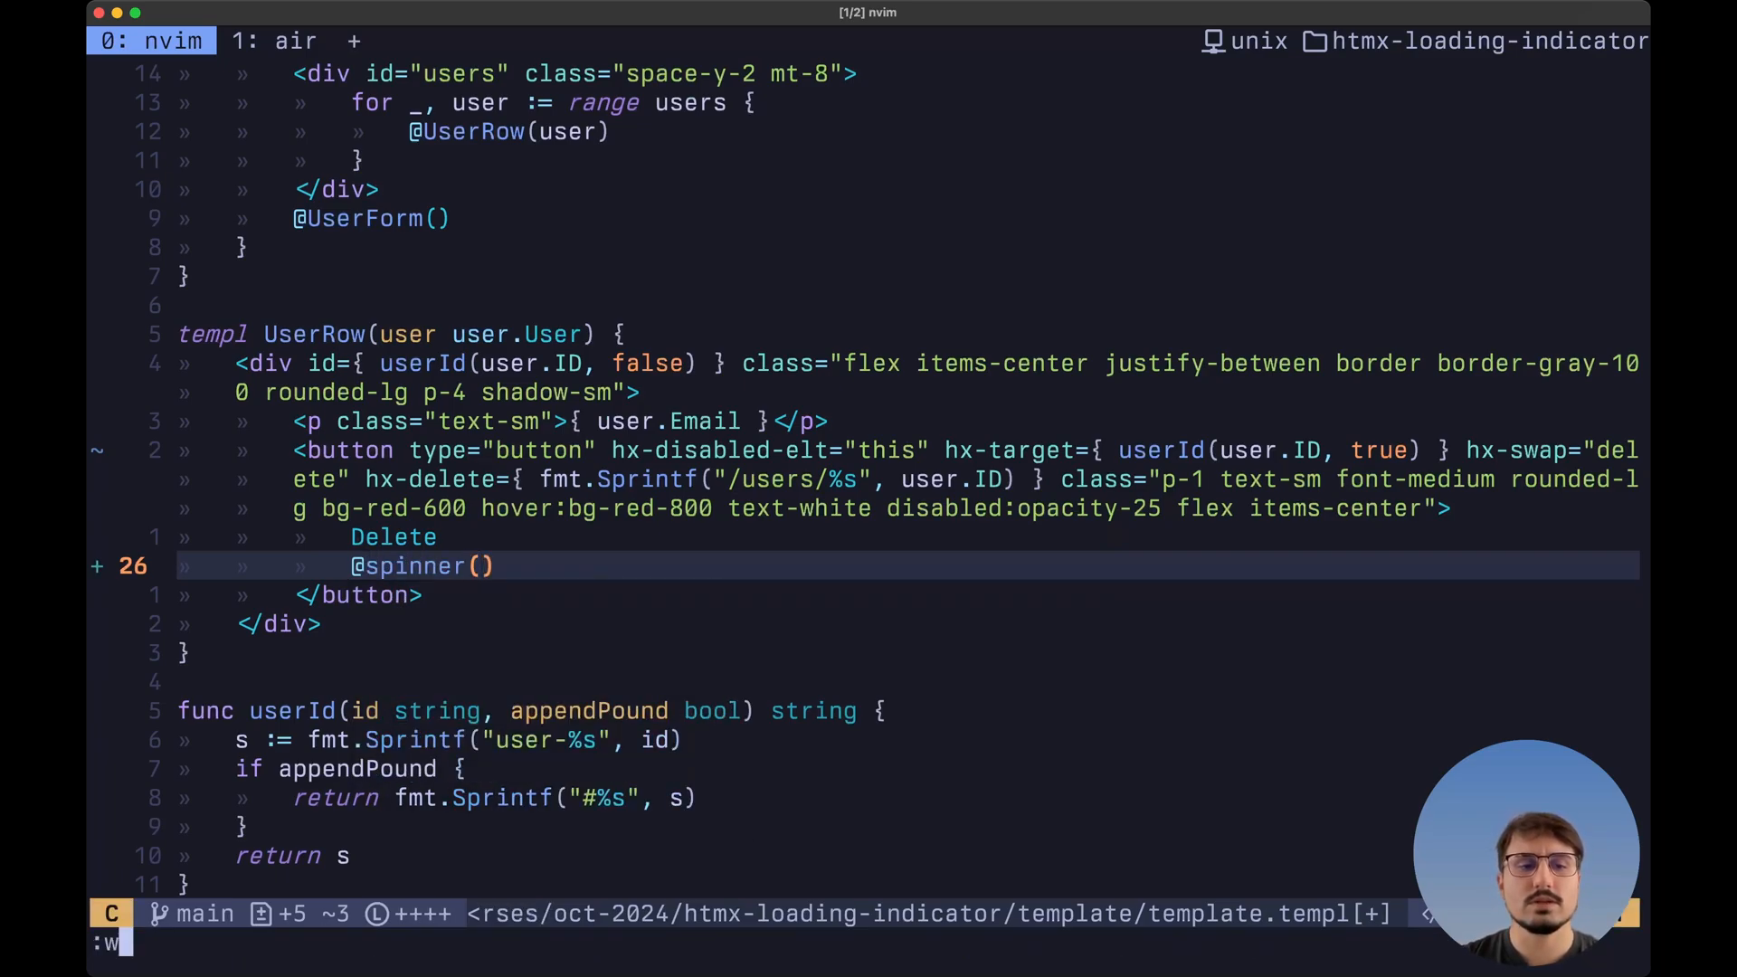
pyautogui.press('Return')
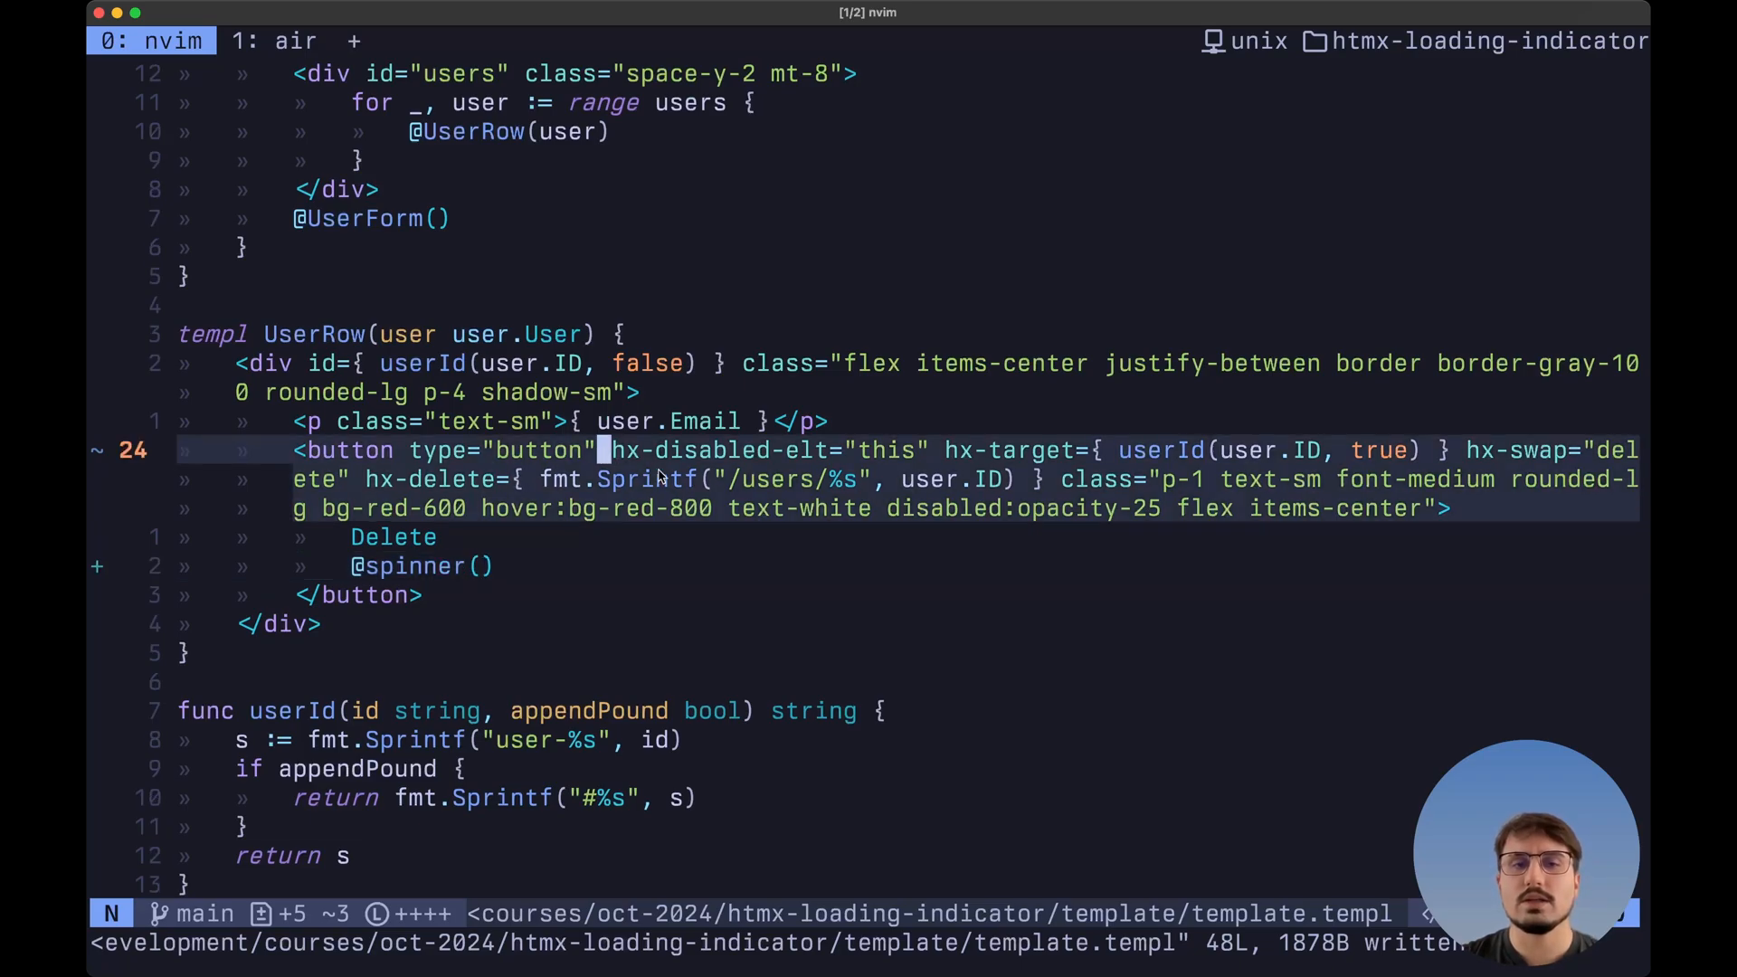
pyautogui.write('hx')
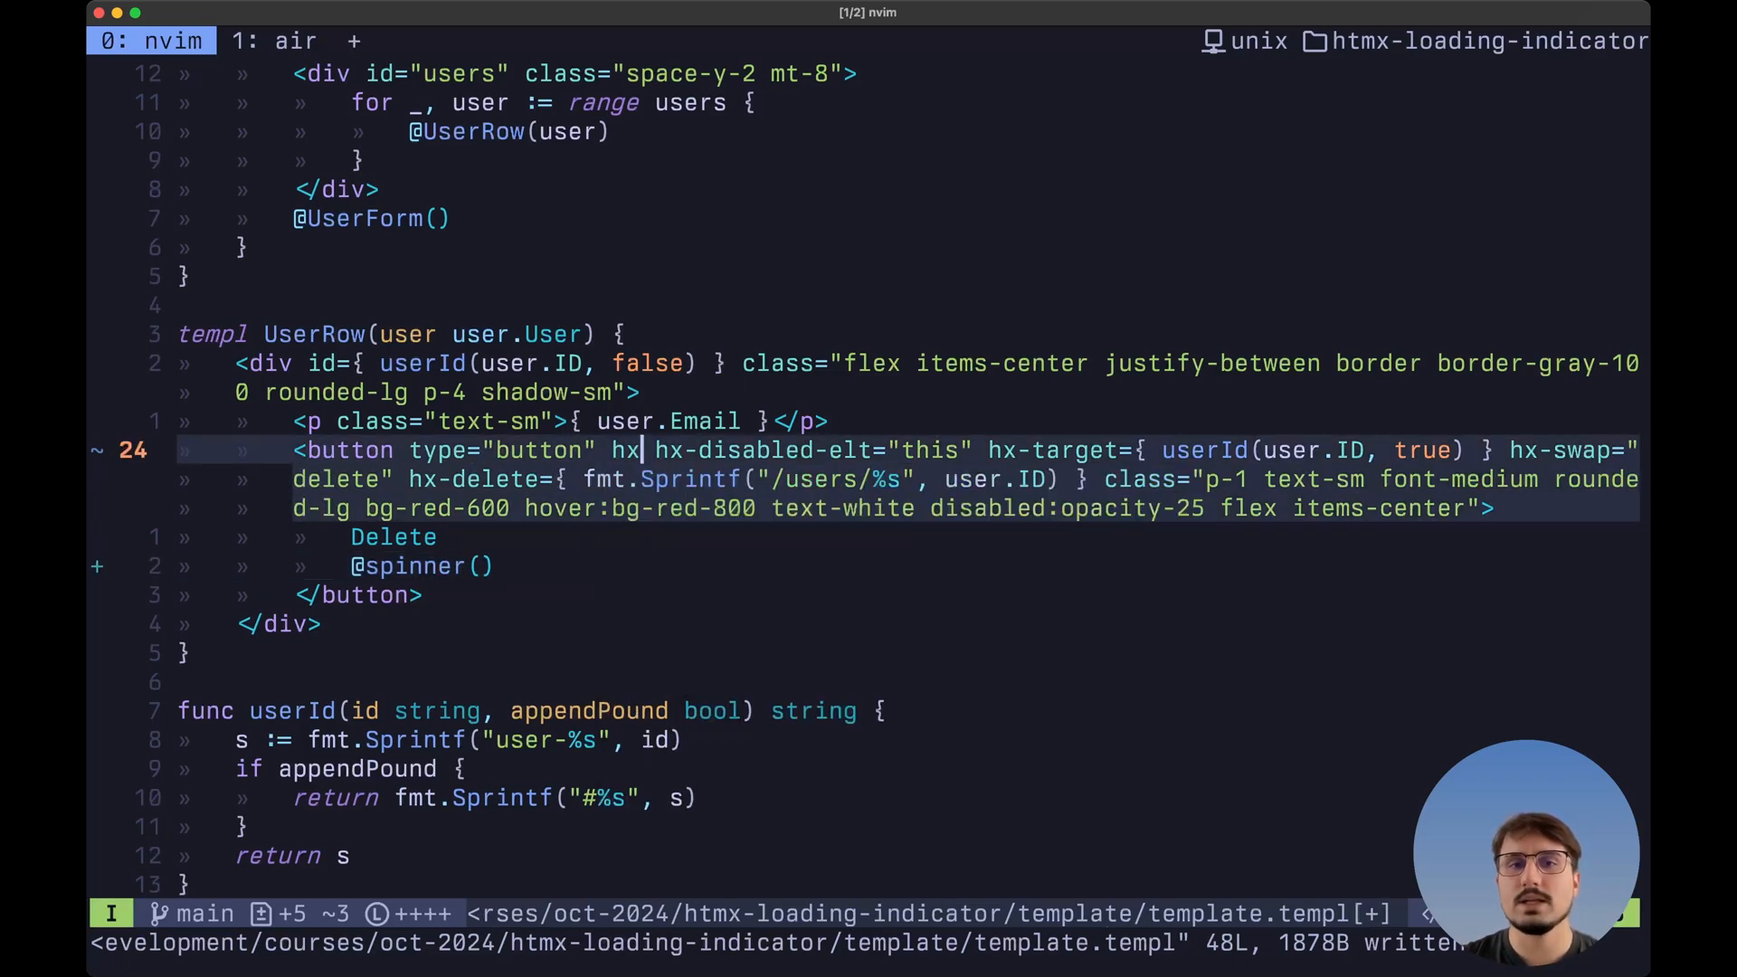
pyautogui.write('-')
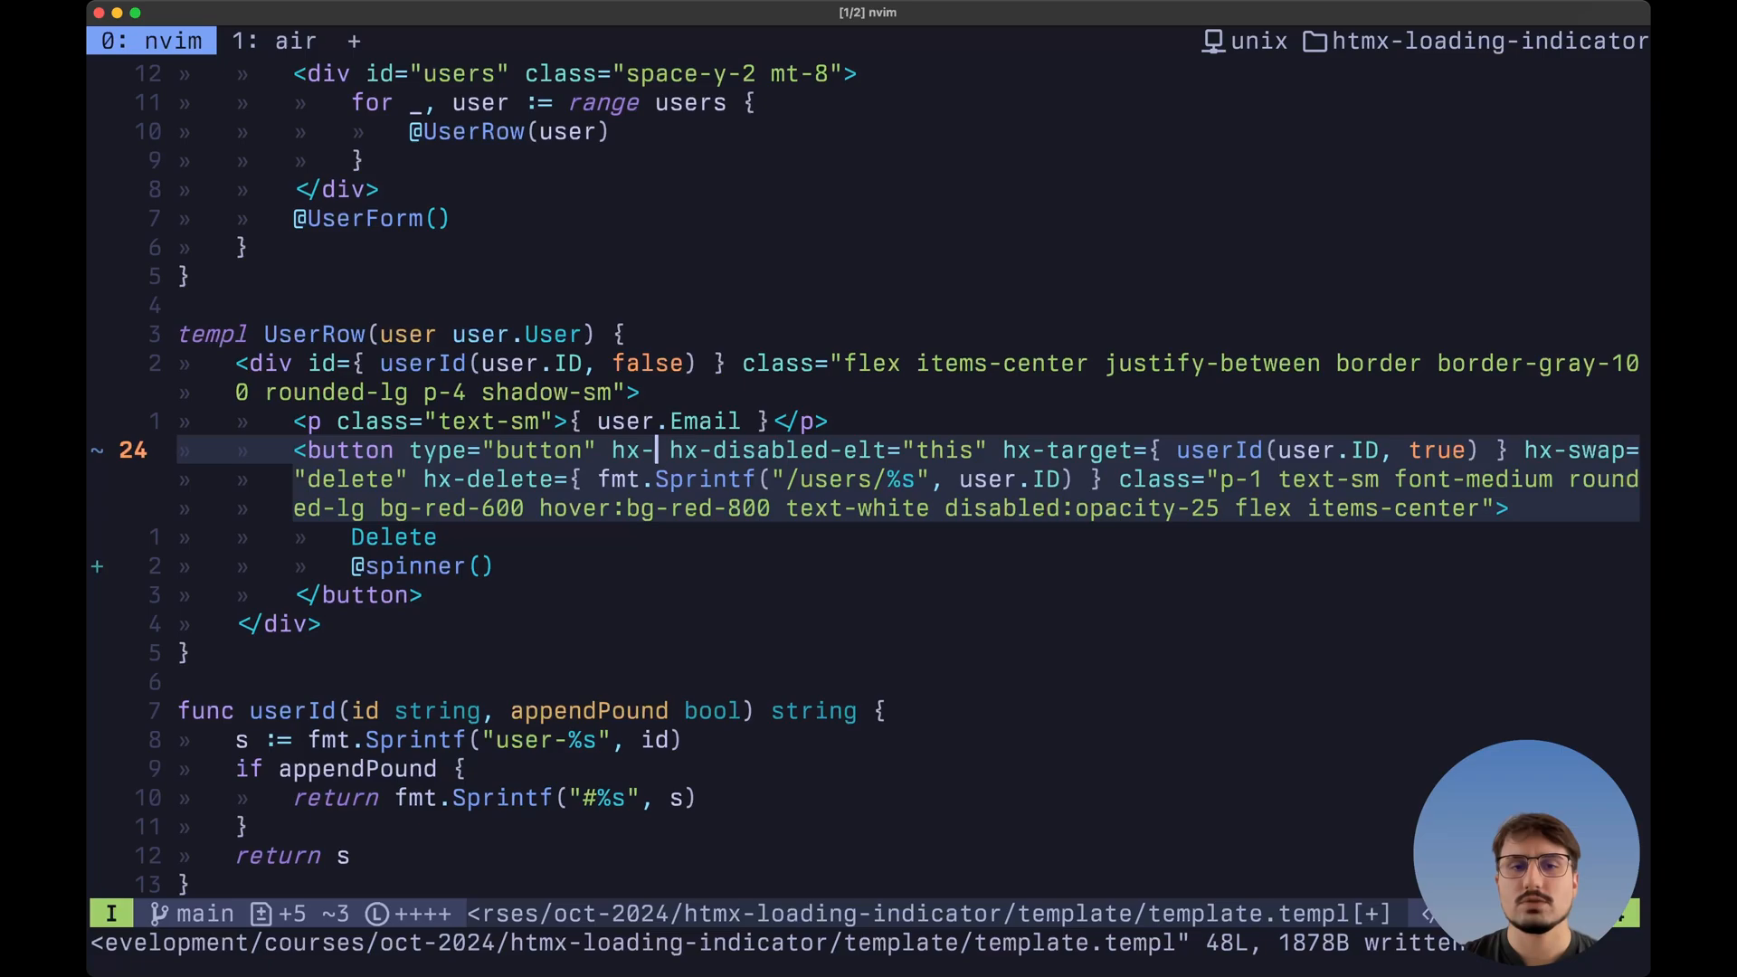
pyautogui.write('indicator="')
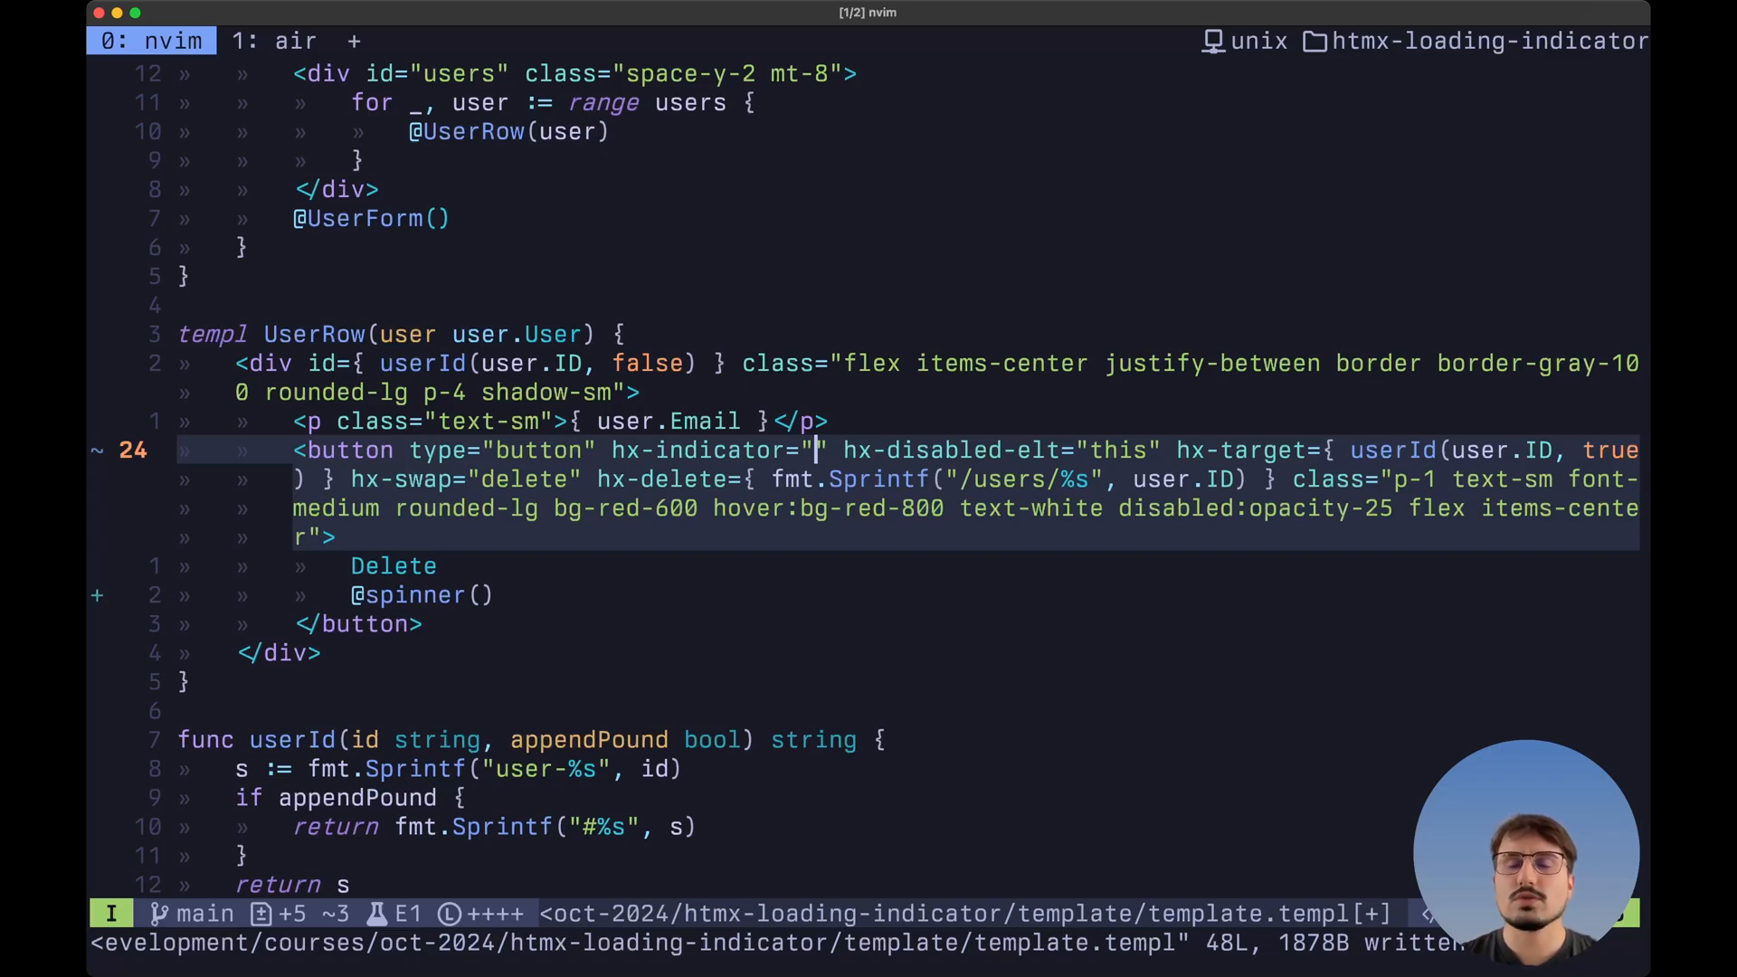
pyautogui.write('find')
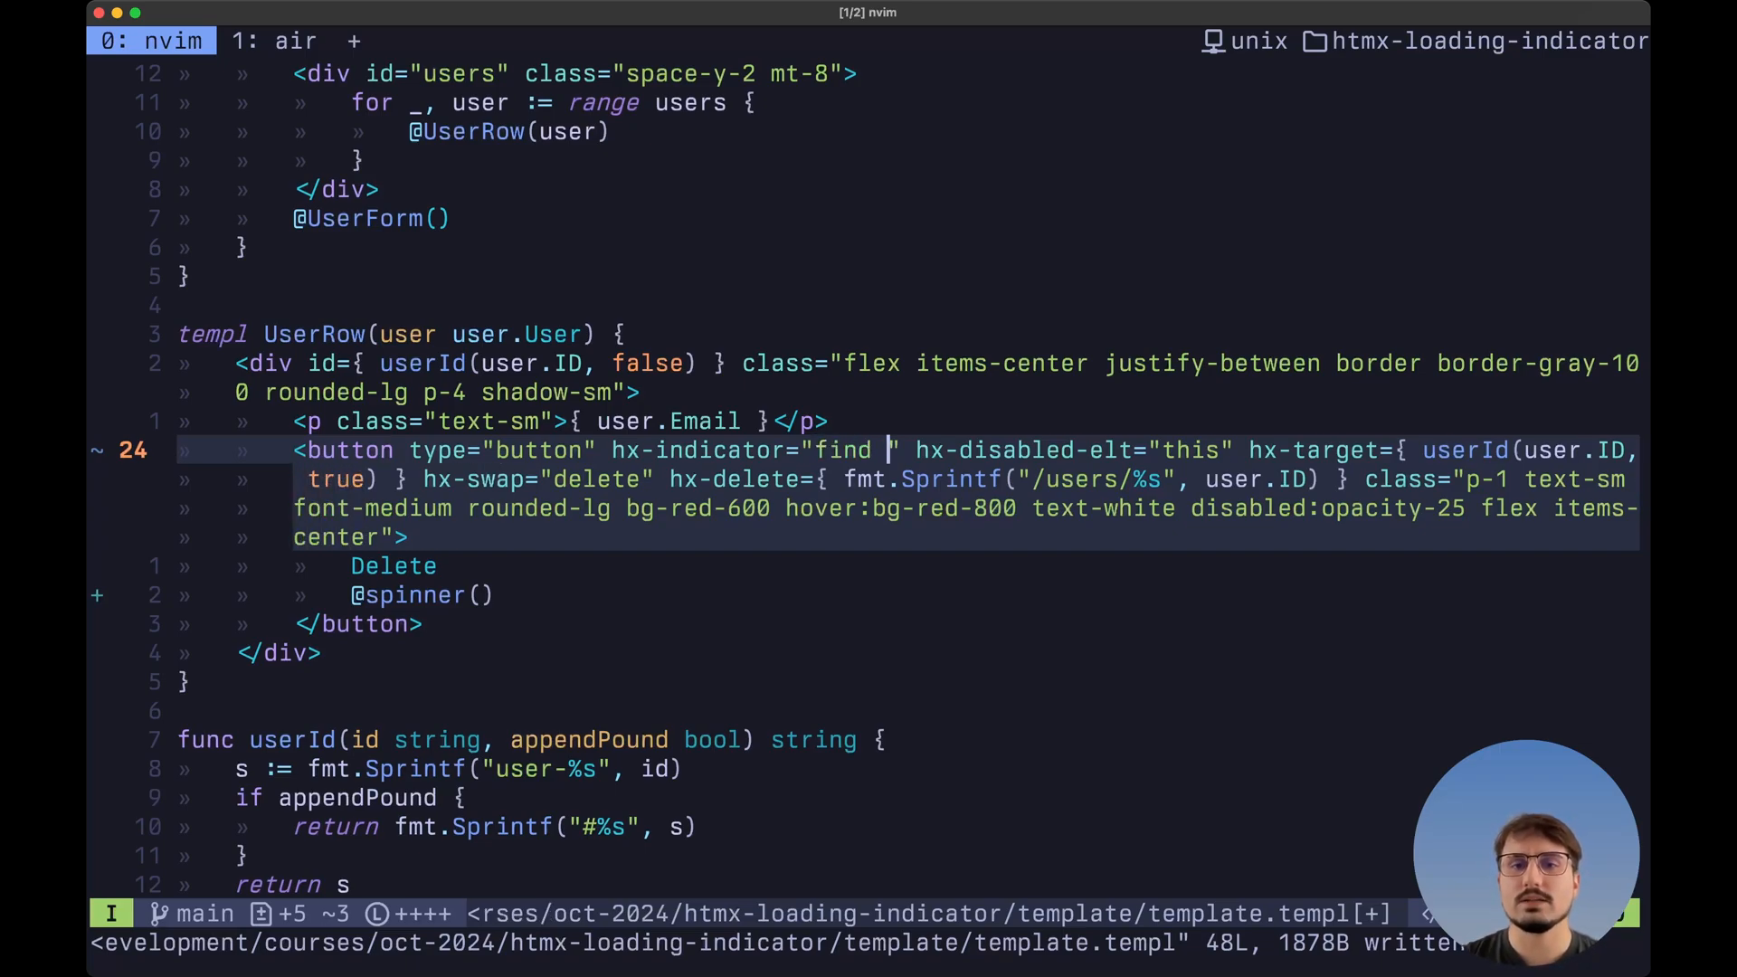
pyautogui.write('#spi')
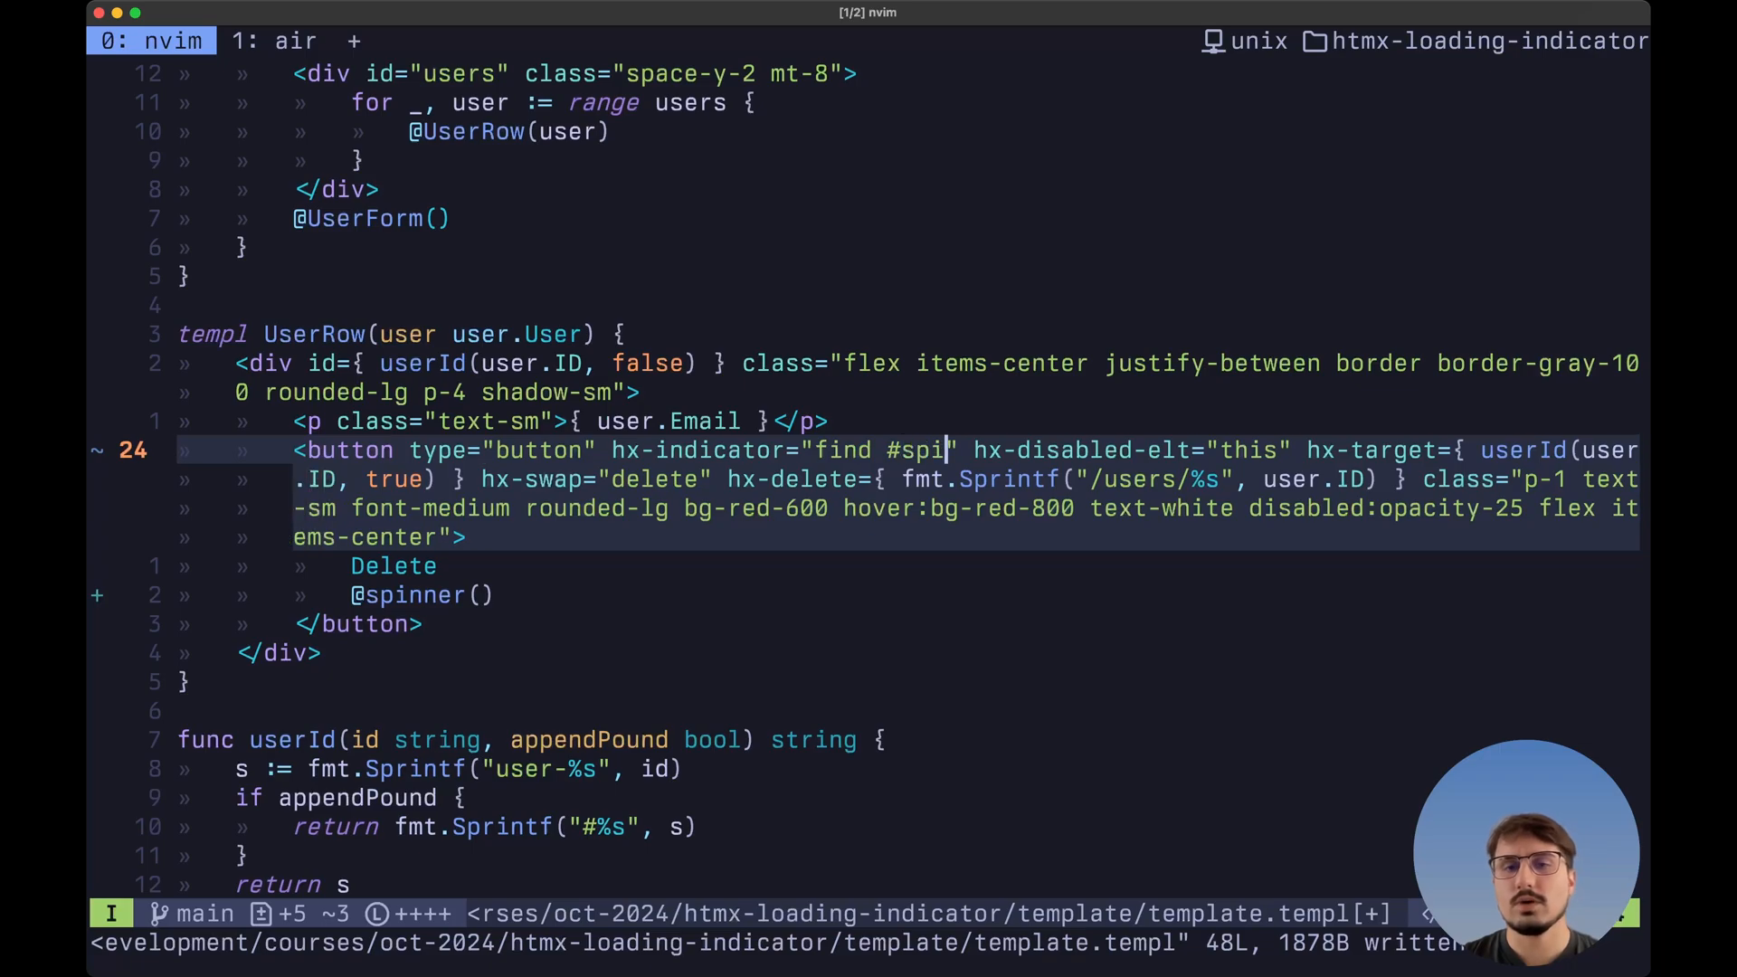
pyautogui.write('nner')
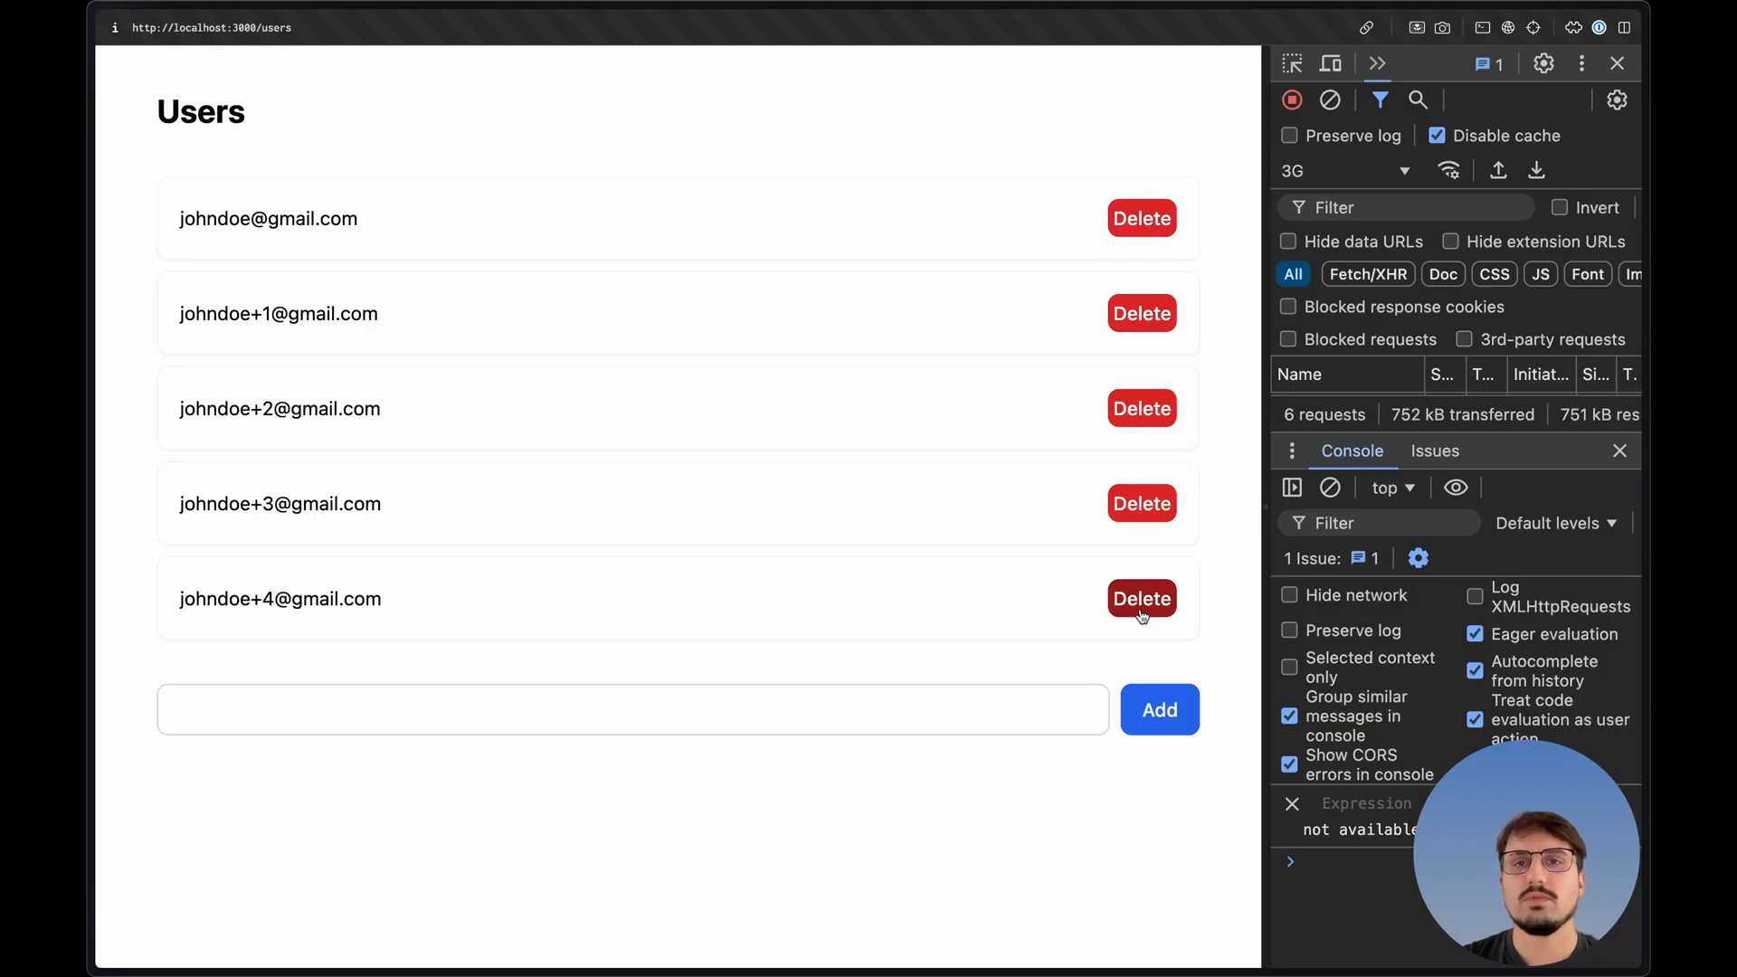
pyautogui.click(1142, 599)
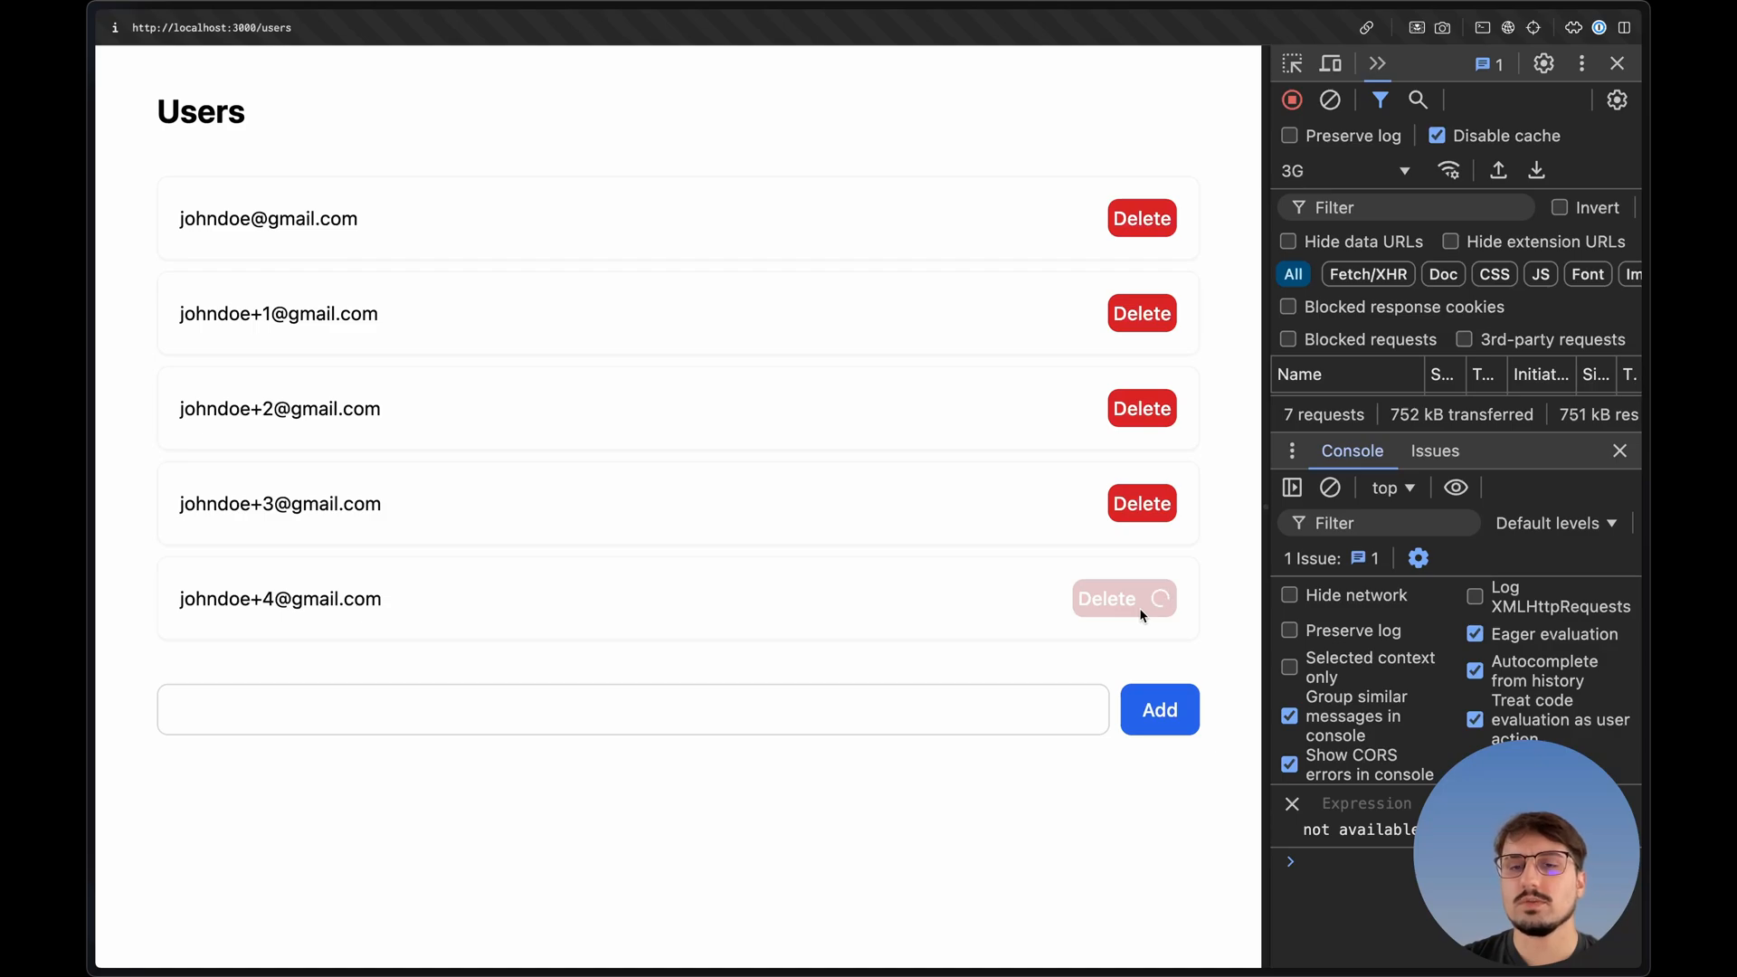
pyautogui.click(1124, 599)
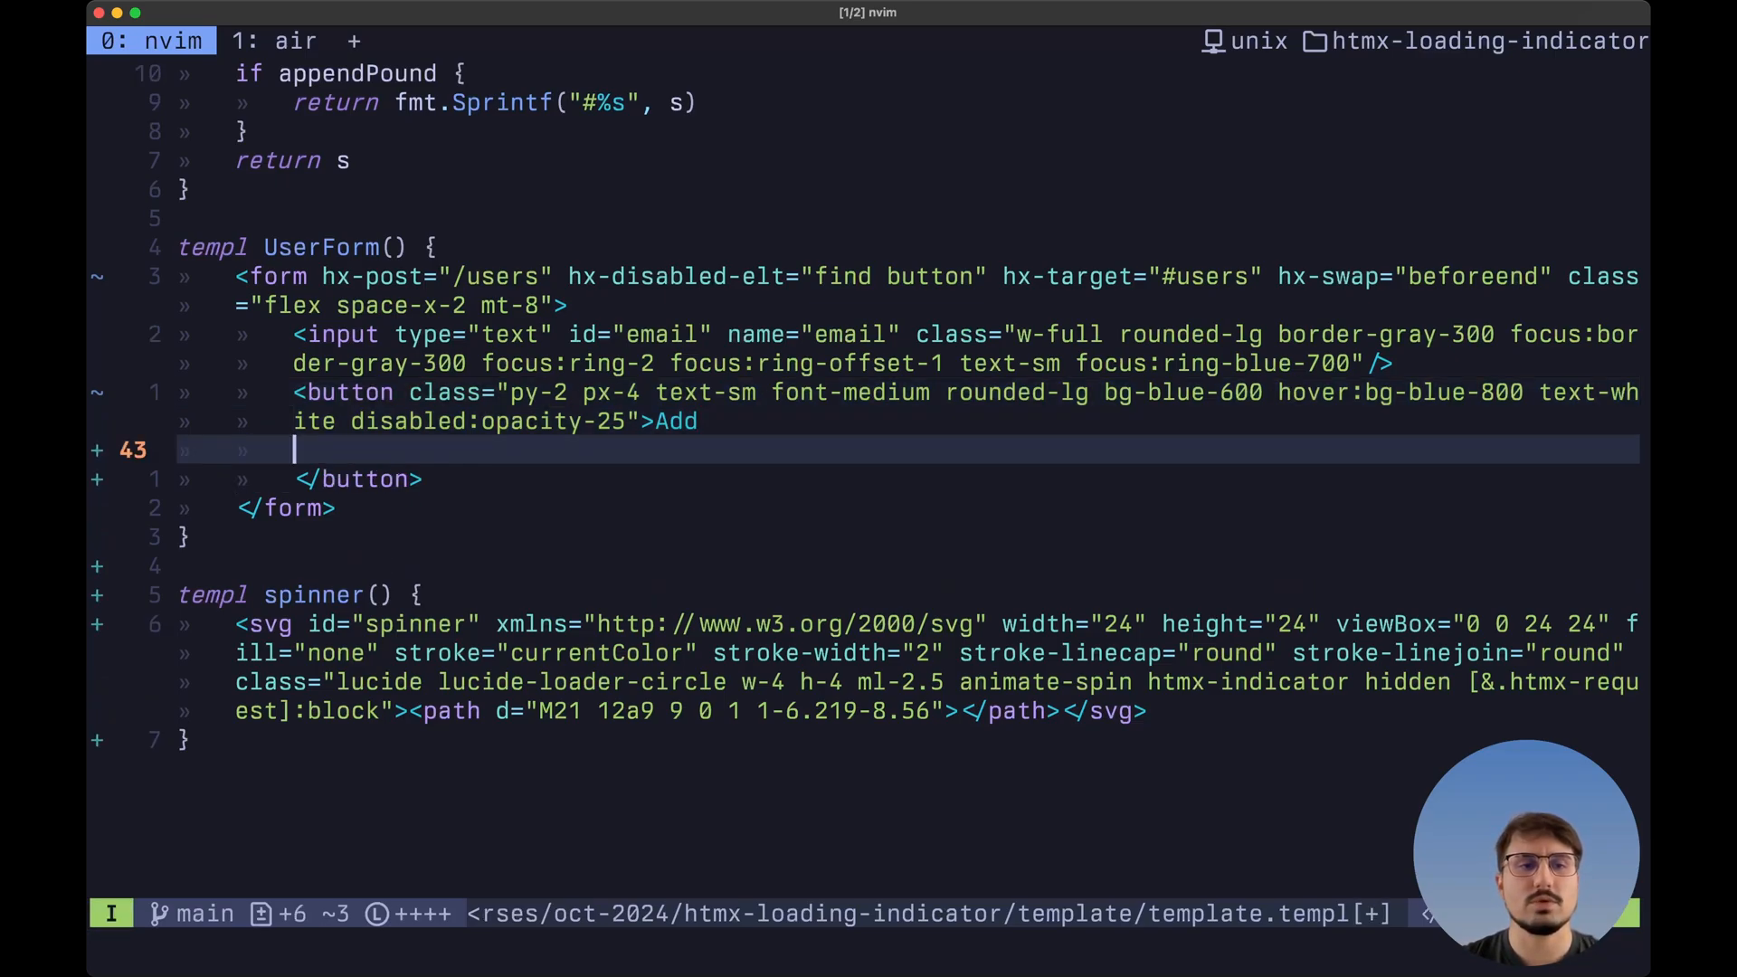
pyautogui.write('@spinner()')
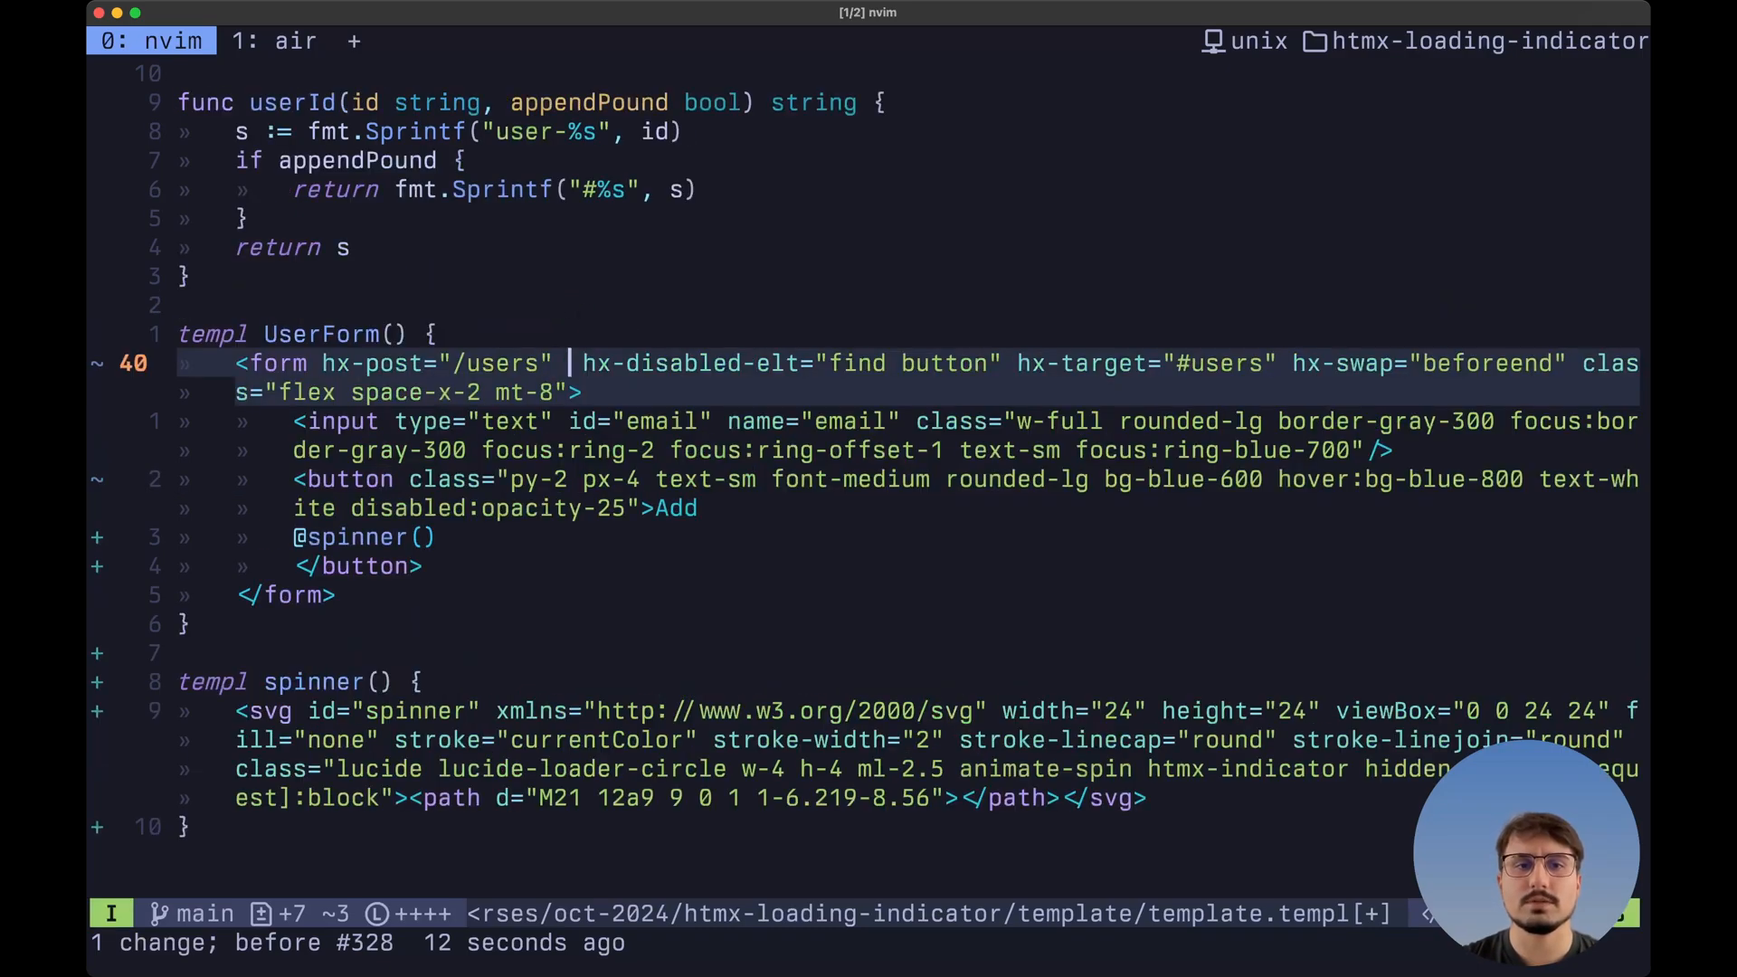
pyautogui.write('hx-indicator="')
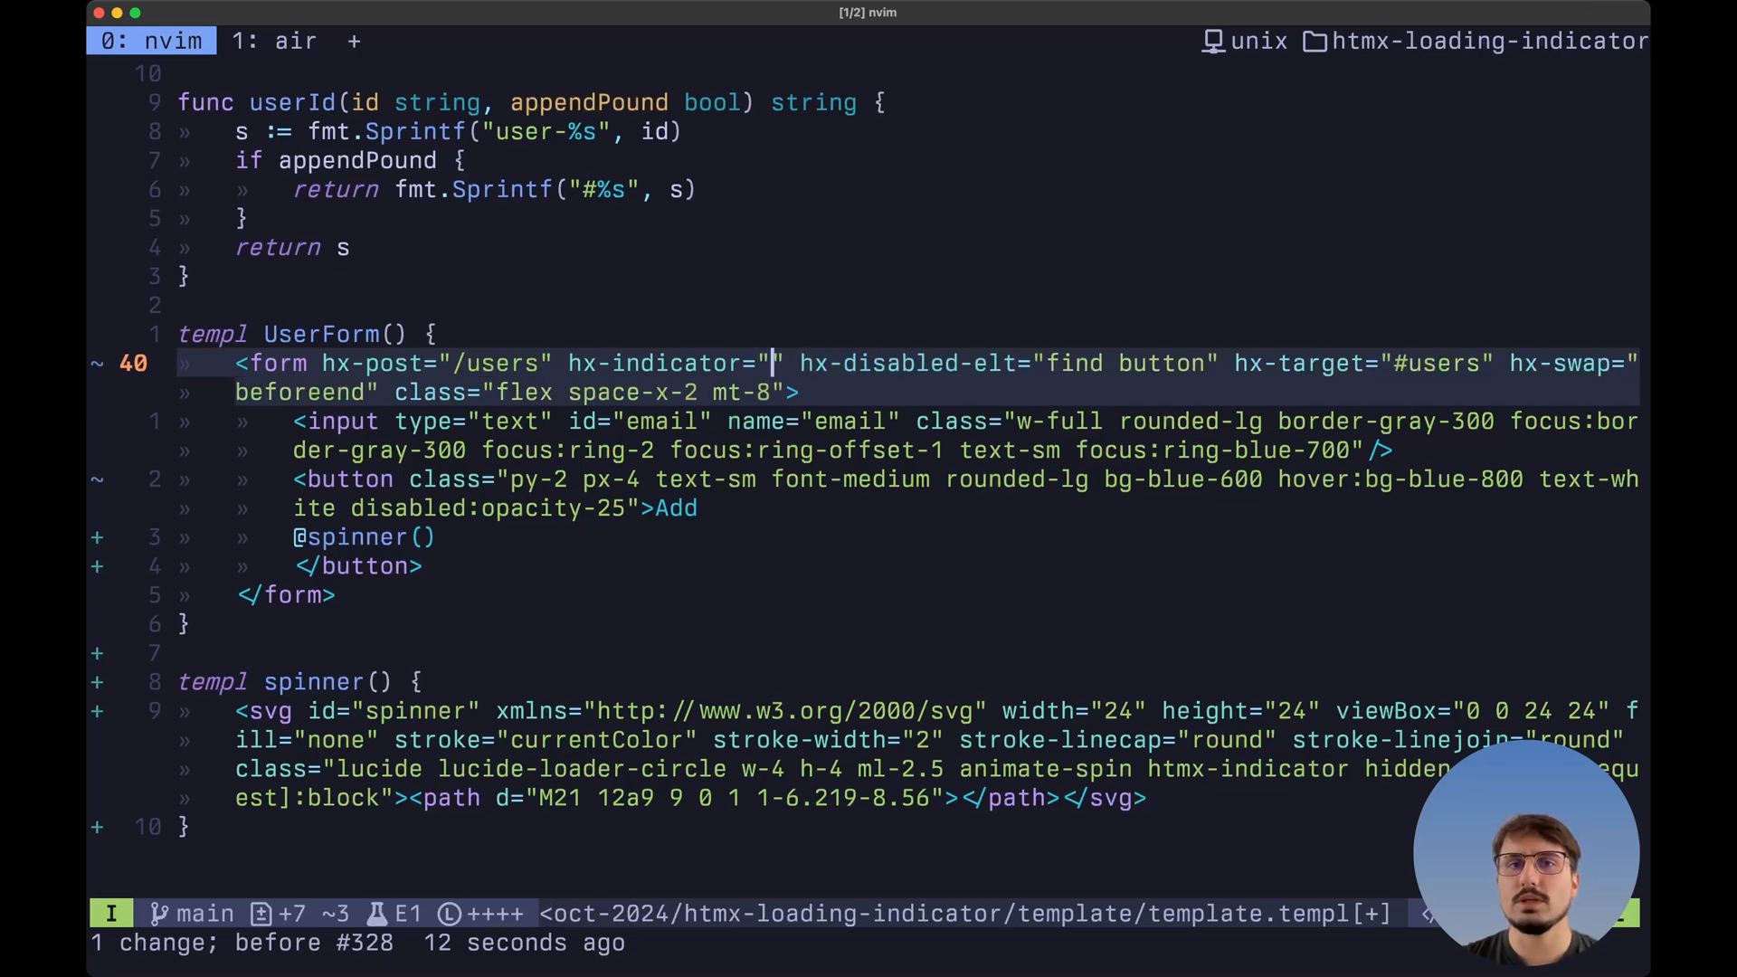
pyautogui.write('find #')
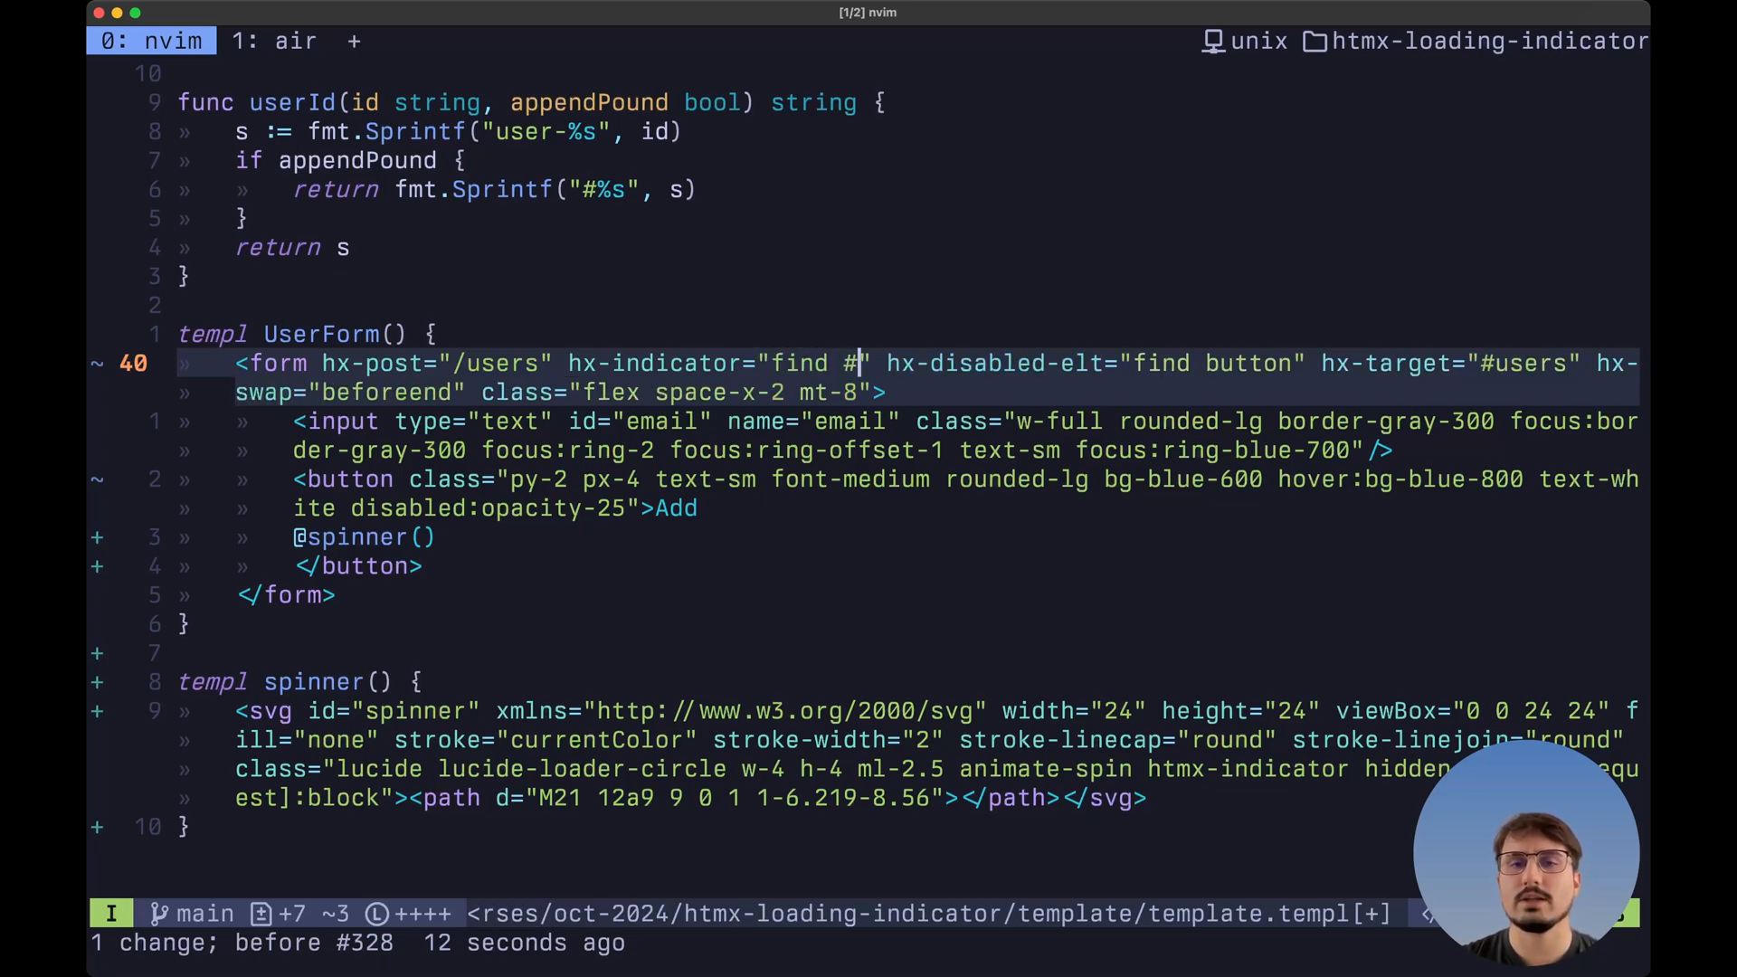
pyautogui.write('spinner')
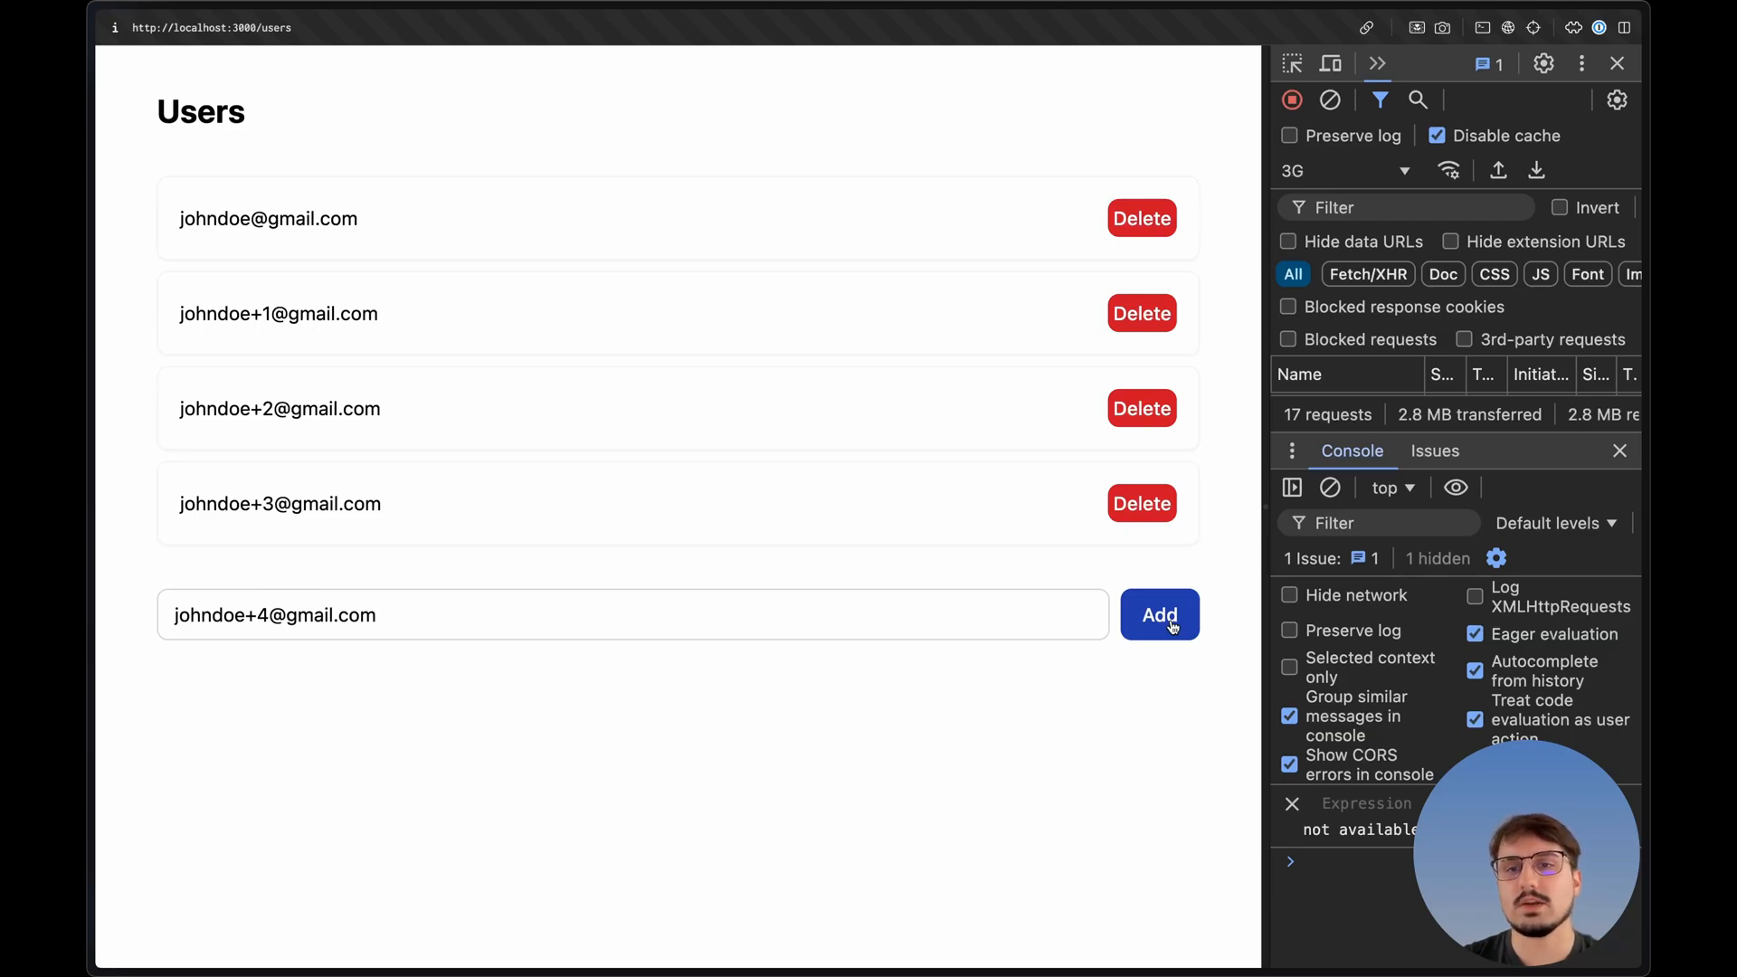
pyautogui.click(1158, 615)
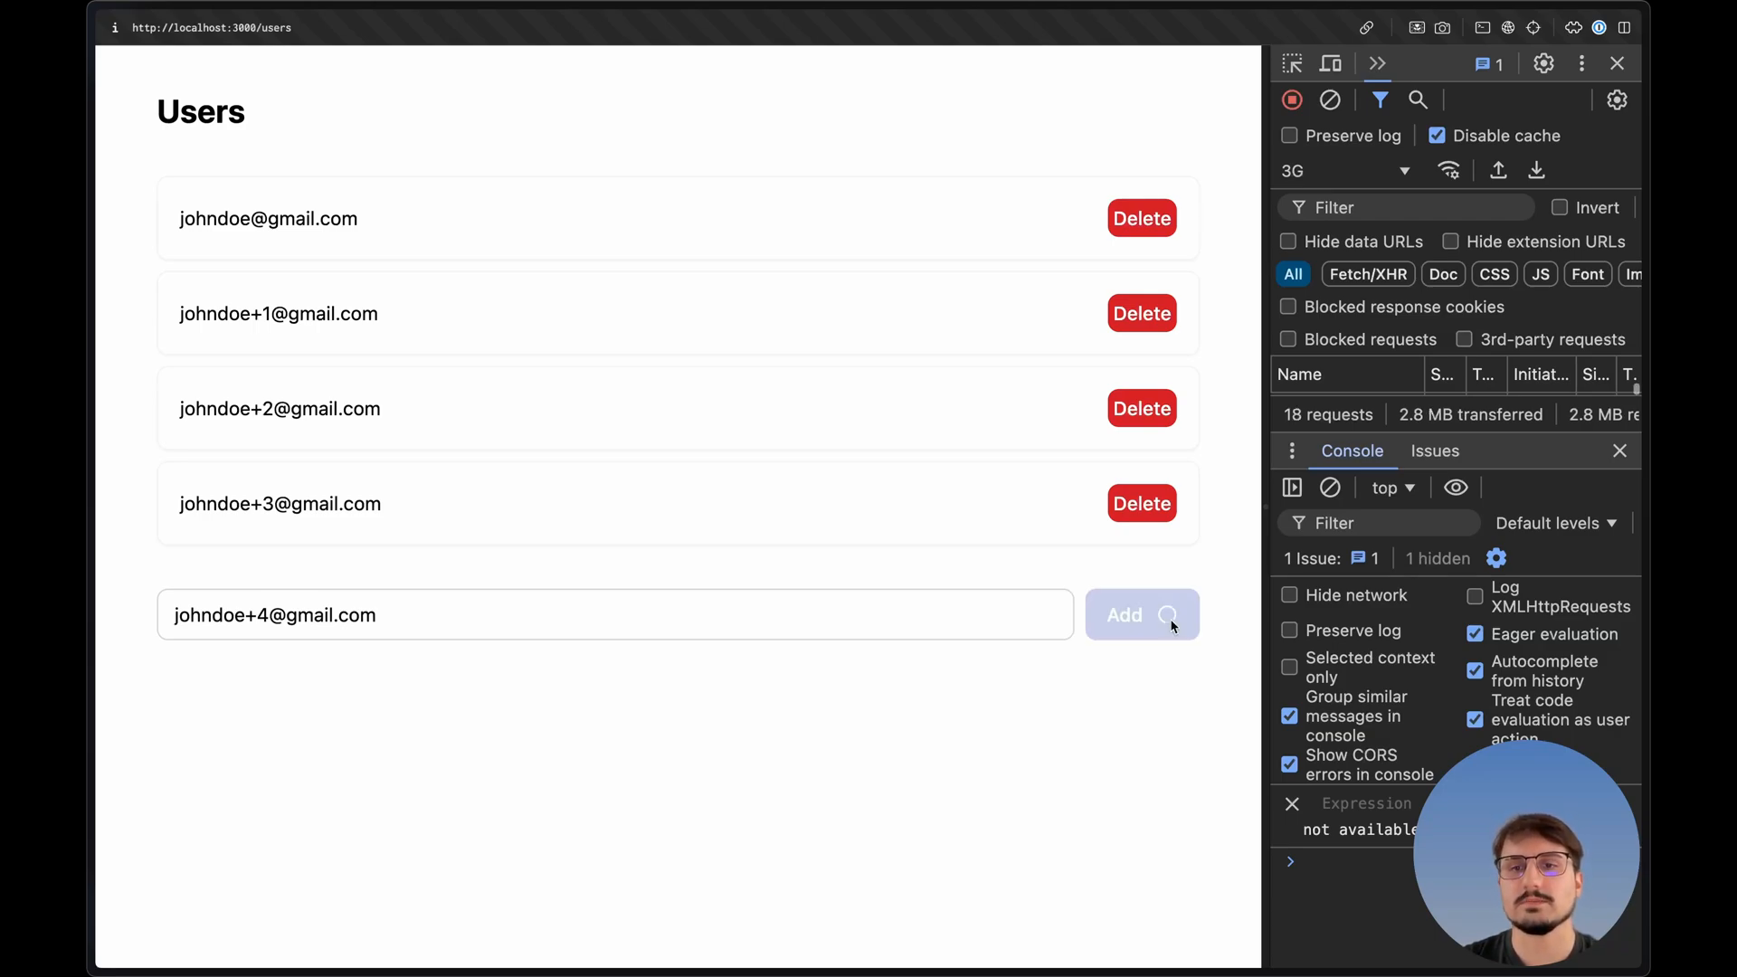
pyautogui.click(1142, 615)
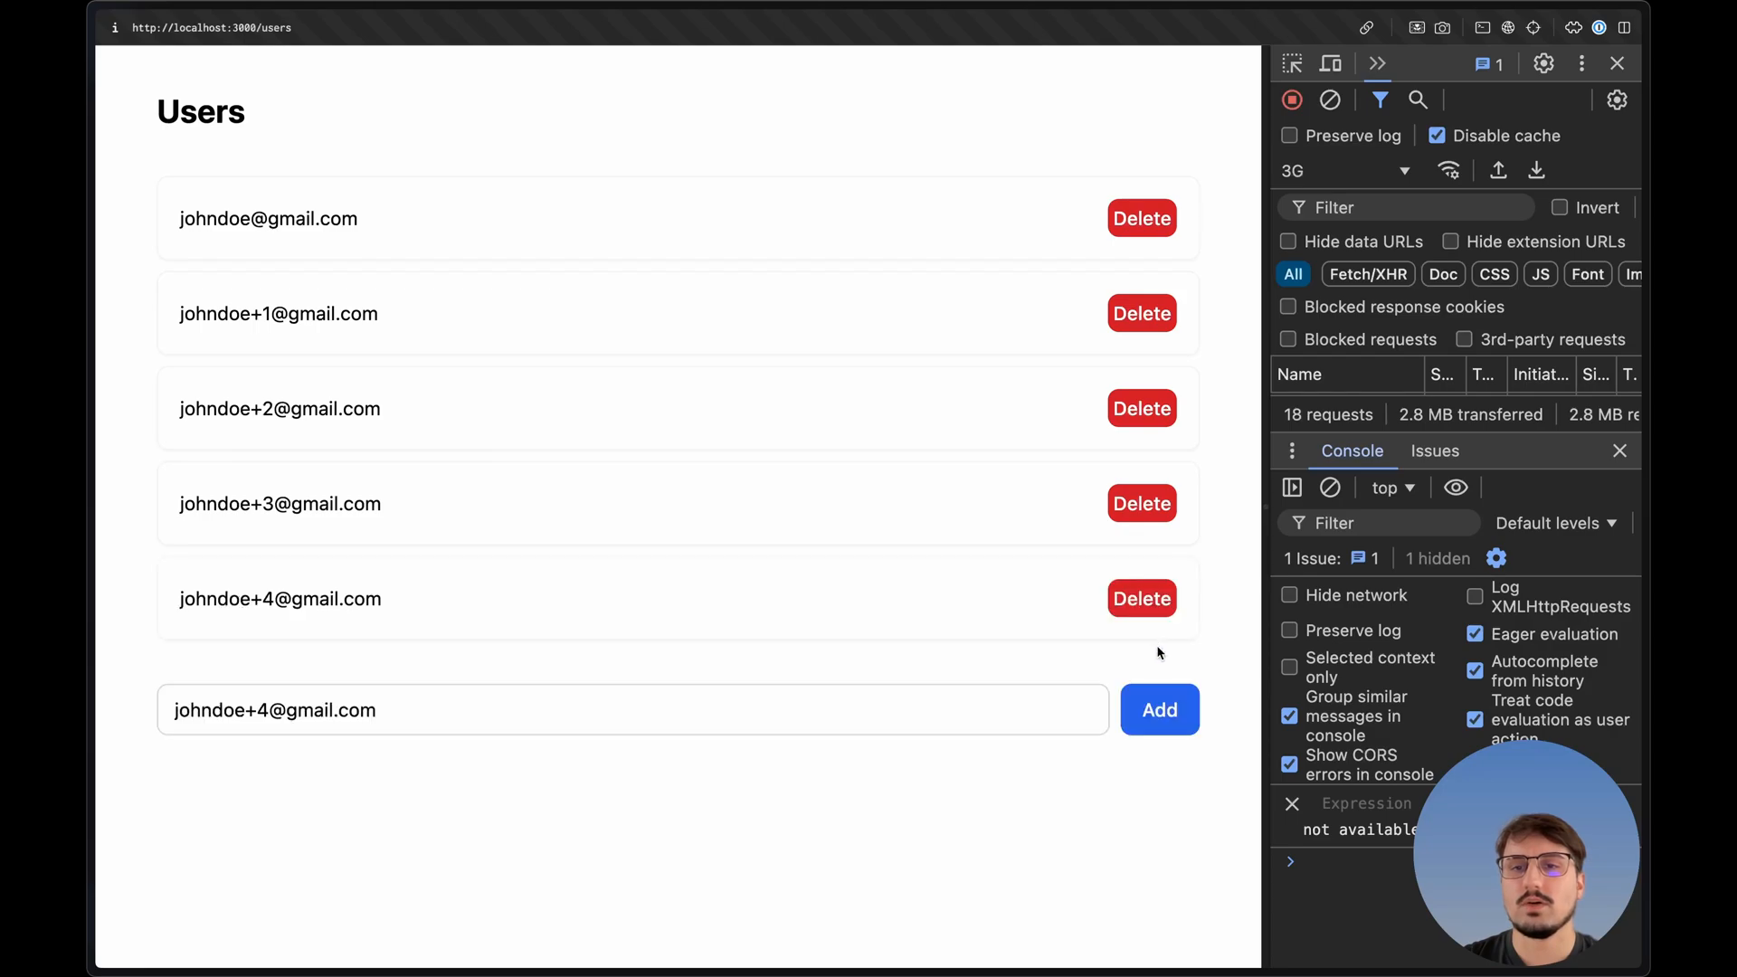
pyautogui.moveTo(1164, 653)
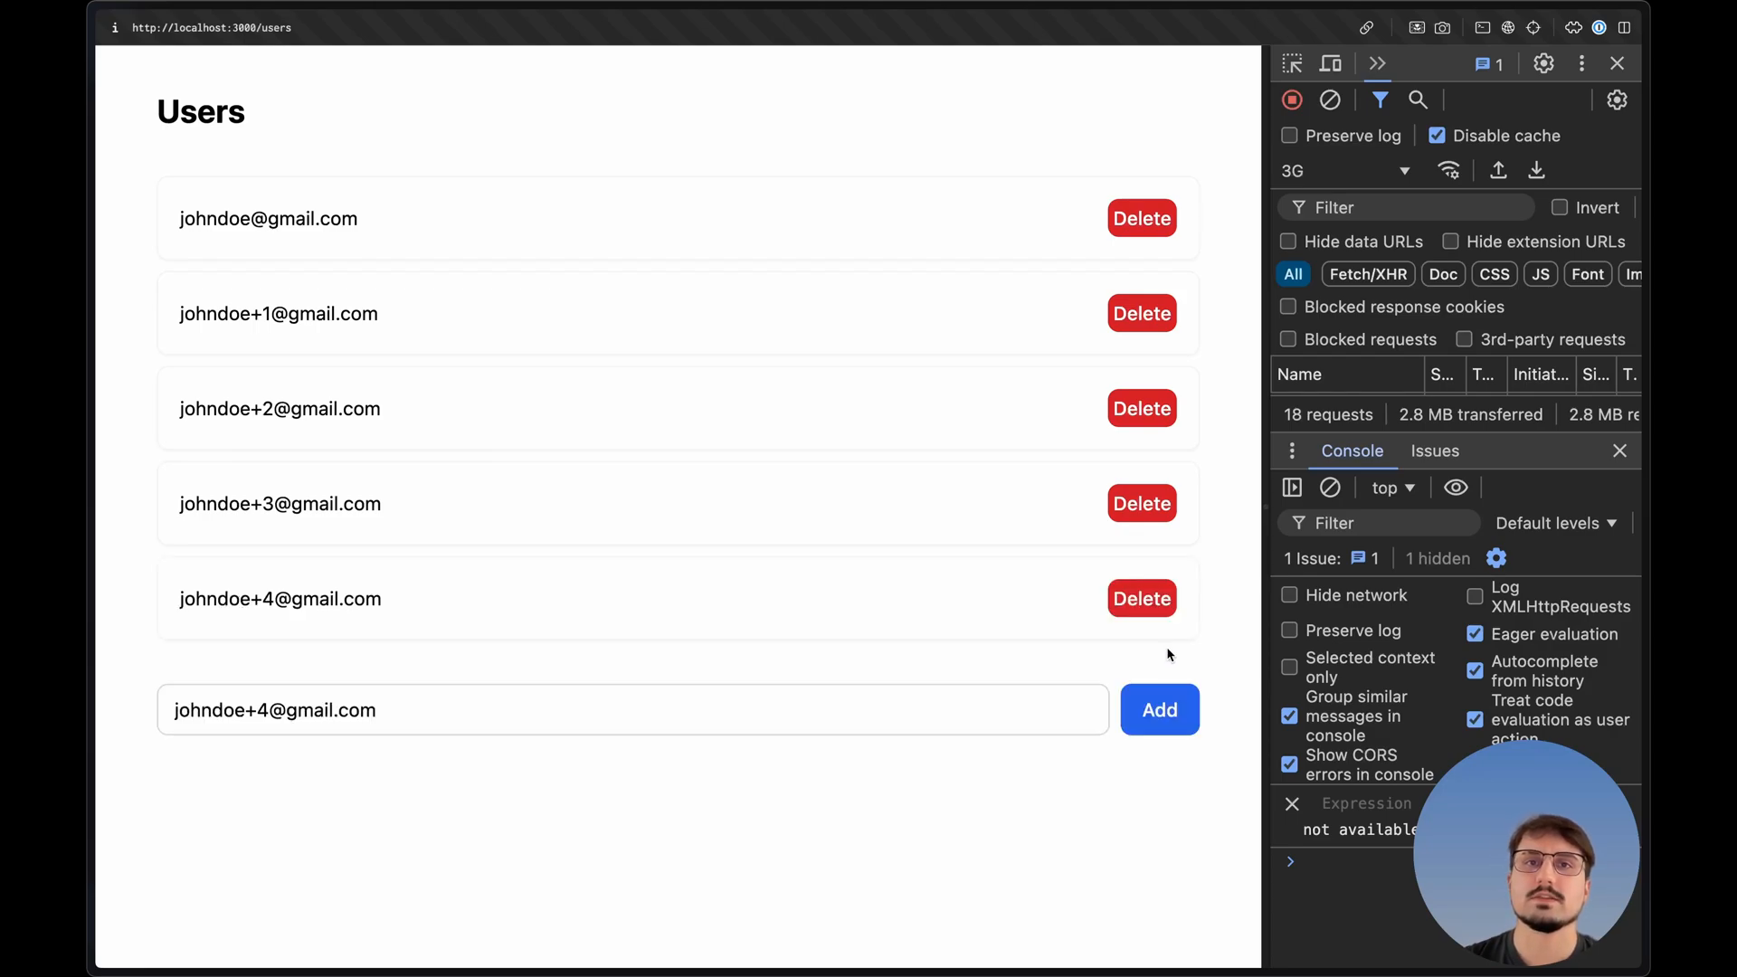